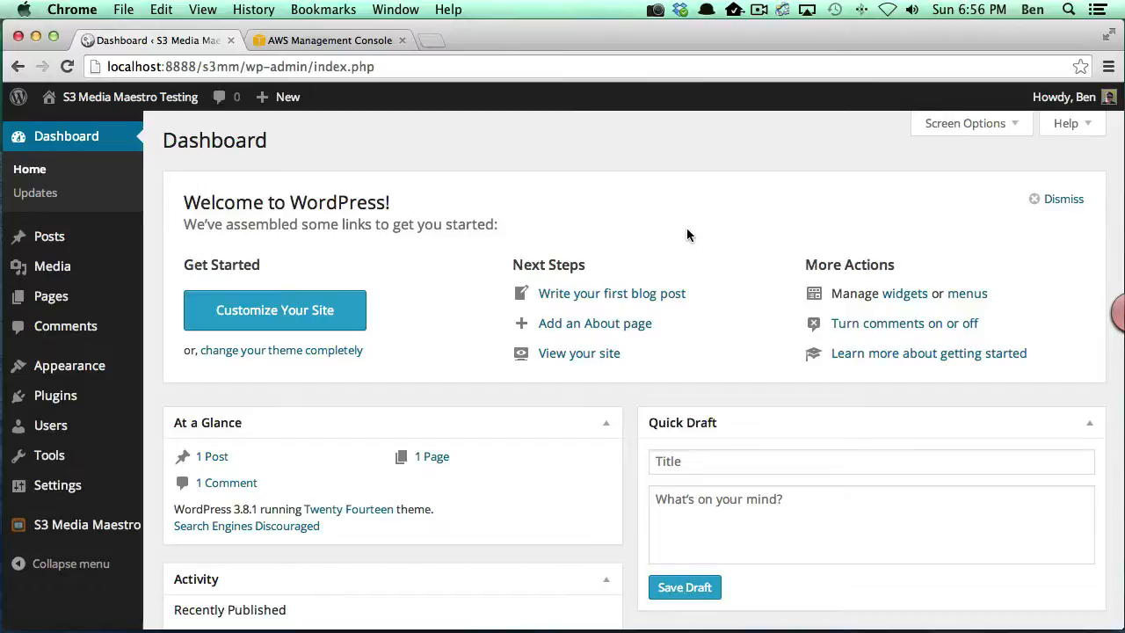
mouse_move(120, 253)
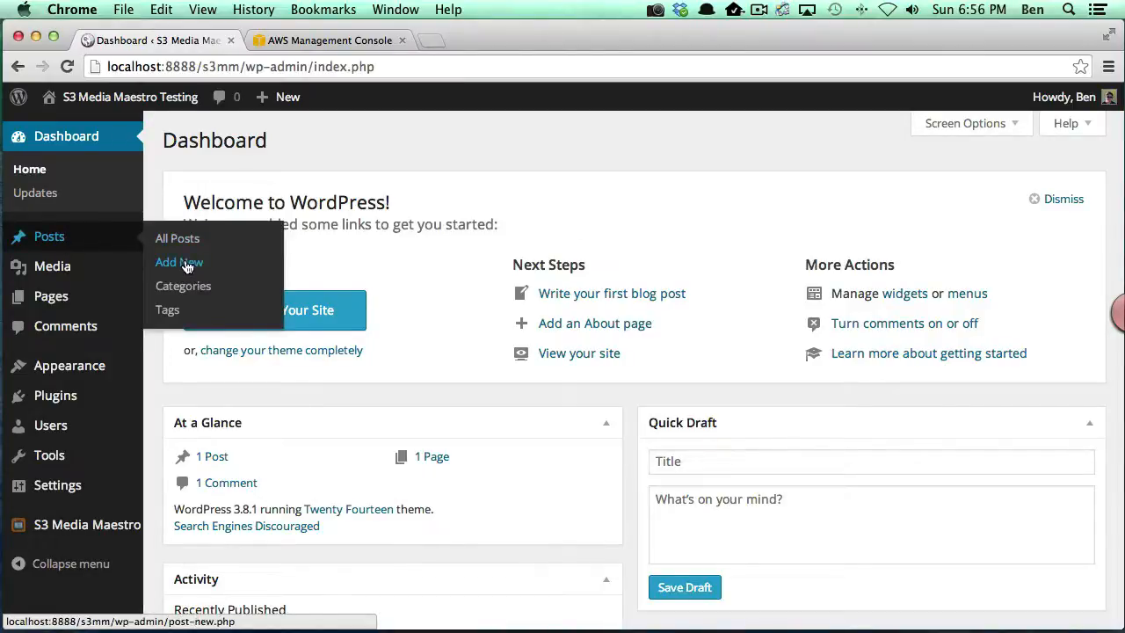
Create a new post and title it 'S3 Media Maestro Video Demo'
left_click(179, 262)
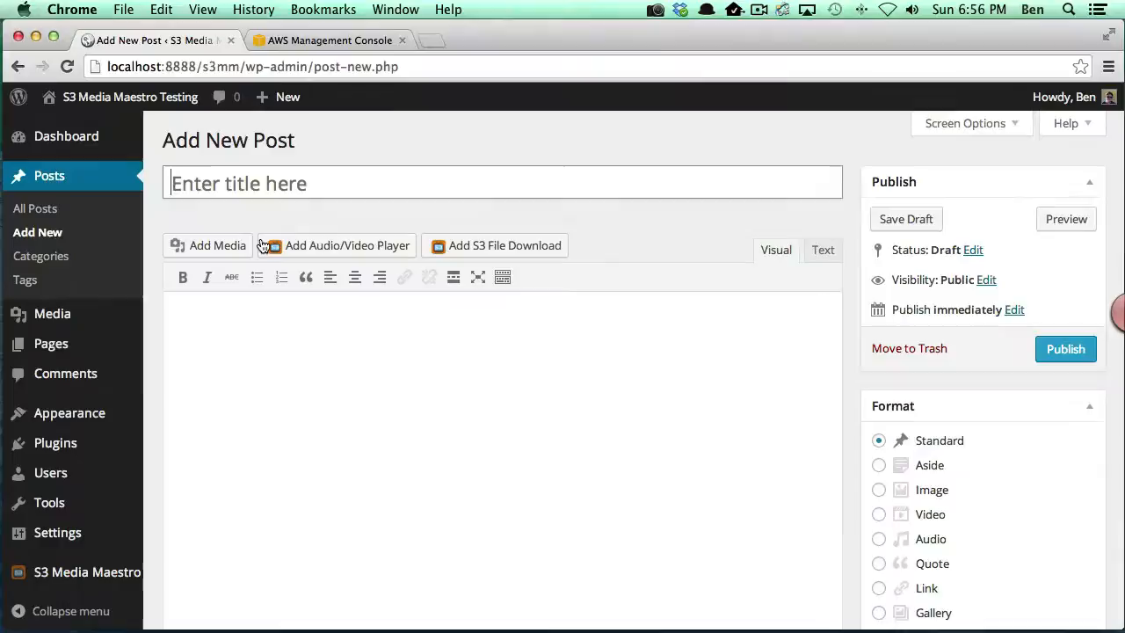
type("S3 Media Ma")
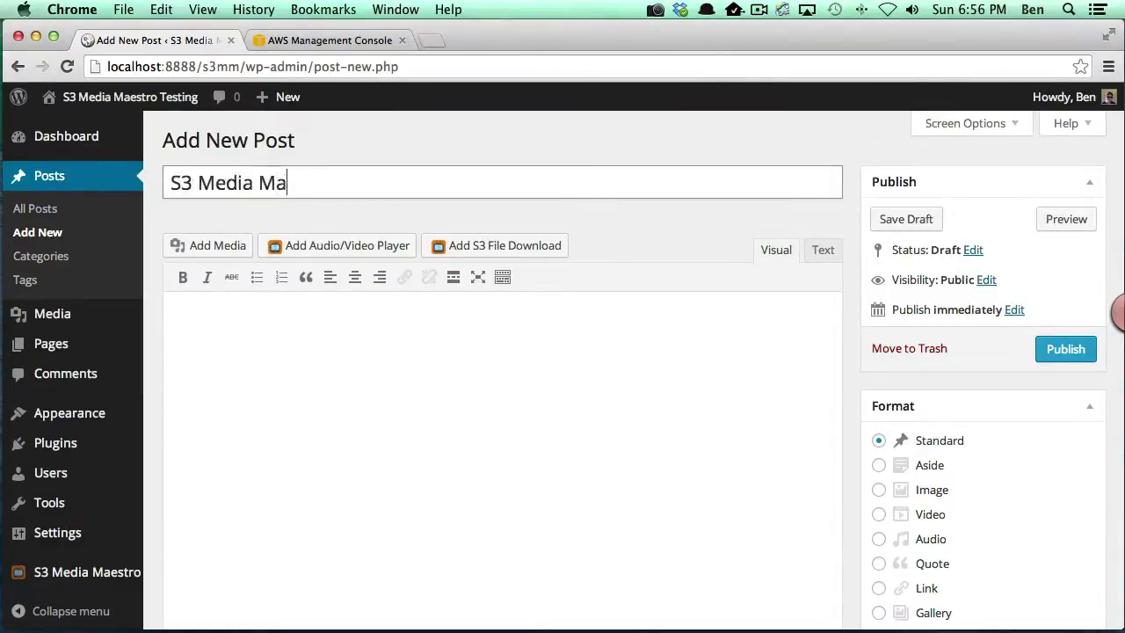
type("estro Video Demo")
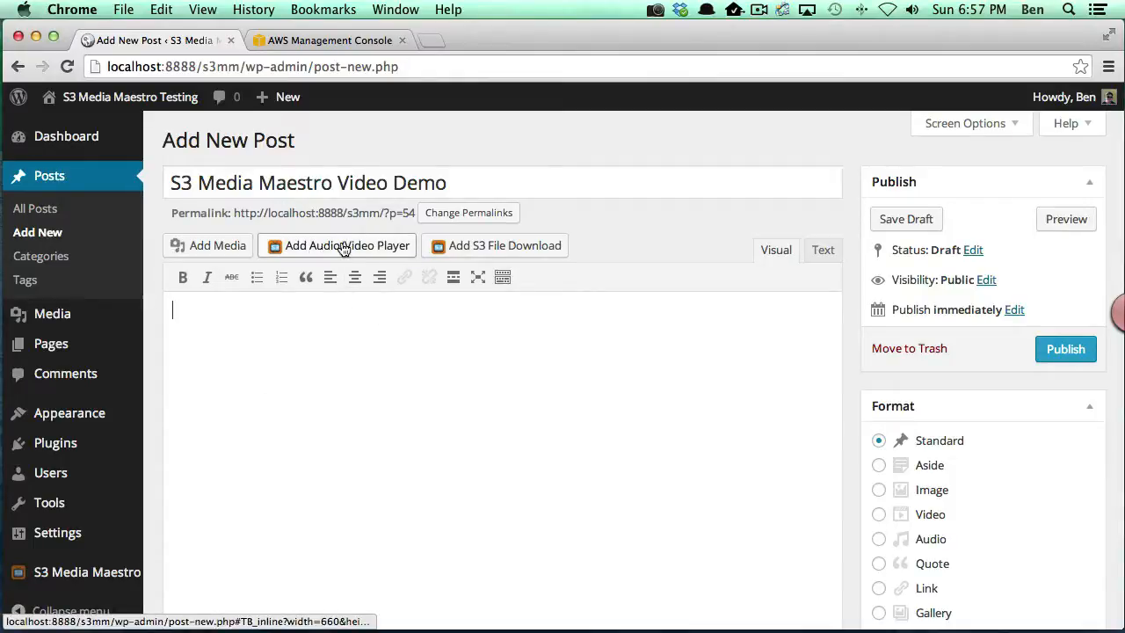
mouse_move(347, 246)
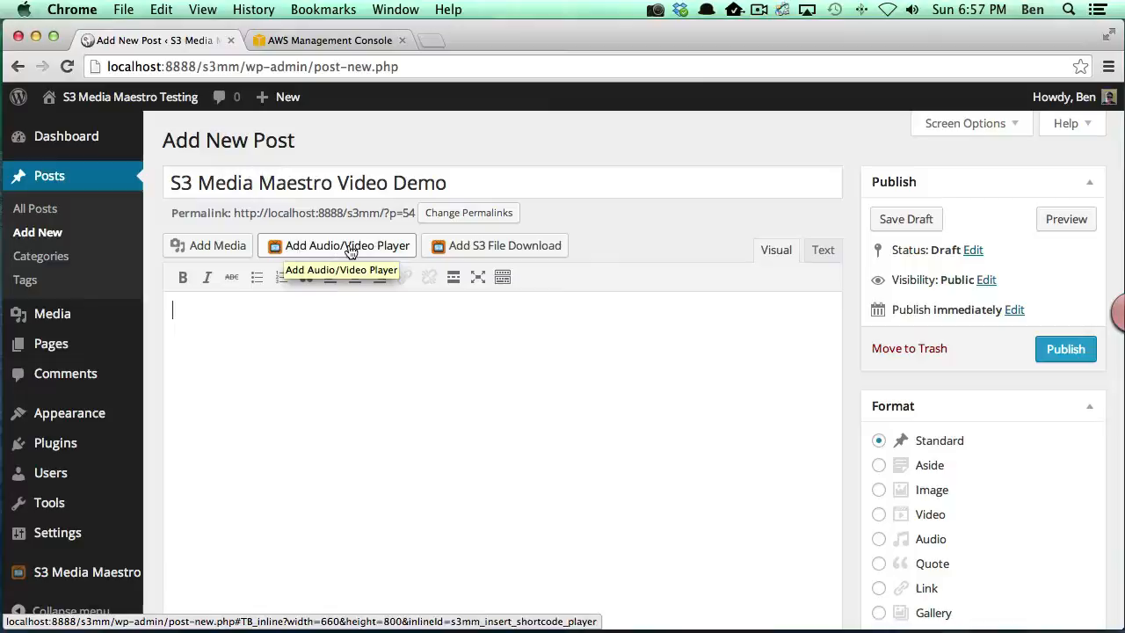
Bring up the Add Audio/Video Player dialog with S3 Video as the media type
left_click(338, 246)
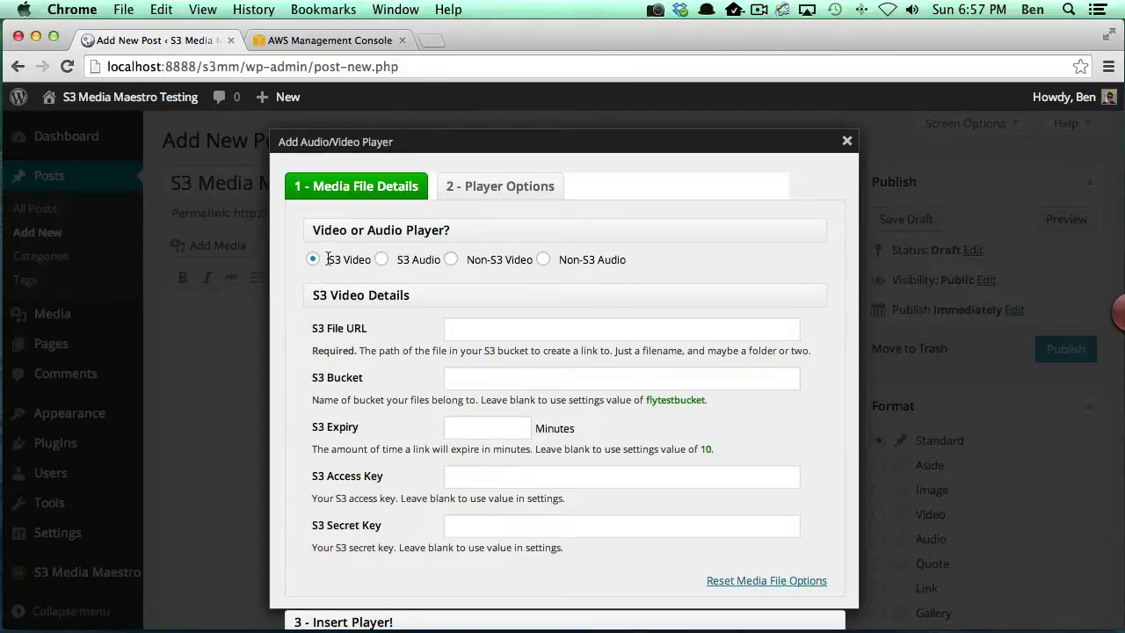
mouse_move(431, 268)
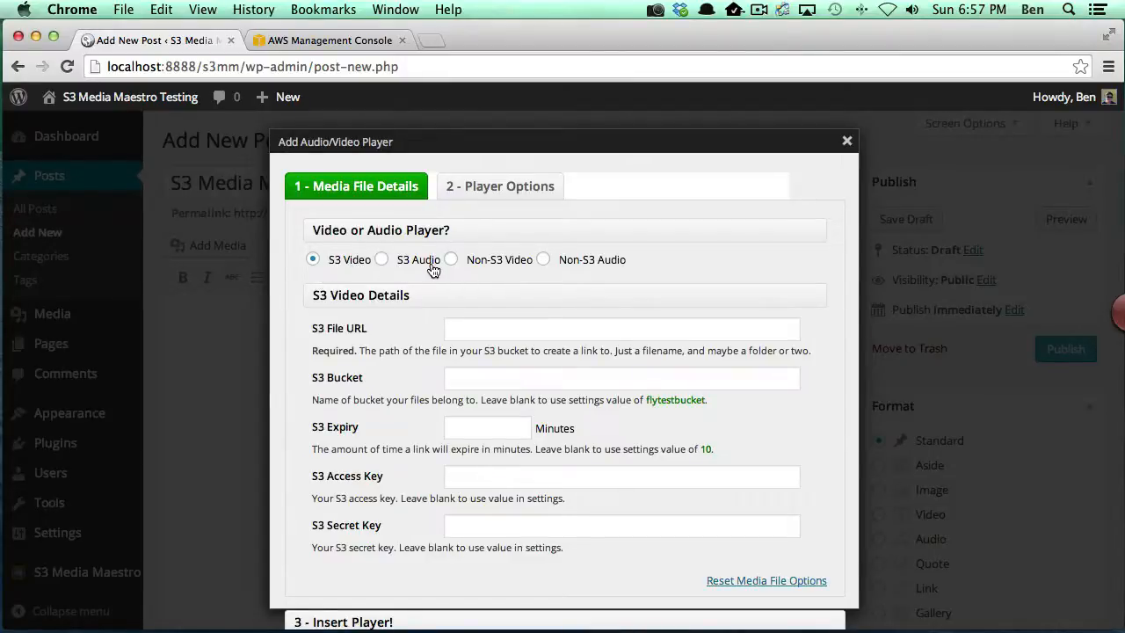
mouse_move(352, 270)
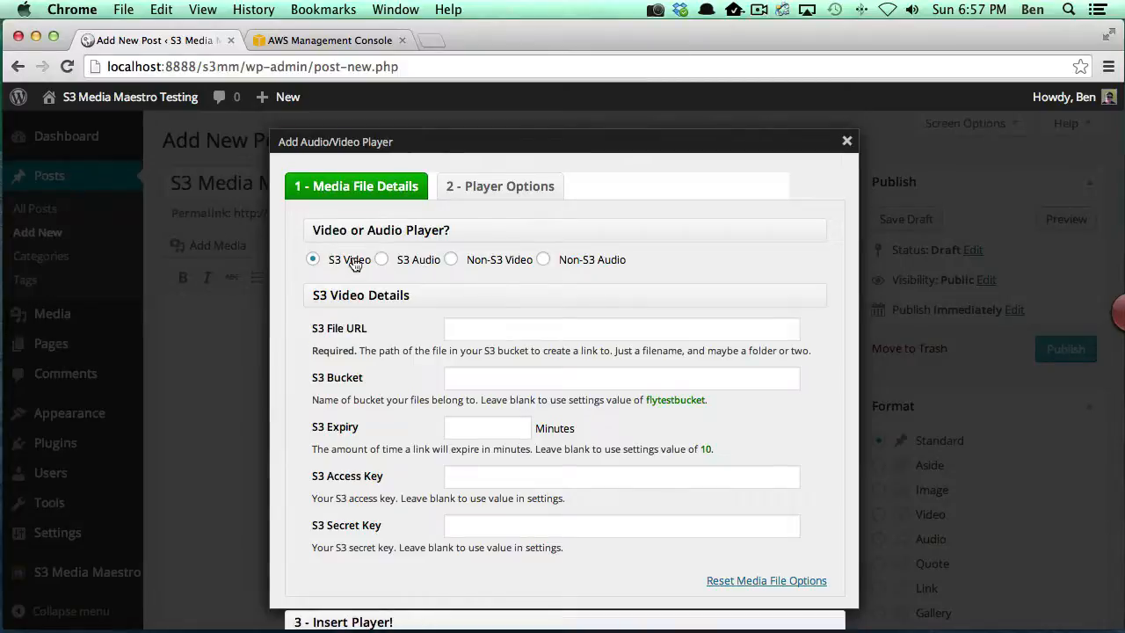
mouse_move(387, 271)
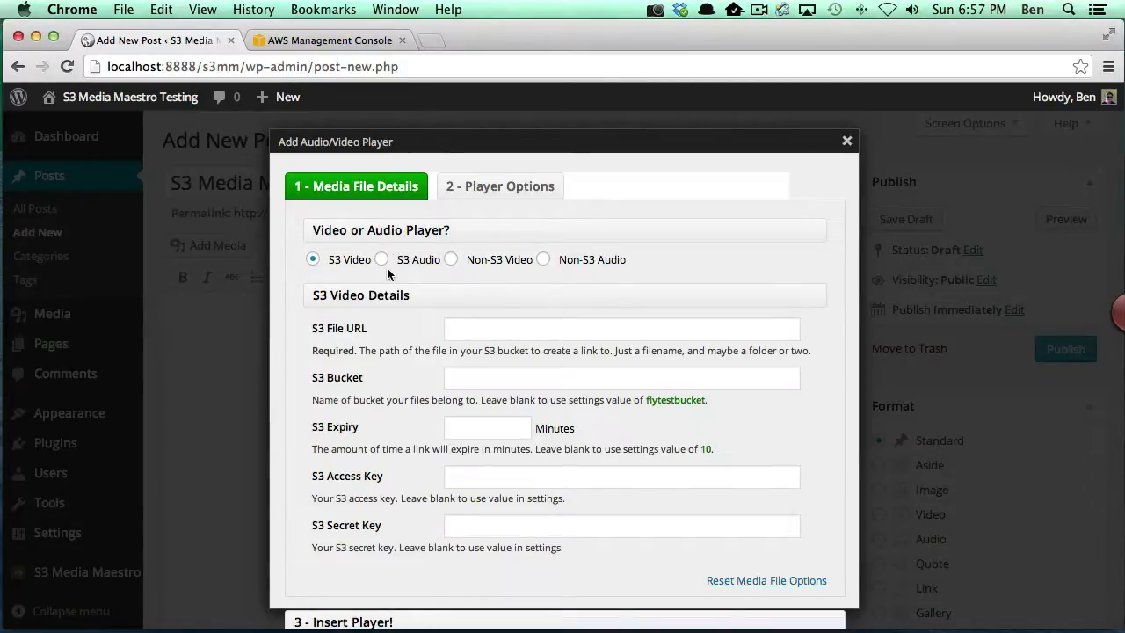
mouse_move(471, 267)
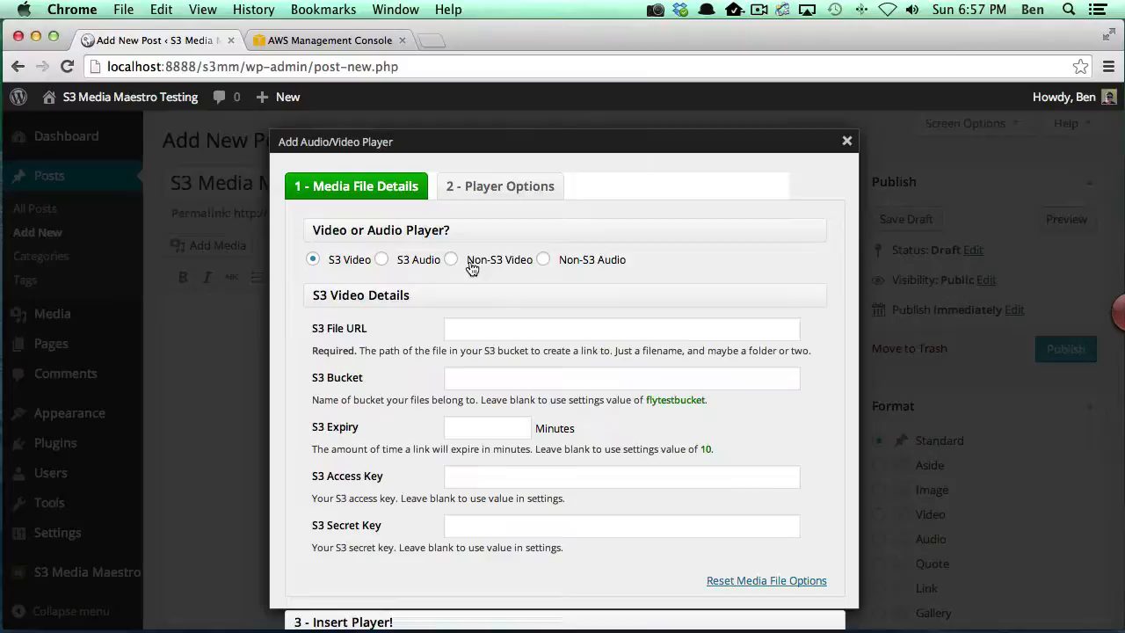
mouse_move(616, 271)
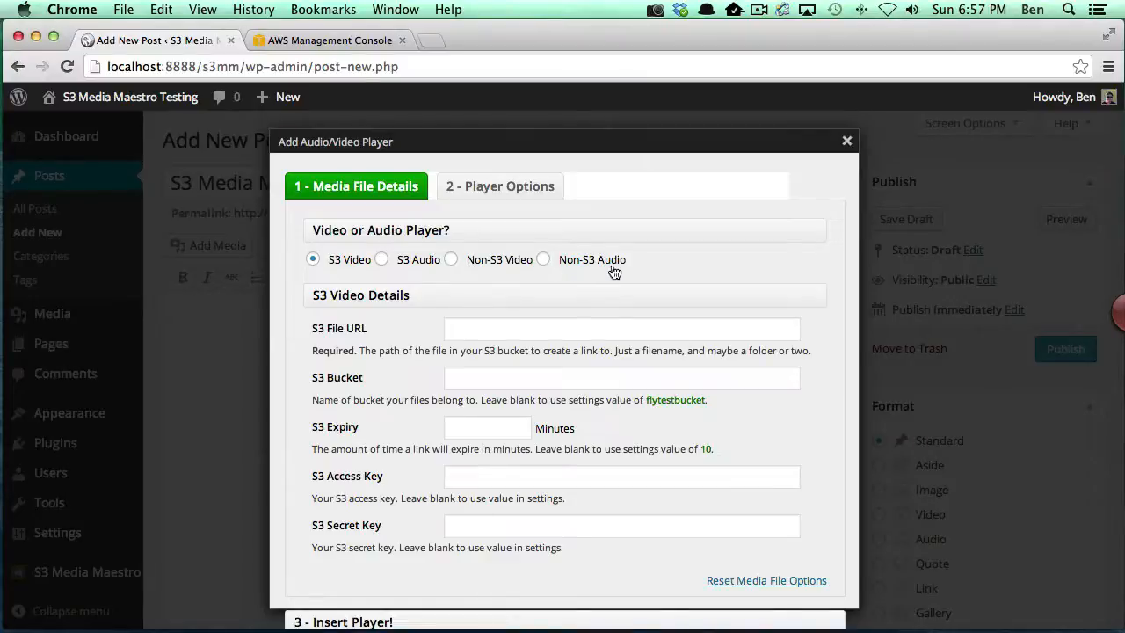
mouse_move(358, 369)
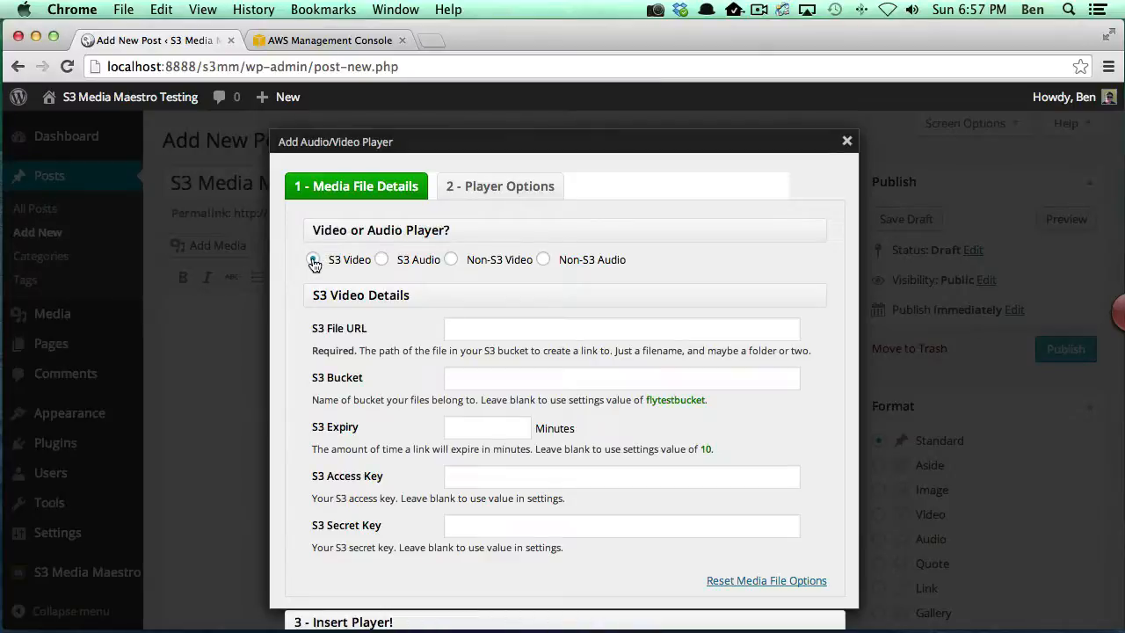
left_click(313, 258)
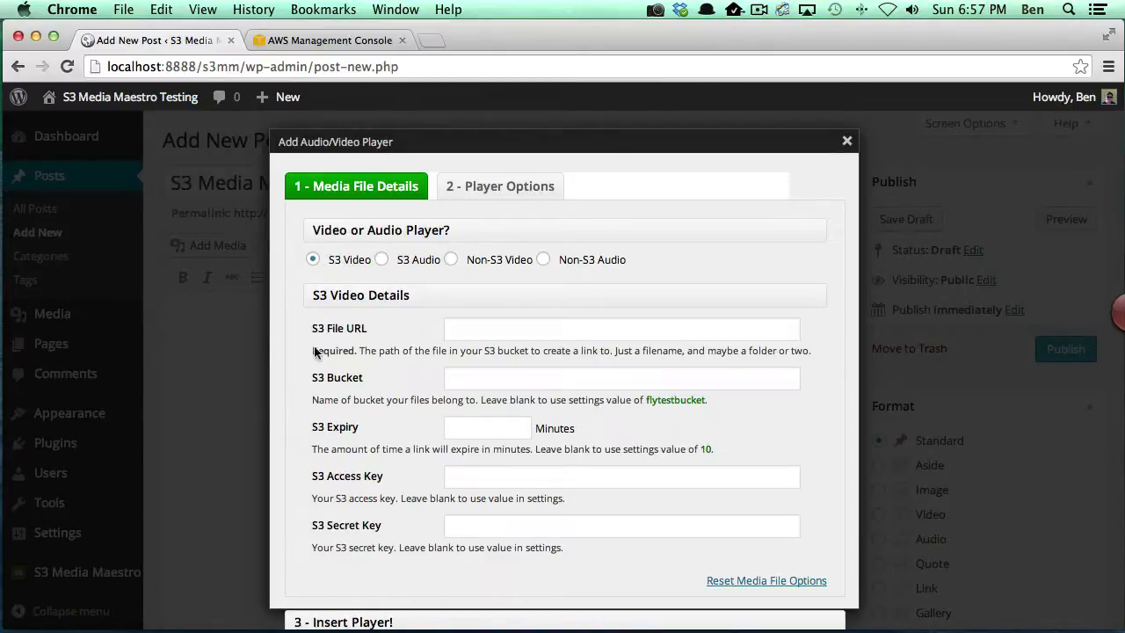
left_click(622, 328)
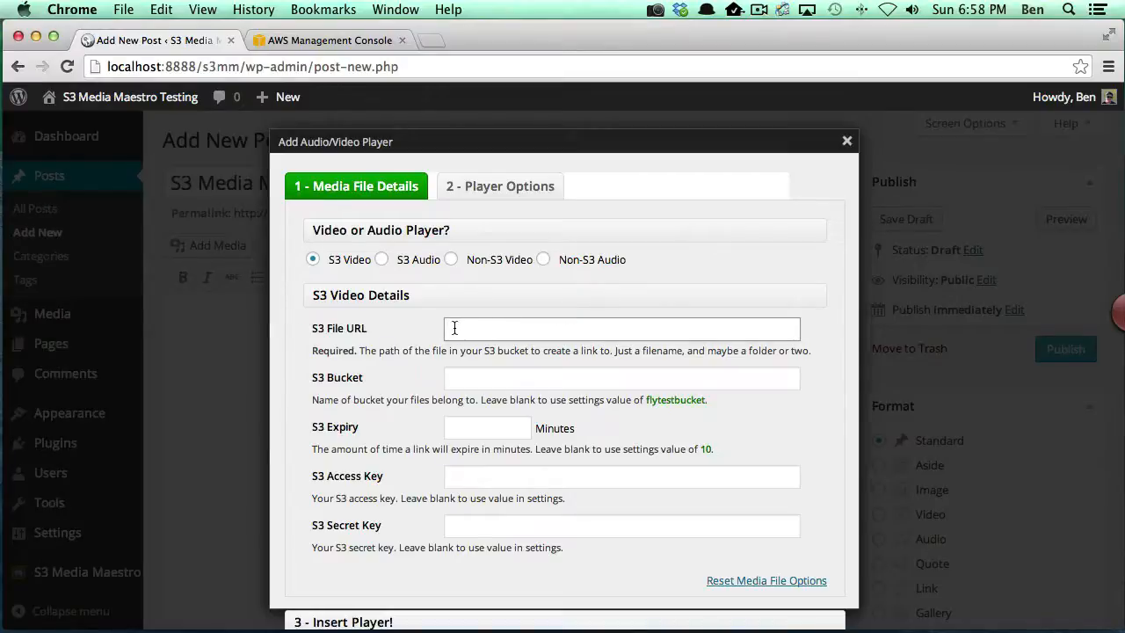
mouse_move(527, 328)
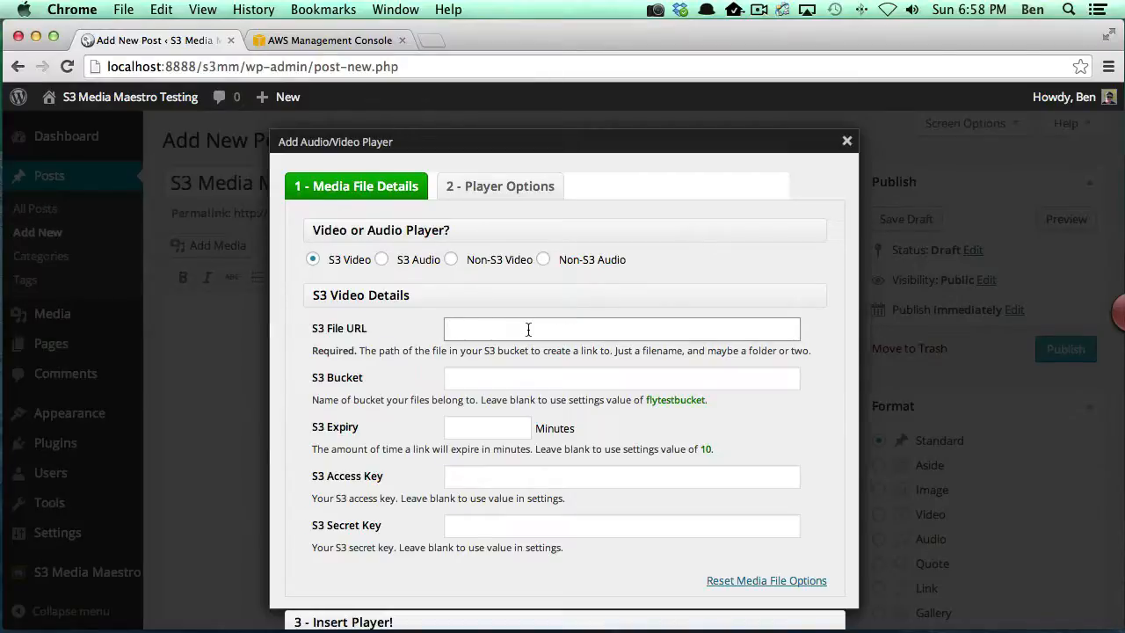
Enter S3MediaMaestro.mp4 as the S3 File URL, leaving bucket, expiry and keys blank
type("S3Me")
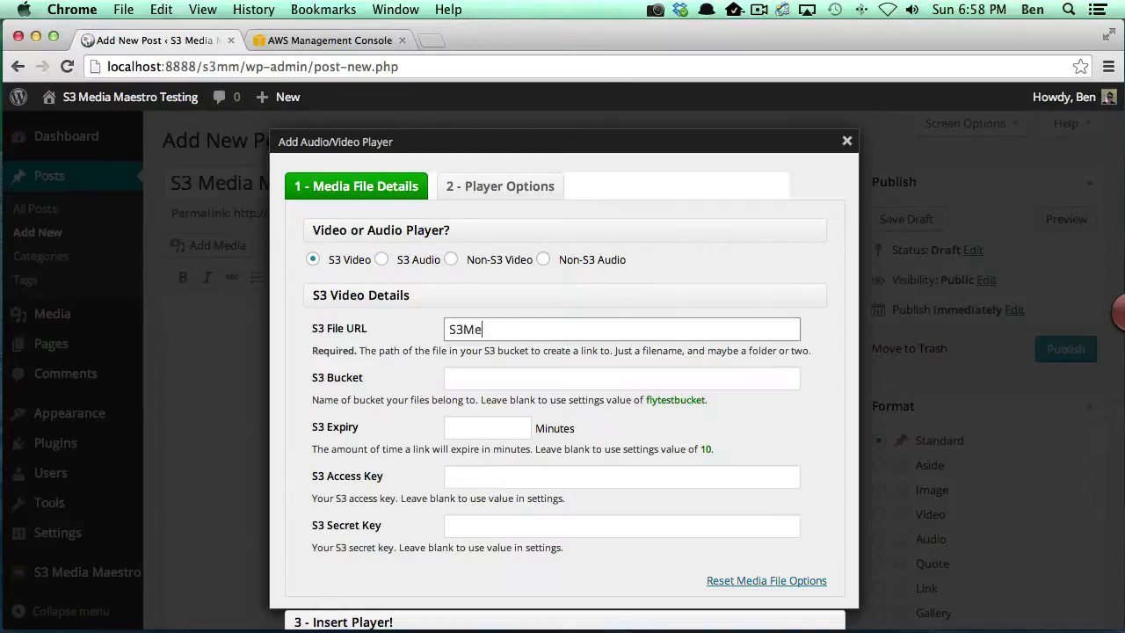
type("diaMaestro.mp4")
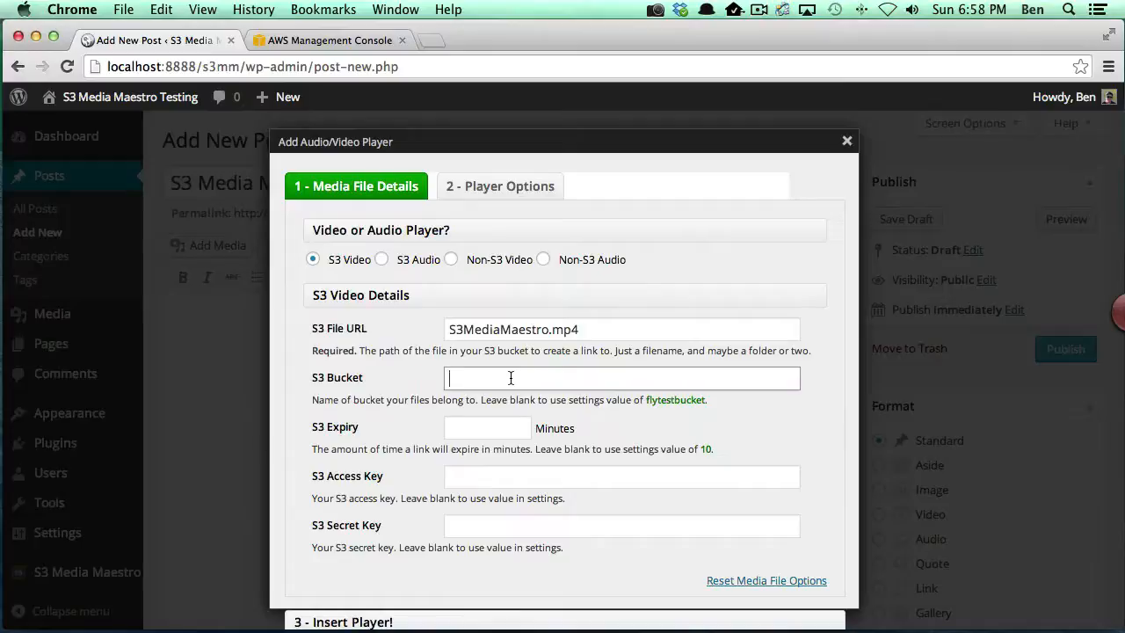
left_click(487, 429)
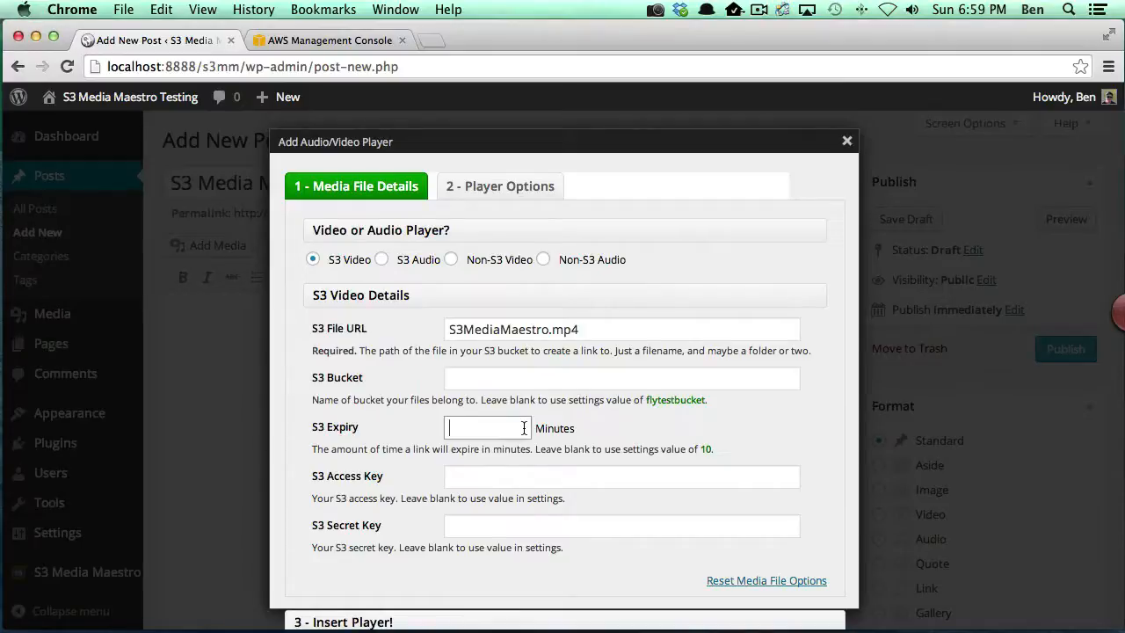
mouse_move(506, 453)
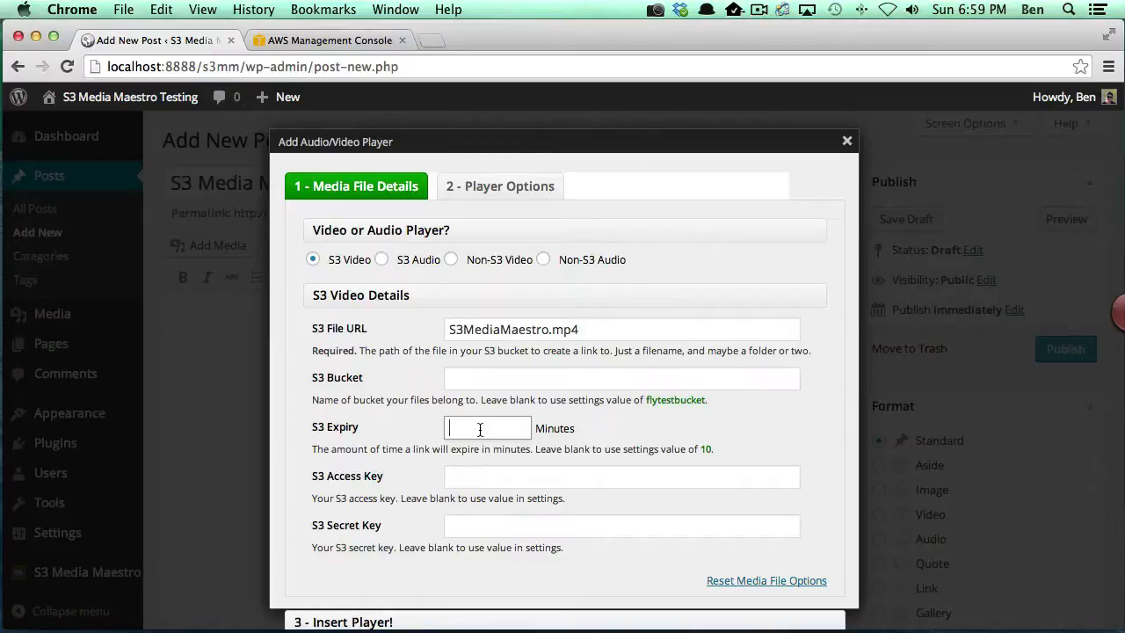
mouse_move(481, 443)
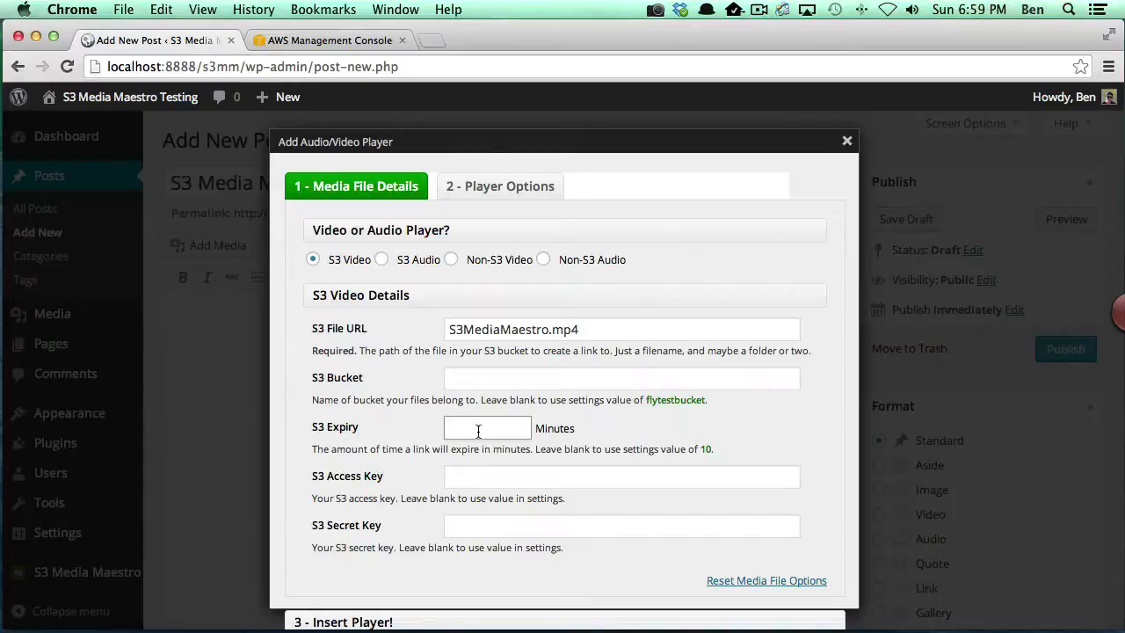
mouse_move(475, 418)
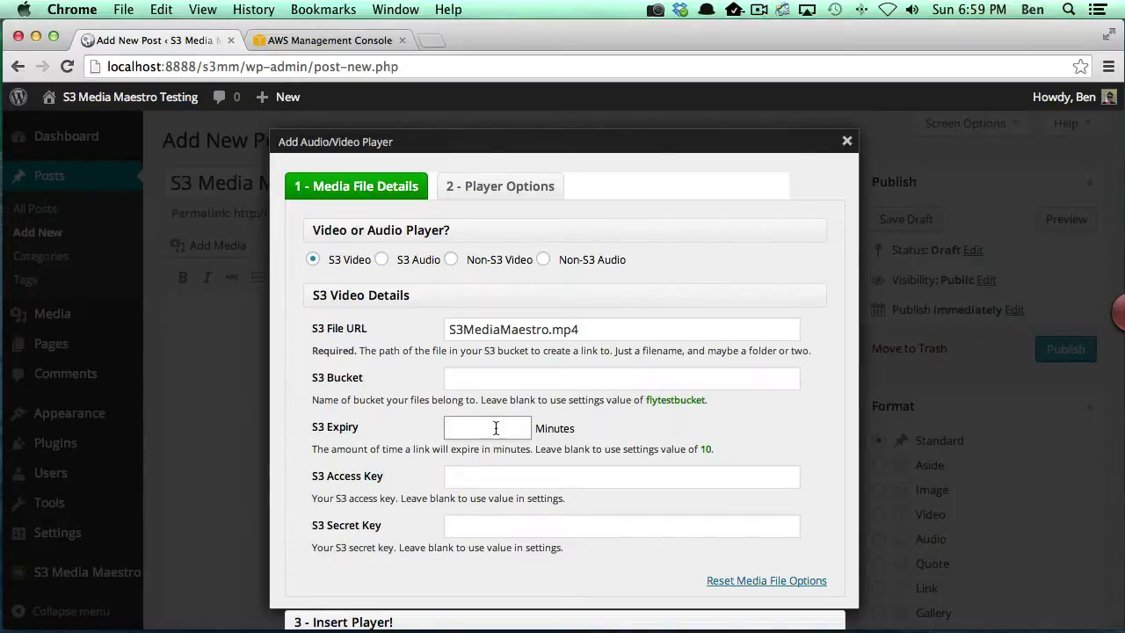
left_click(623, 477)
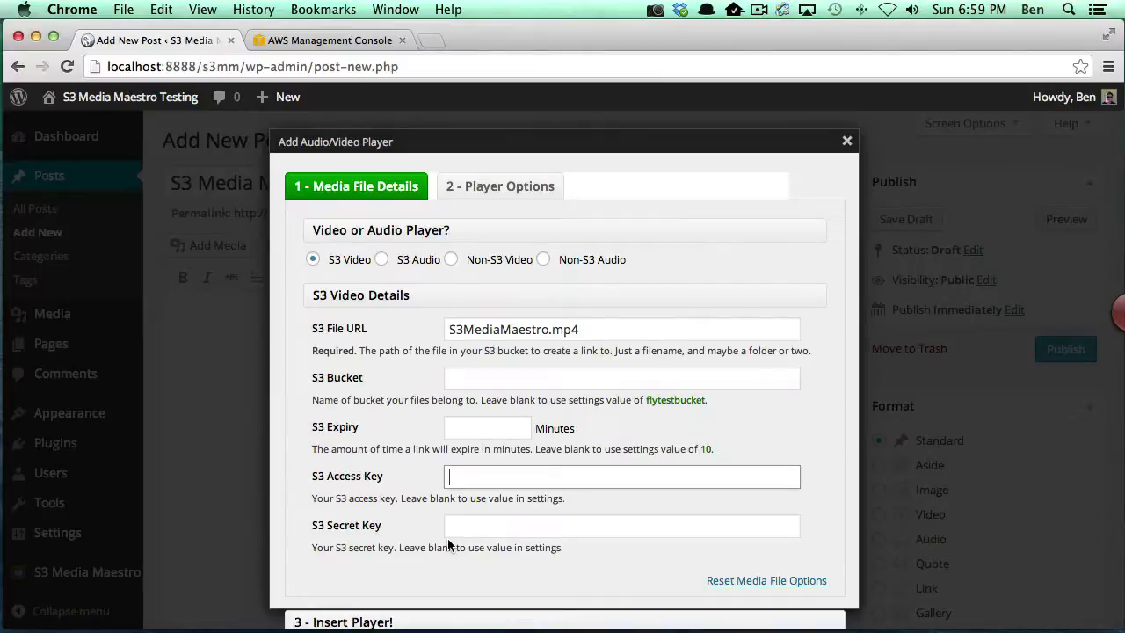
mouse_move(552, 499)
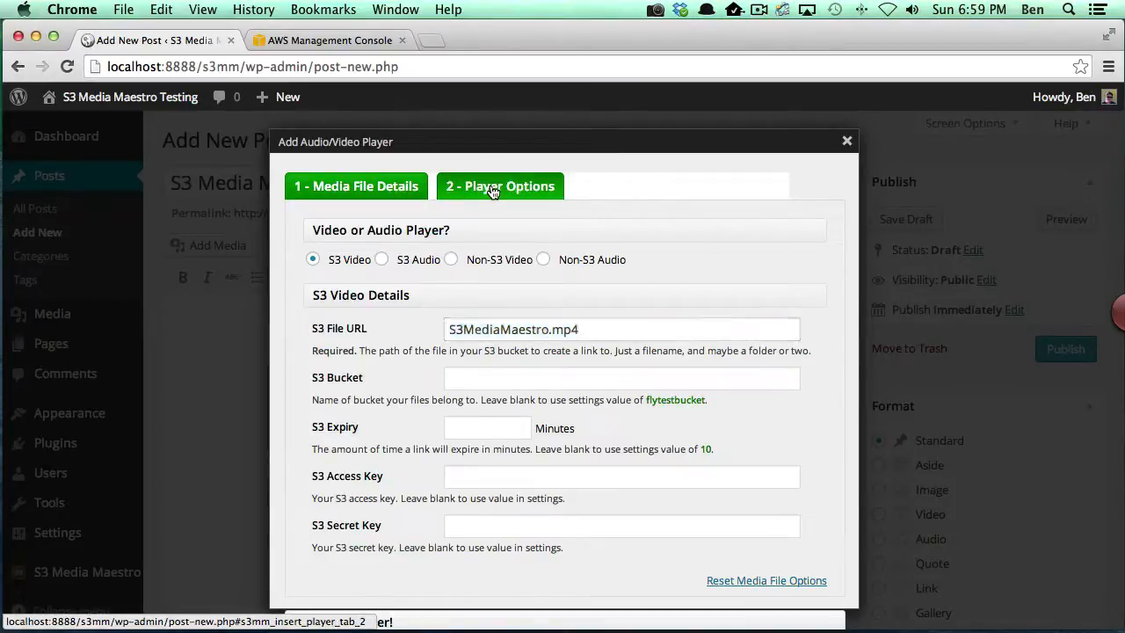
In Player Options, set the player width to 300 and height to 200
left_click(499, 186)
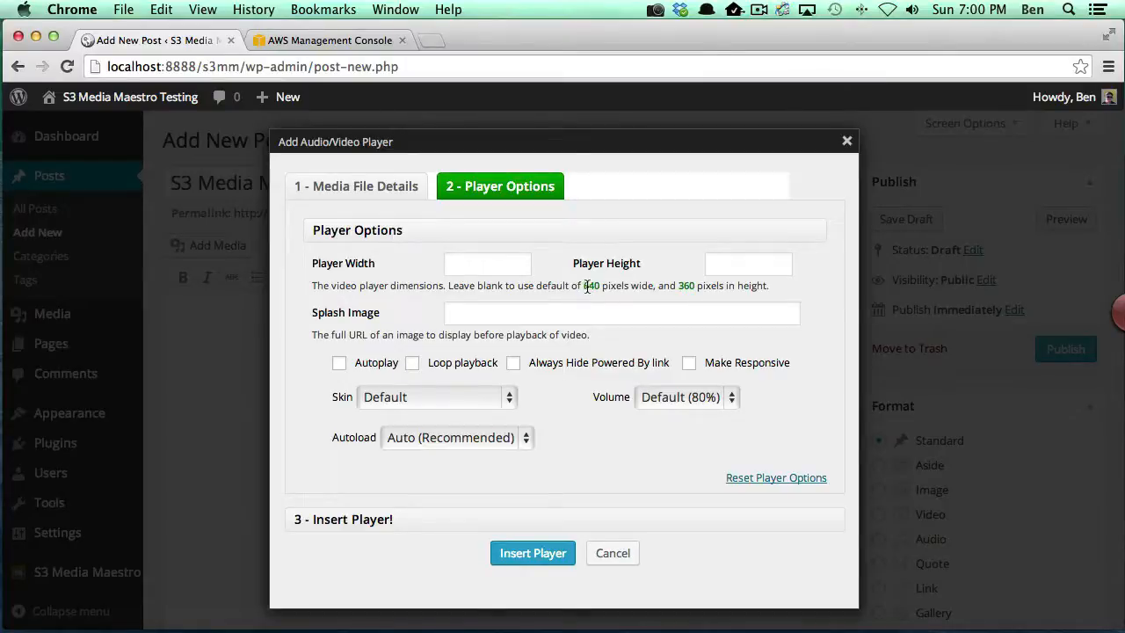
mouse_move(501, 234)
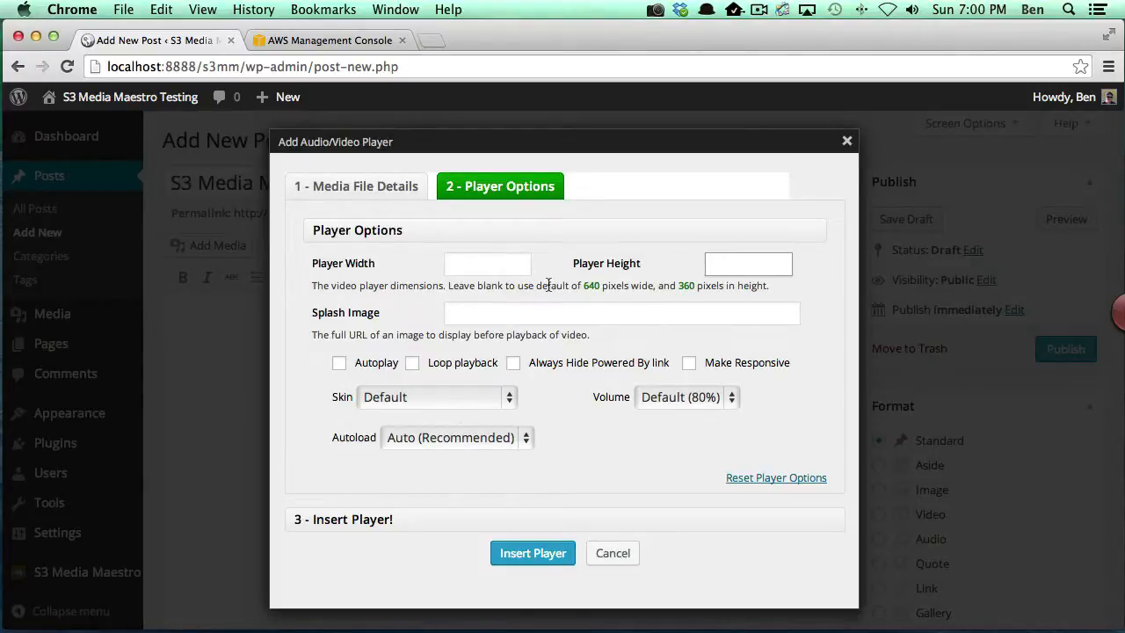
type("300")
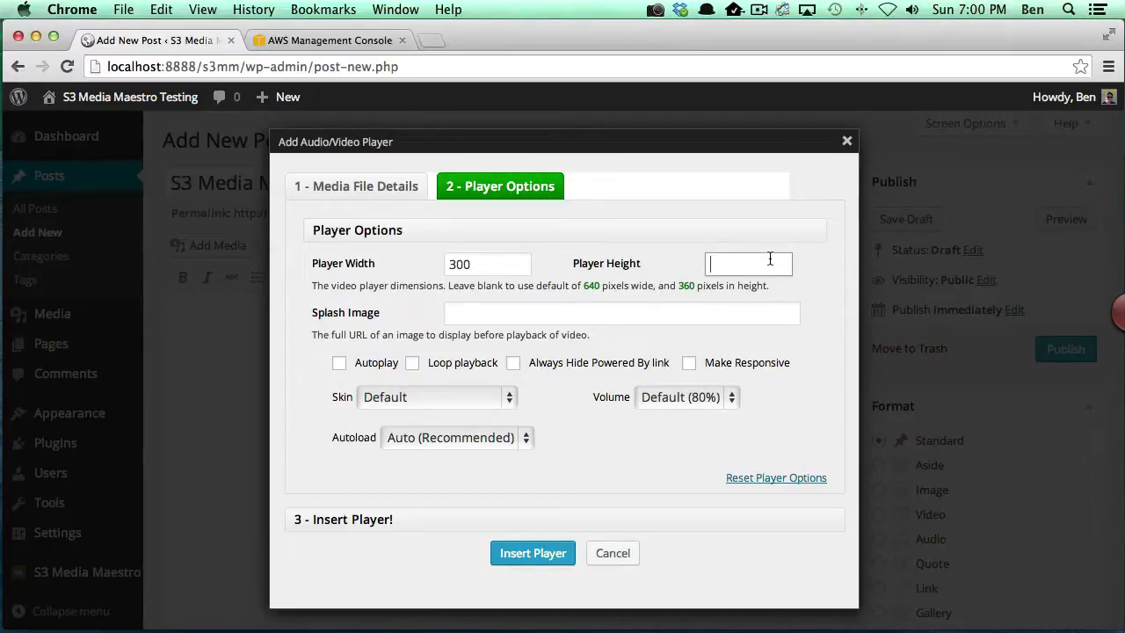
type("200")
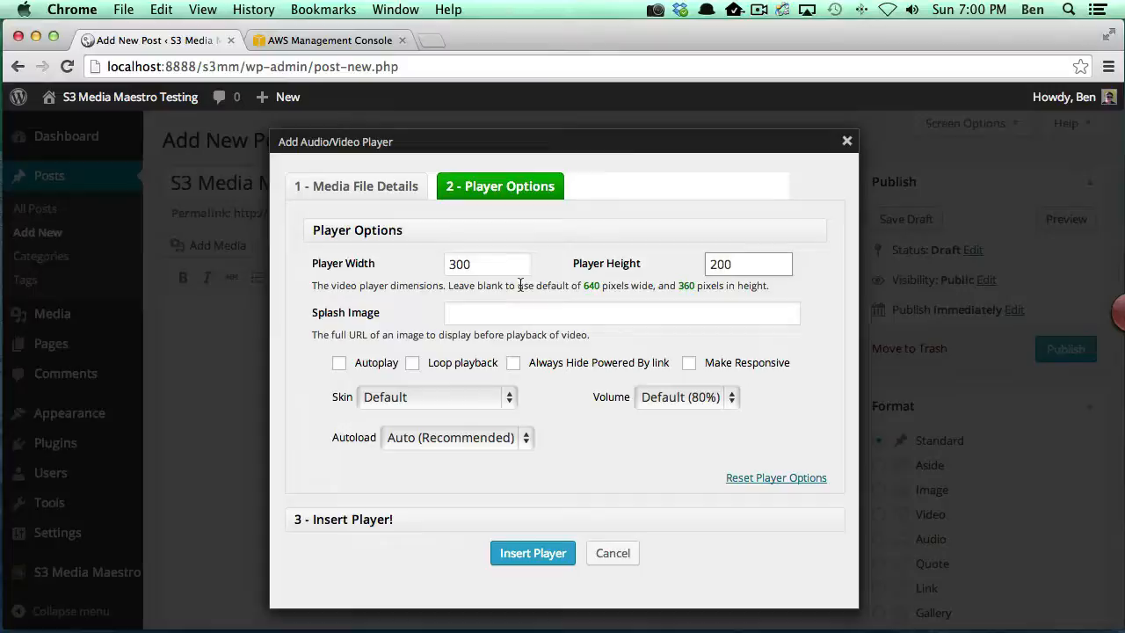
mouse_move(527, 253)
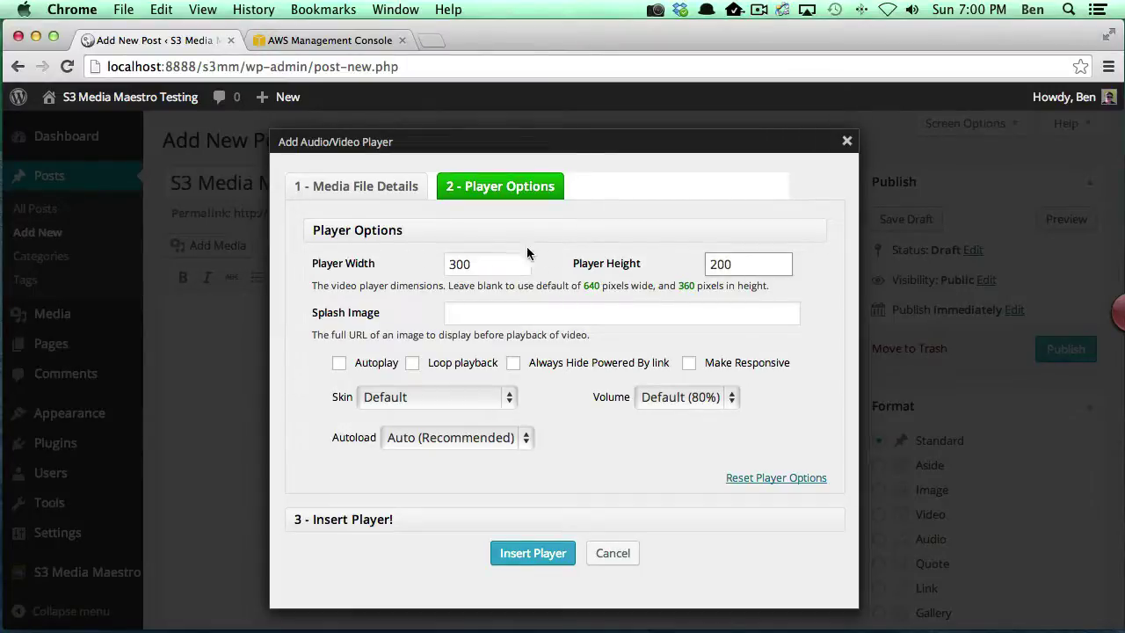
Fill the Splash Image field with the splash.png URL from the 2014/03 uploads
left_click(610, 313)
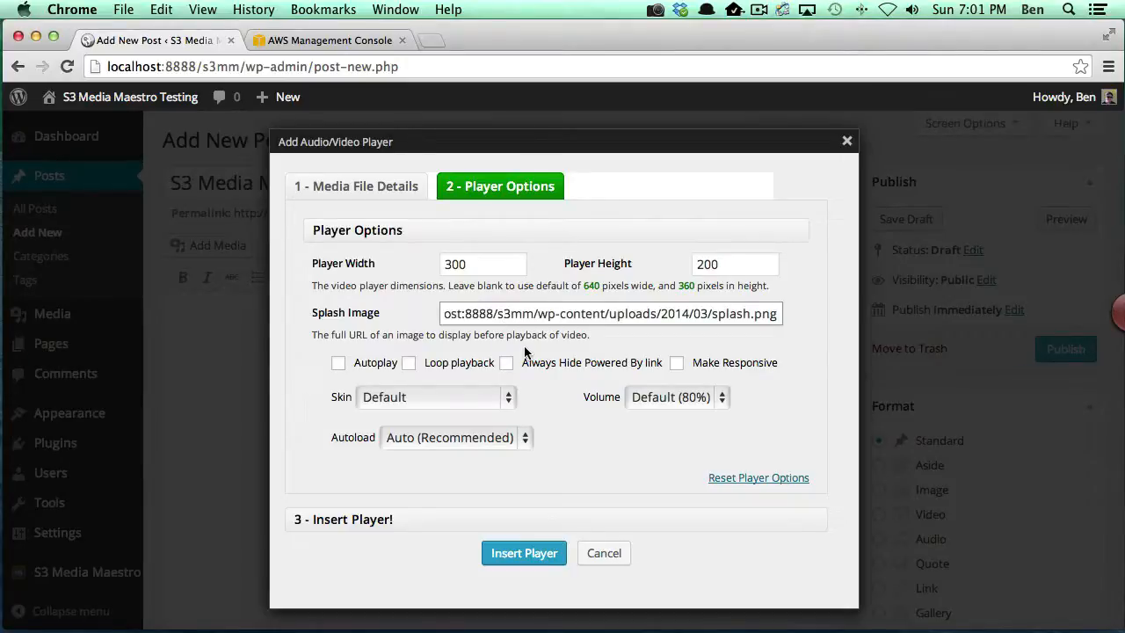
mouse_move(450, 361)
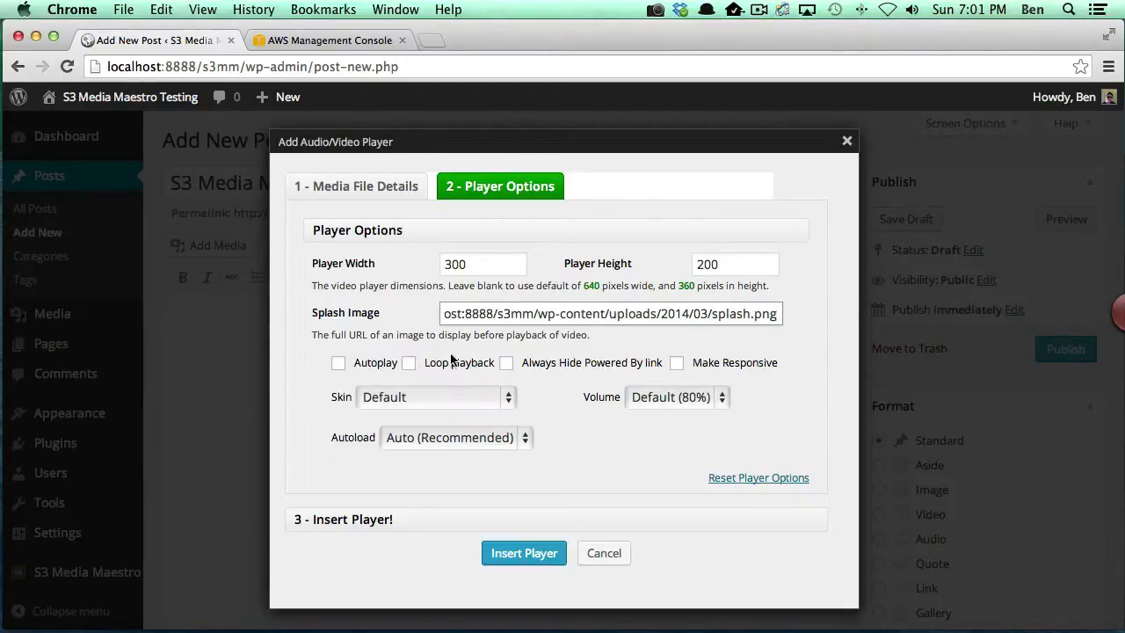
mouse_move(384, 369)
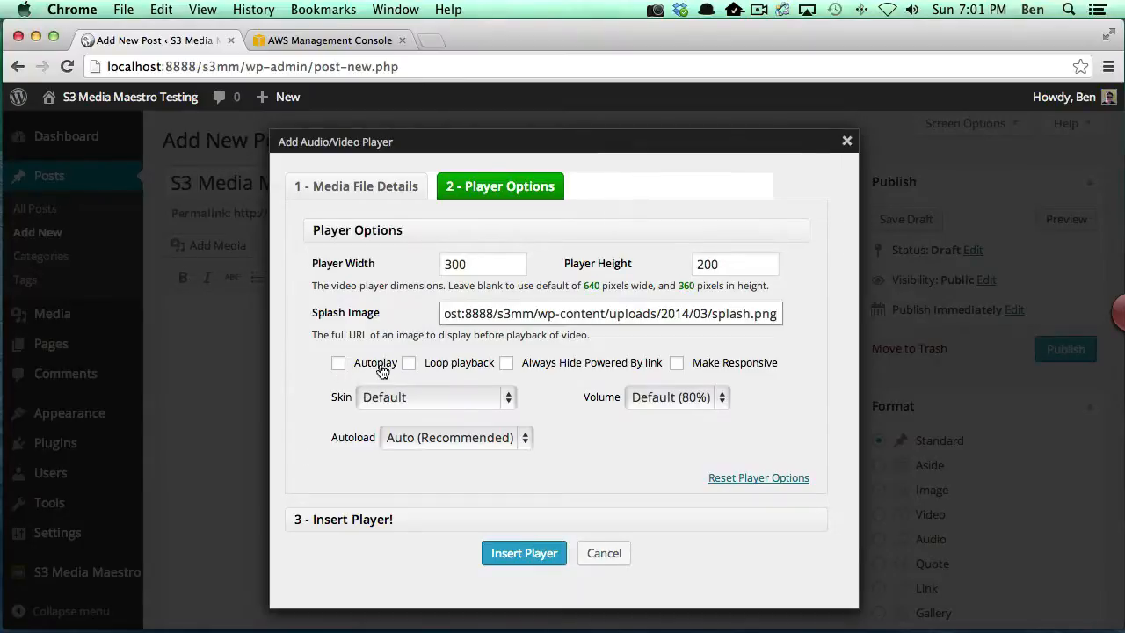
mouse_move(623, 376)
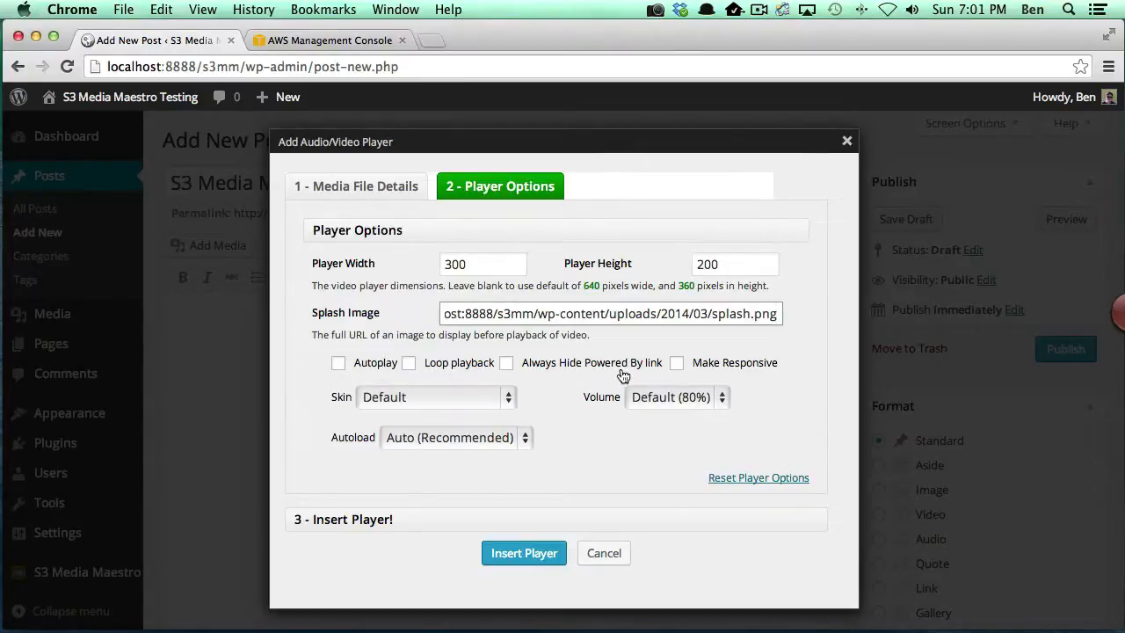
mouse_move(761, 369)
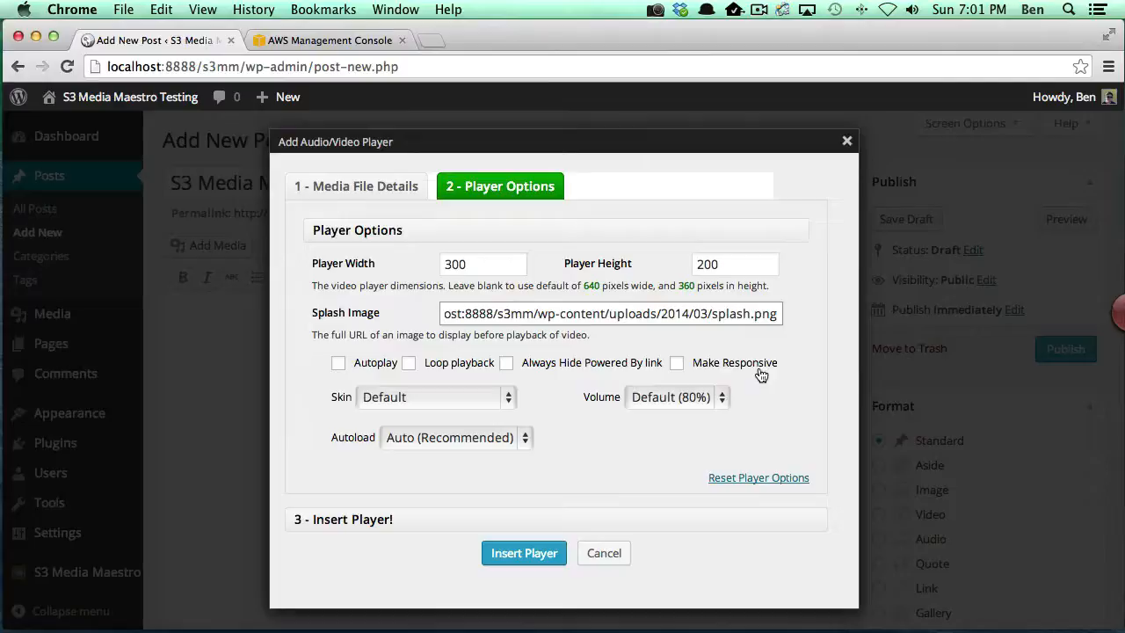
mouse_move(342, 376)
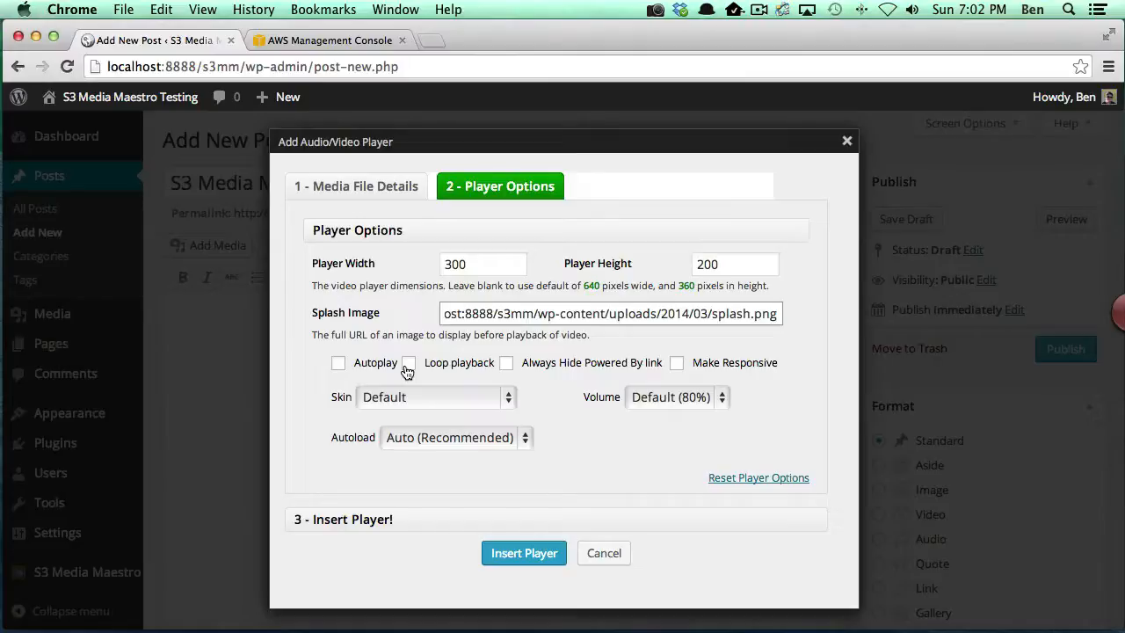
mouse_move(531, 384)
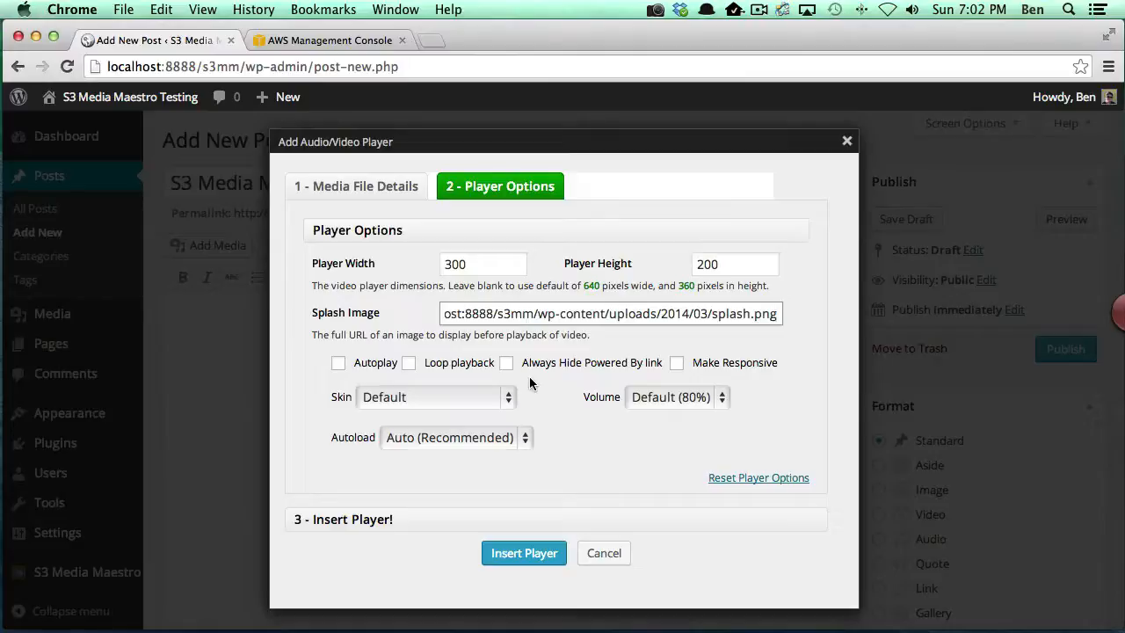
Keep the powered-by link shown, enable Make Responsive and keep the Default skin
left_click(507, 362)
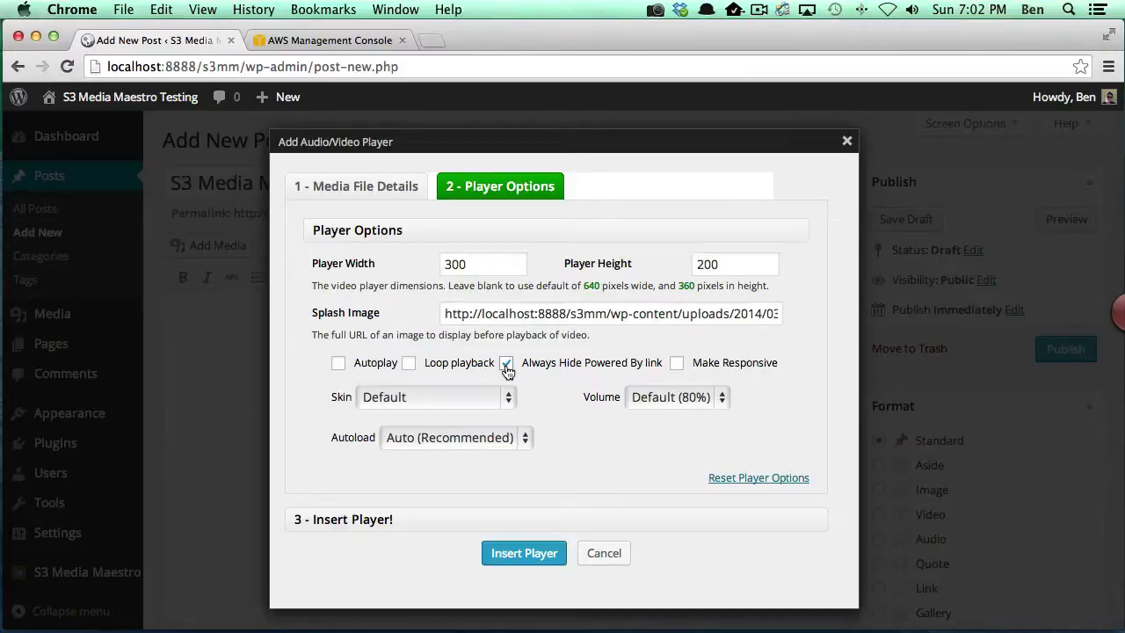
left_click(506, 362)
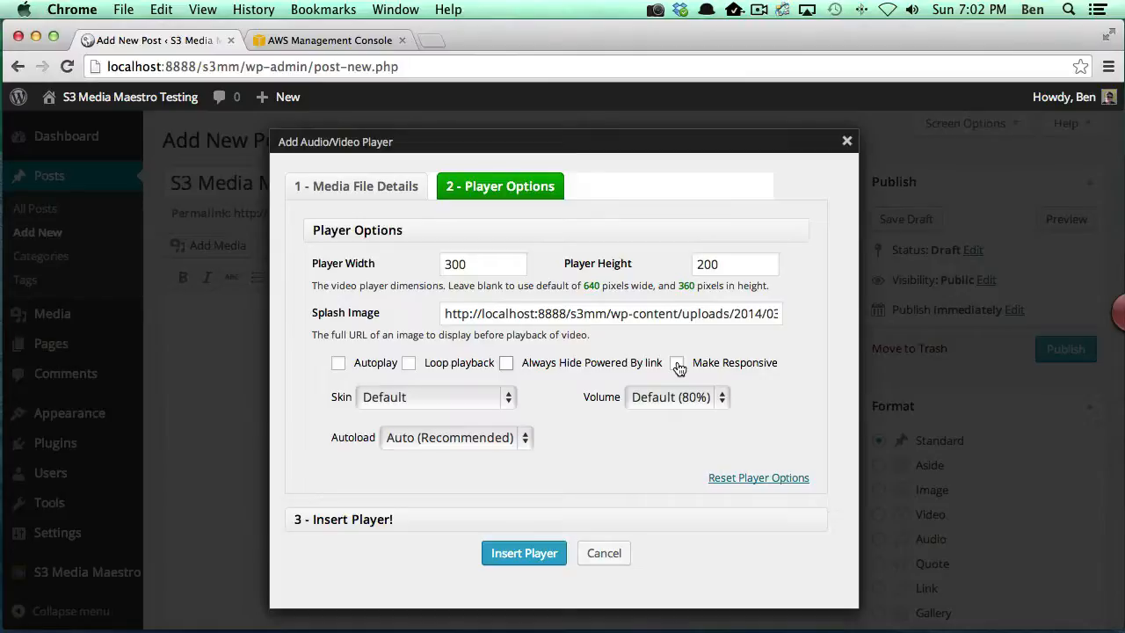
left_click(676, 362)
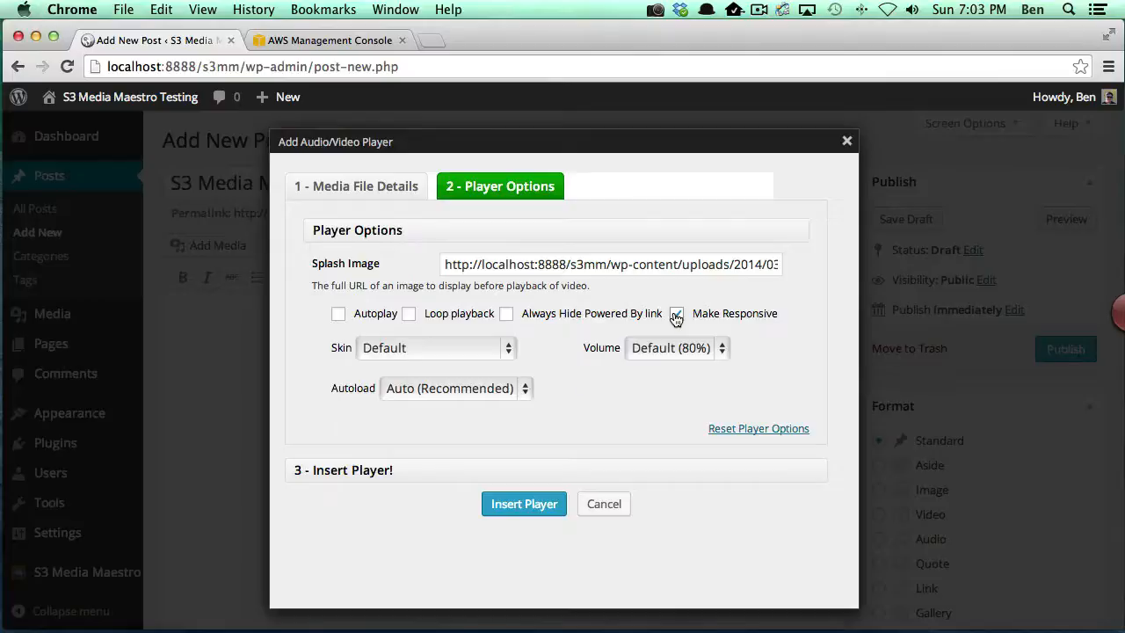
left_click(677, 313)
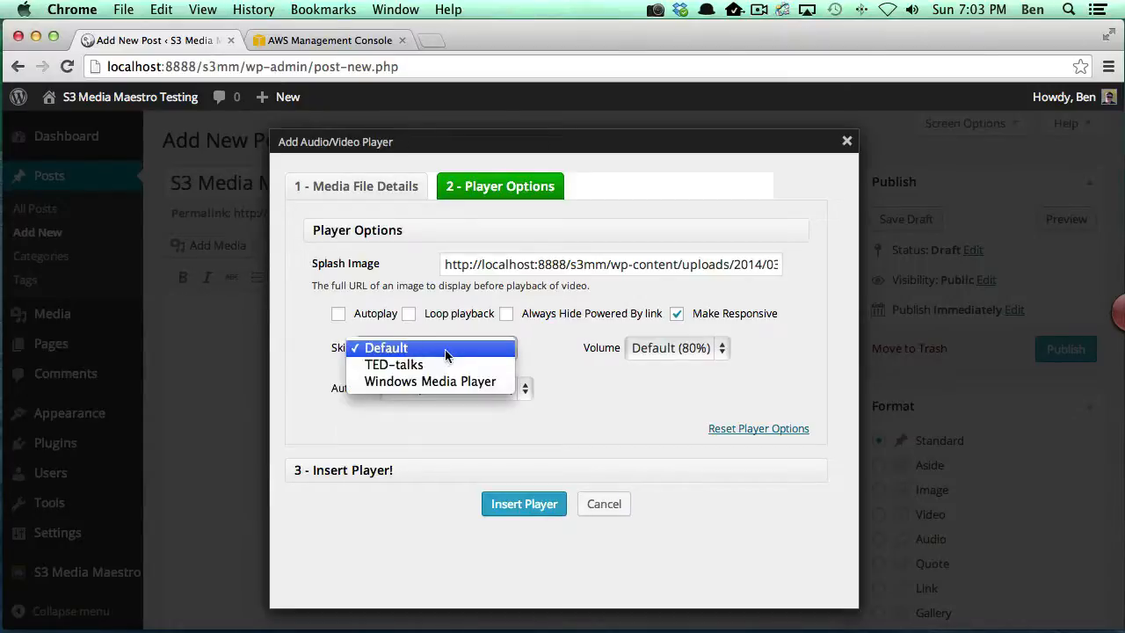
mouse_move(394, 364)
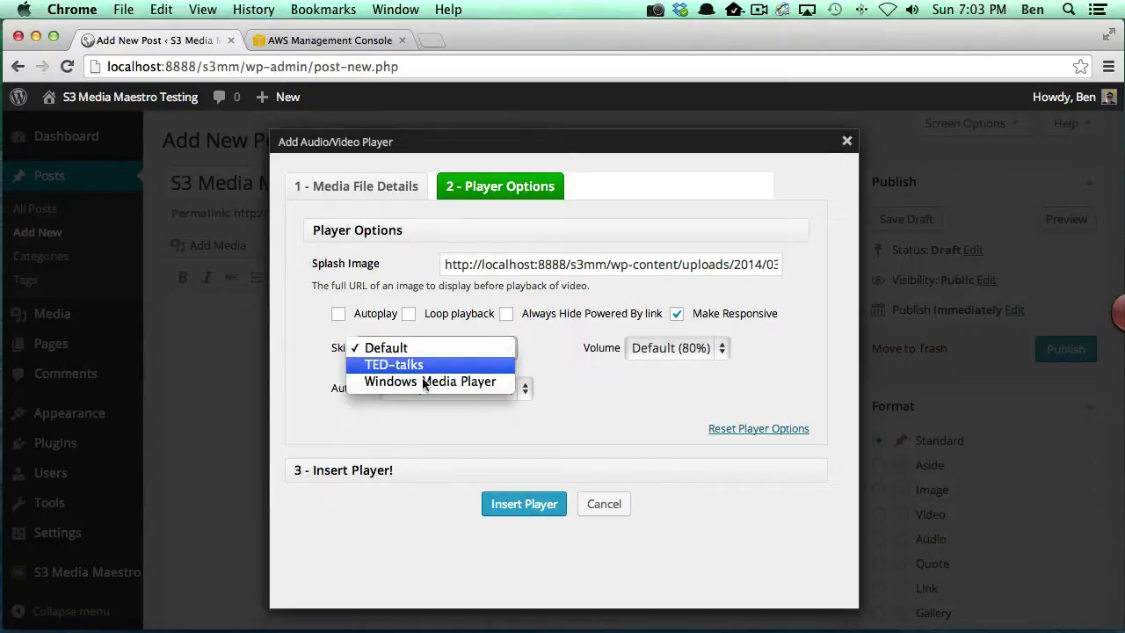
left_click(385, 348)
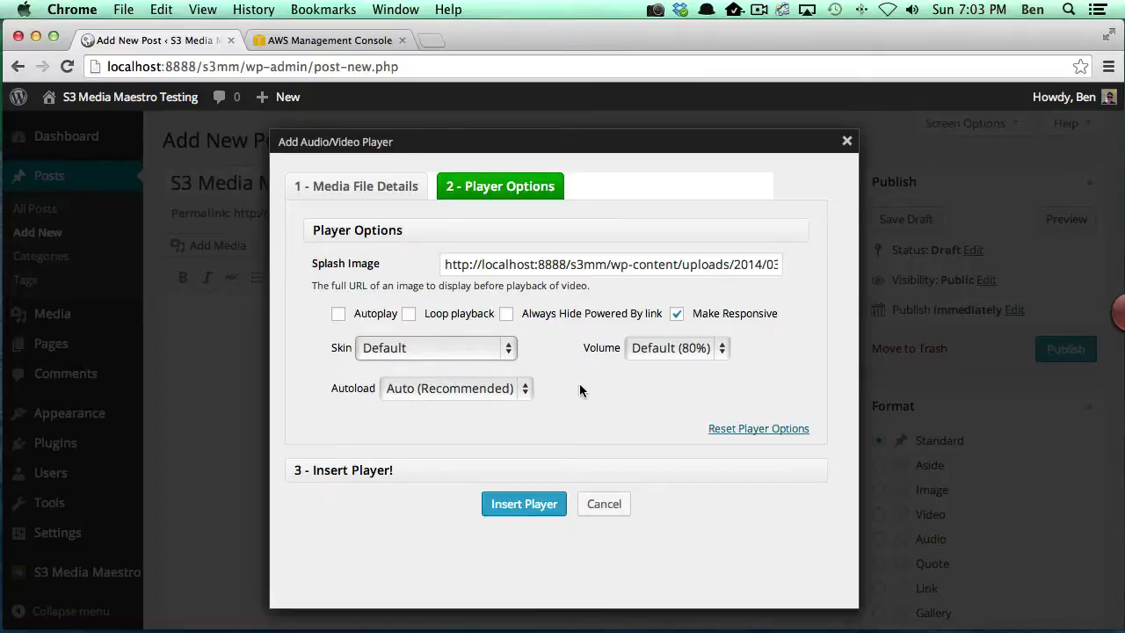
mouse_move(672, 351)
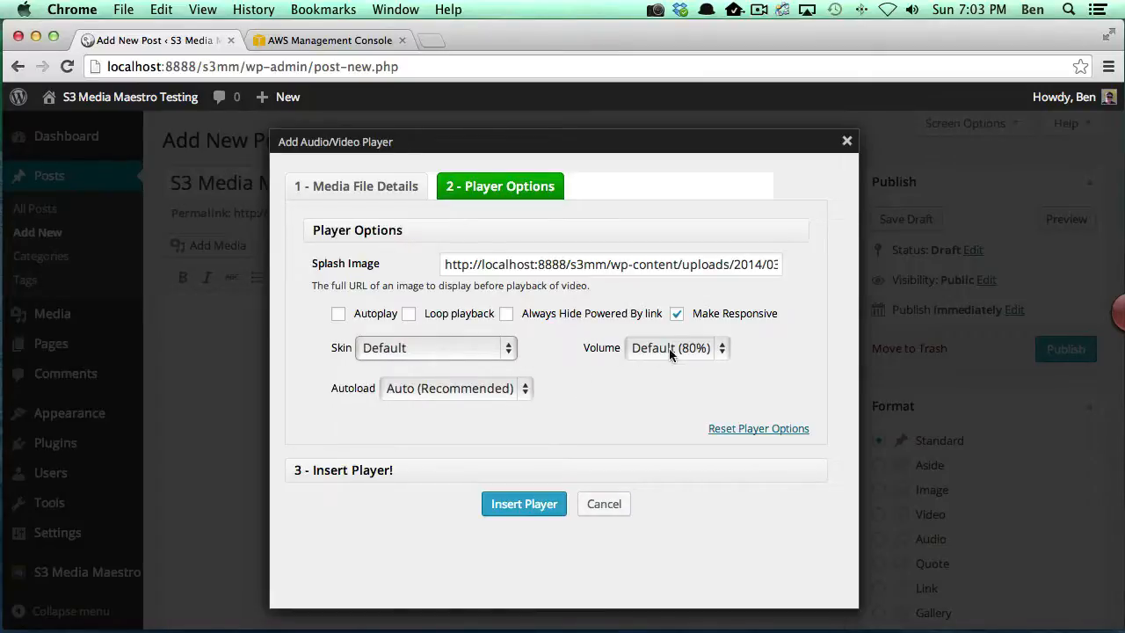
Set the volume to 70% and leave autoload on Auto (Recommended)
left_click(676, 348)
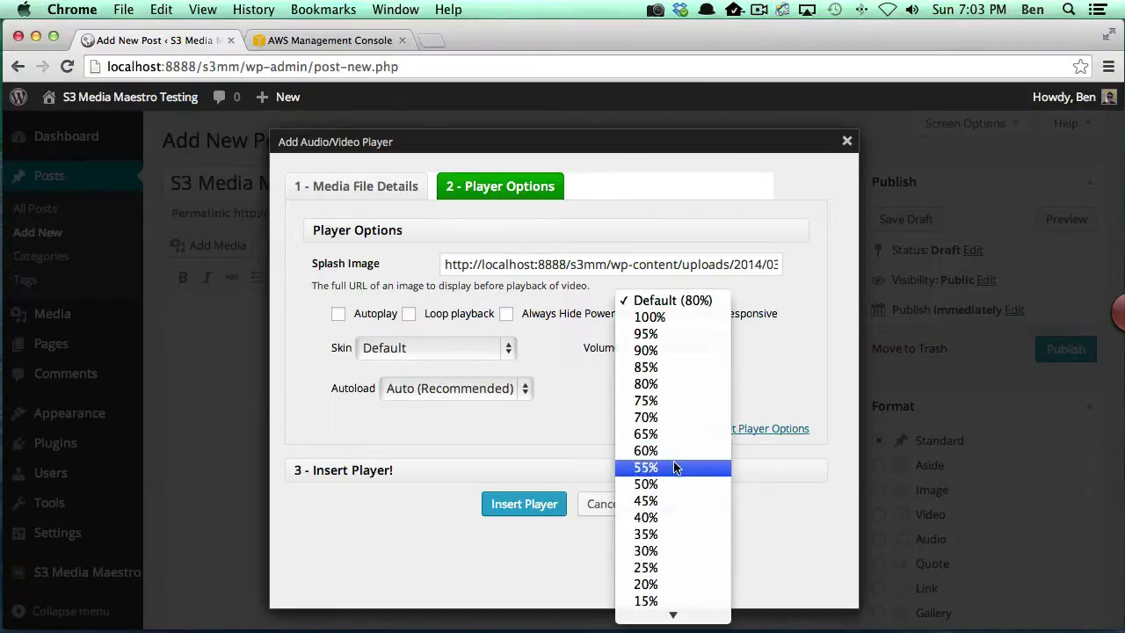
mouse_move(647, 500)
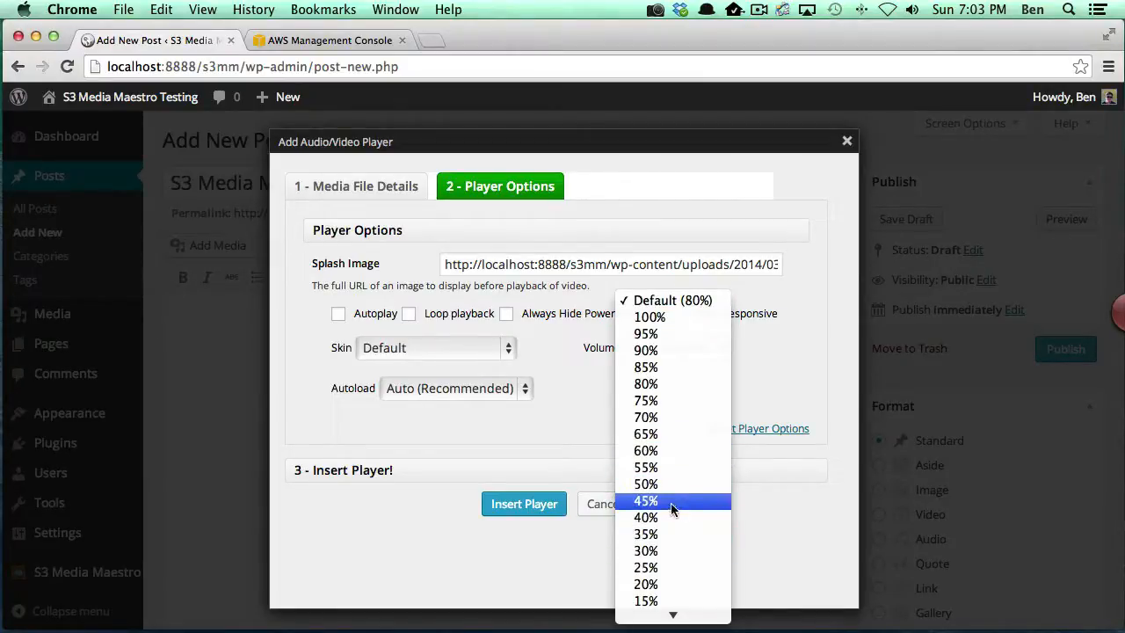
mouse_move(672, 417)
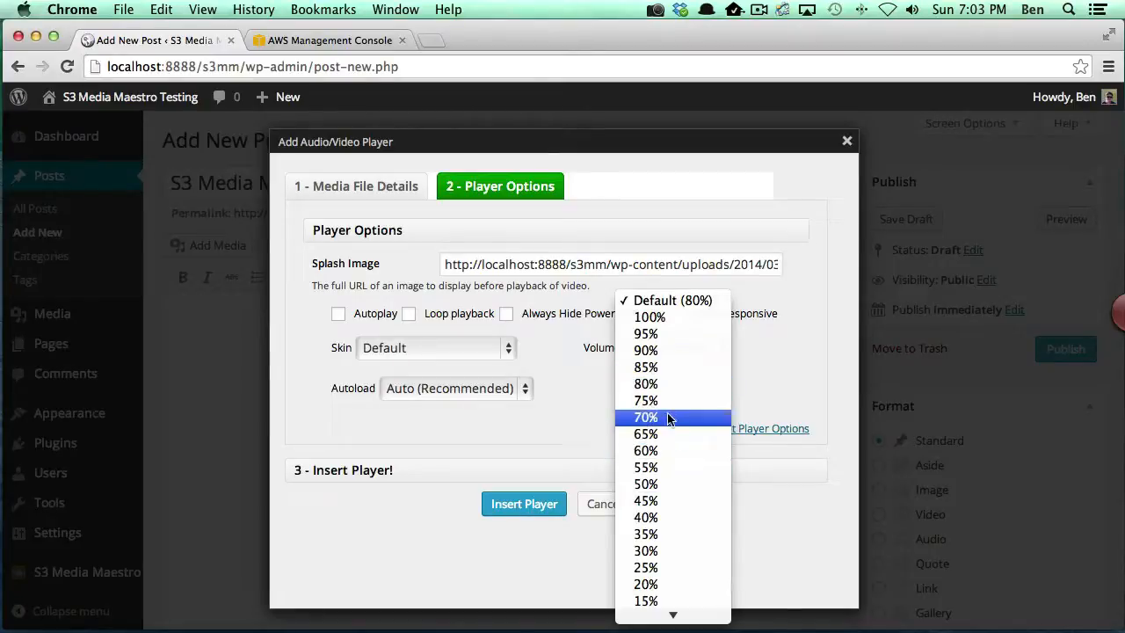
left_click(647, 417)
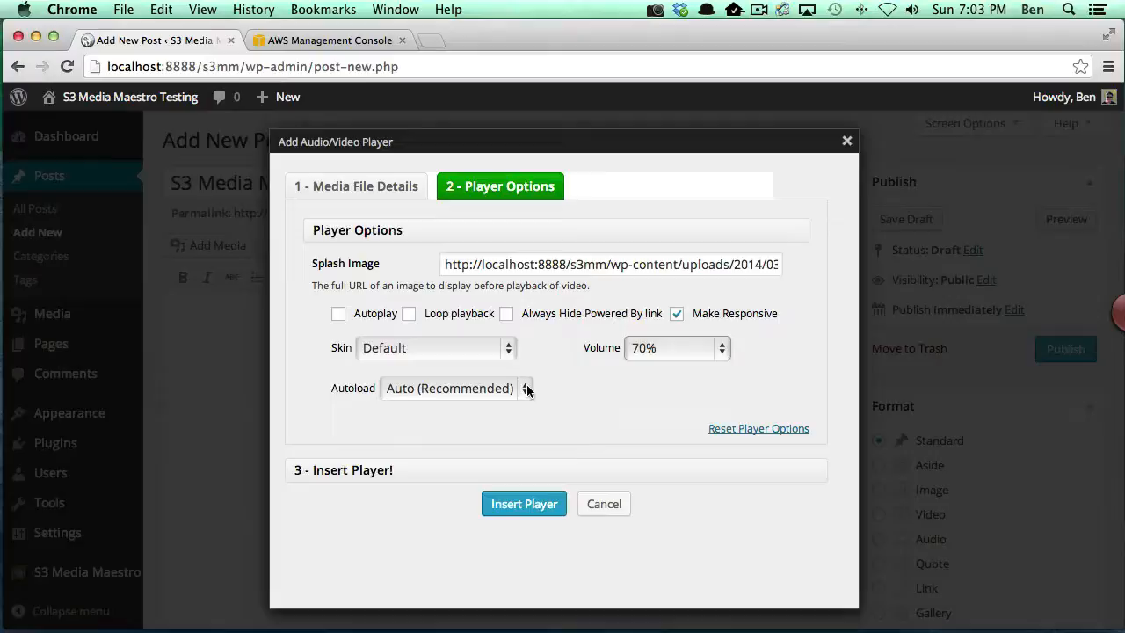
mouse_move(569, 397)
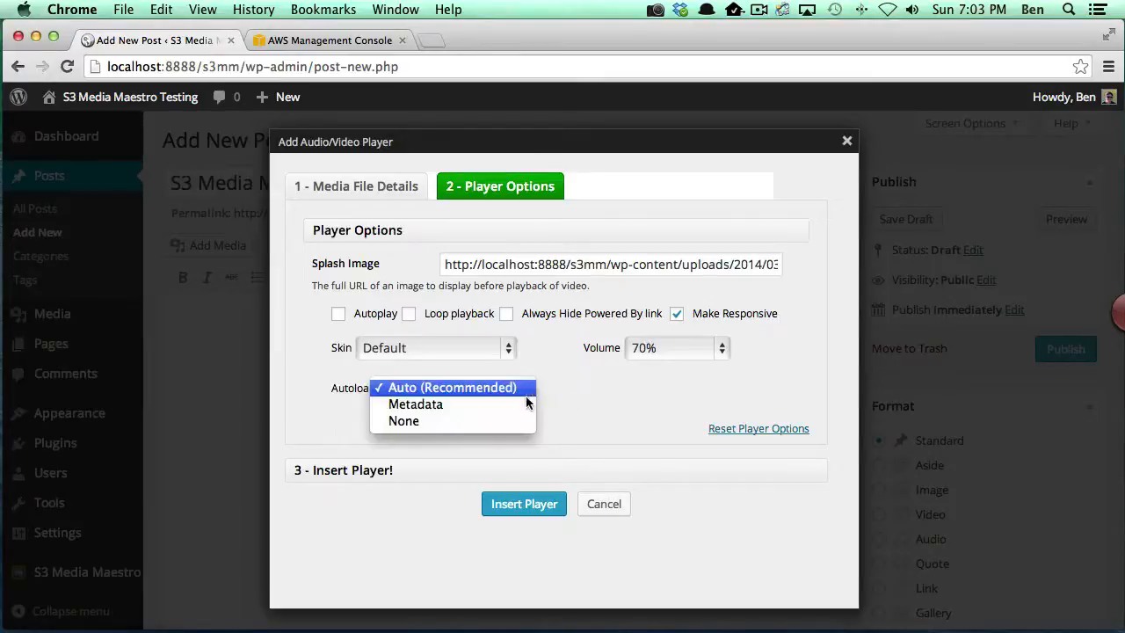
left_click(404, 420)
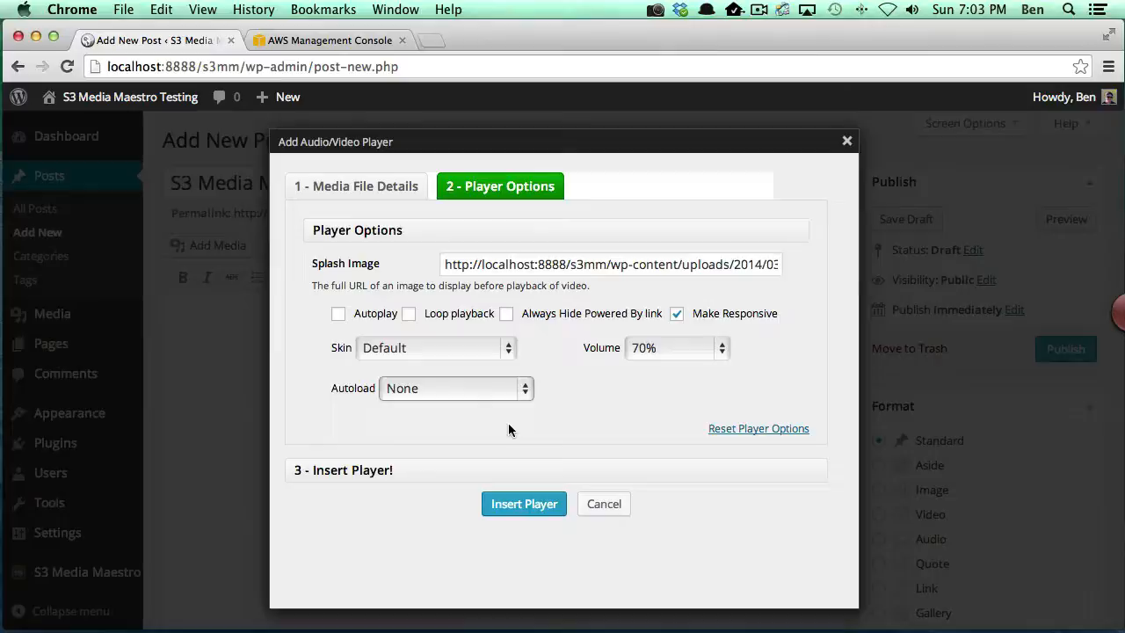
mouse_move(520, 418)
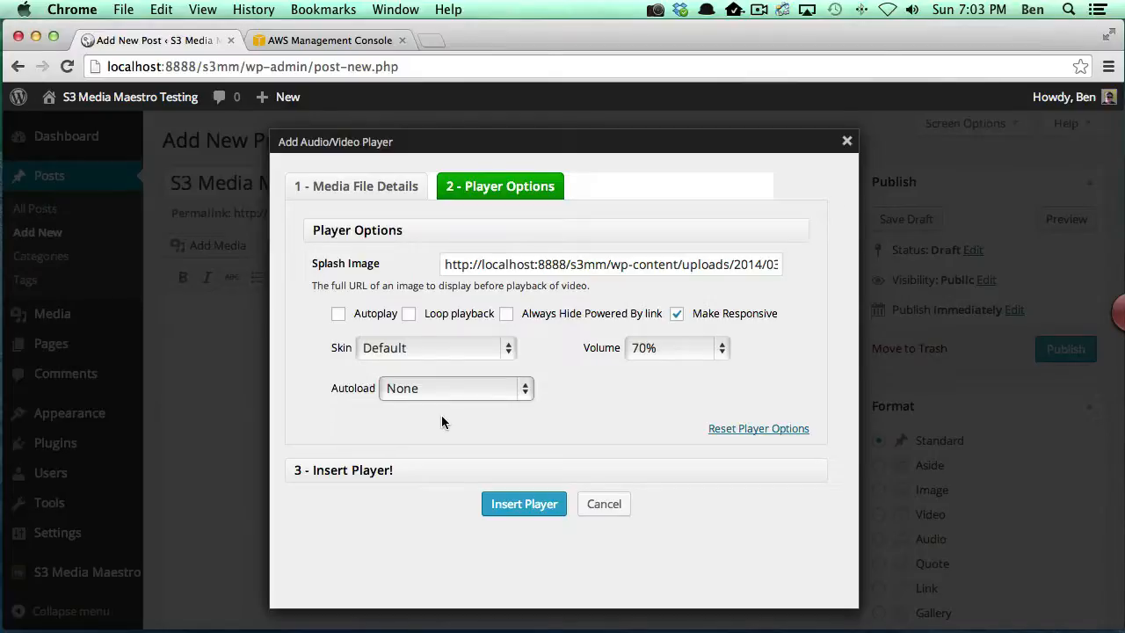
left_click(453, 388)
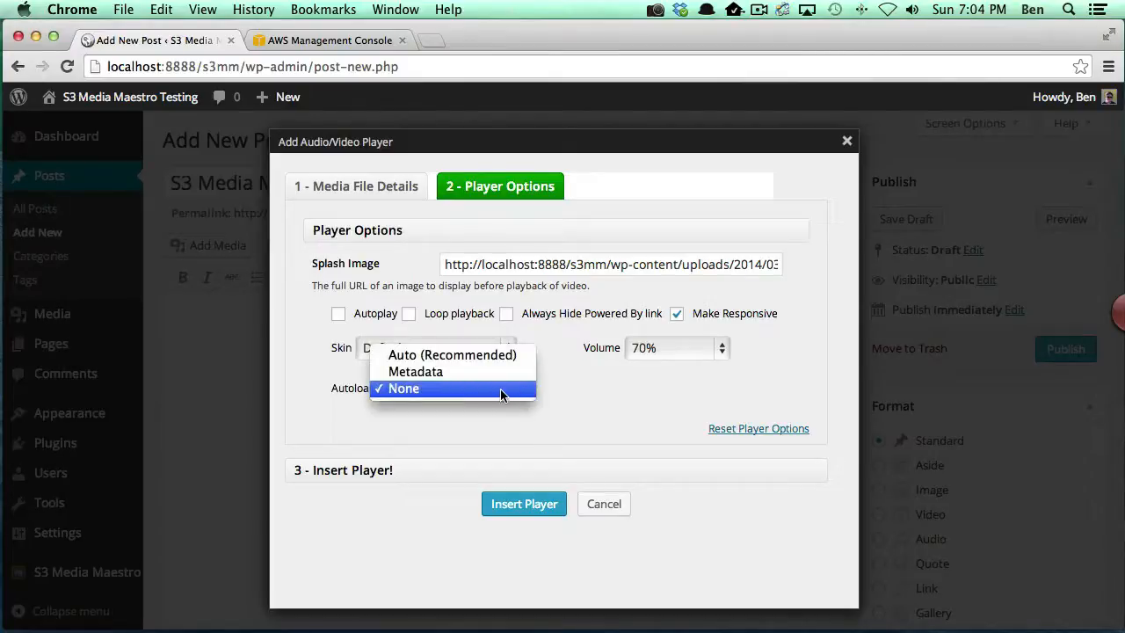
mouse_move(453, 355)
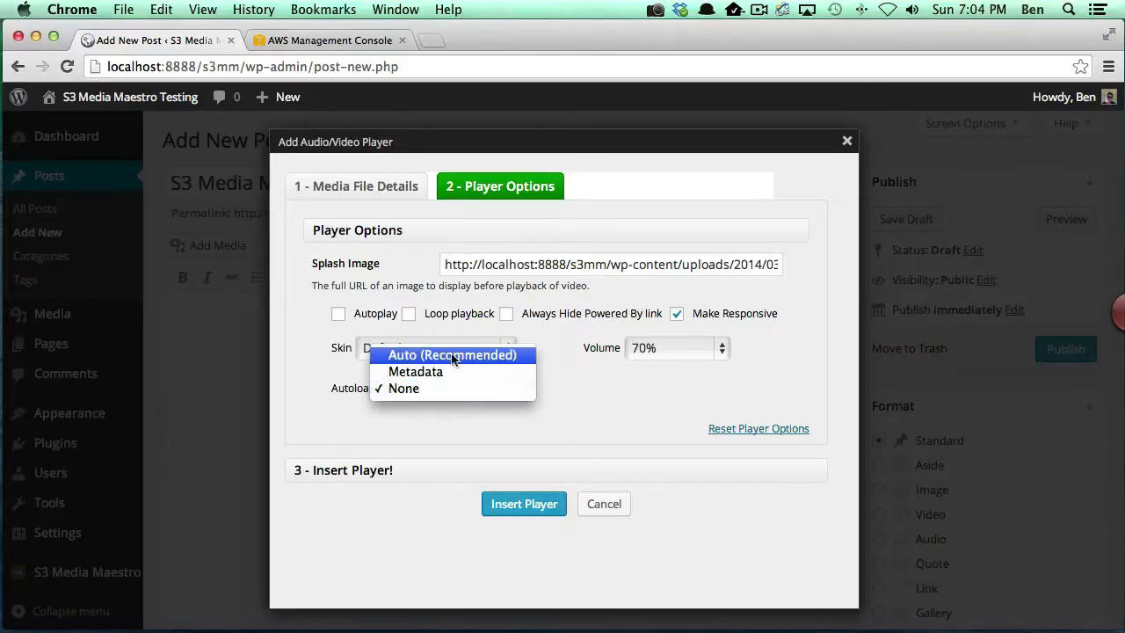
left_click(454, 355)
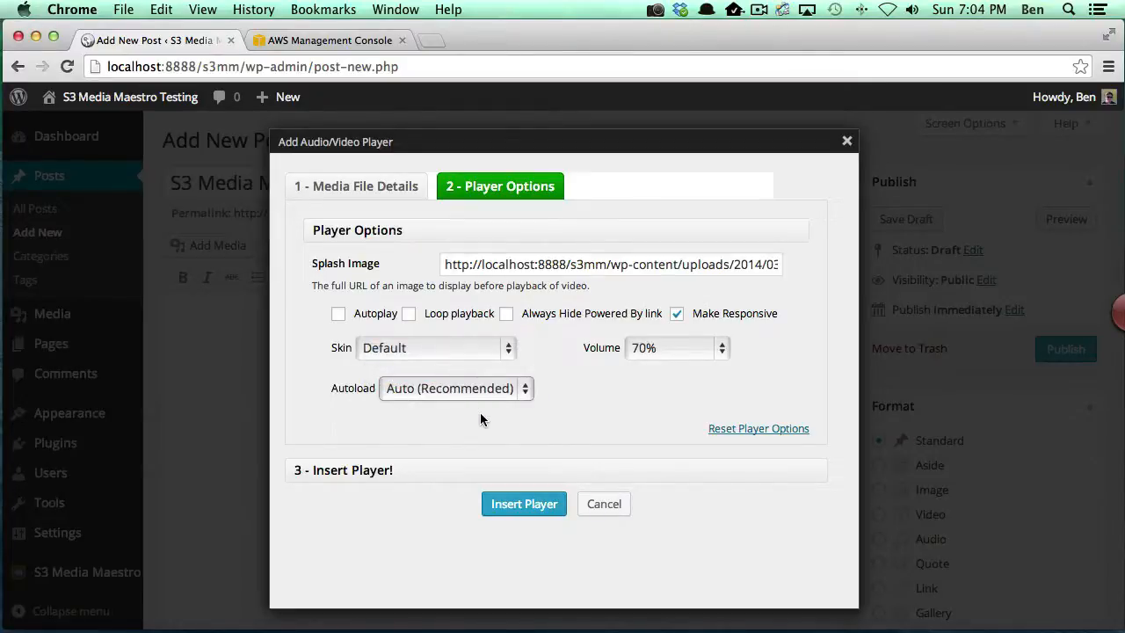
mouse_move(513, 419)
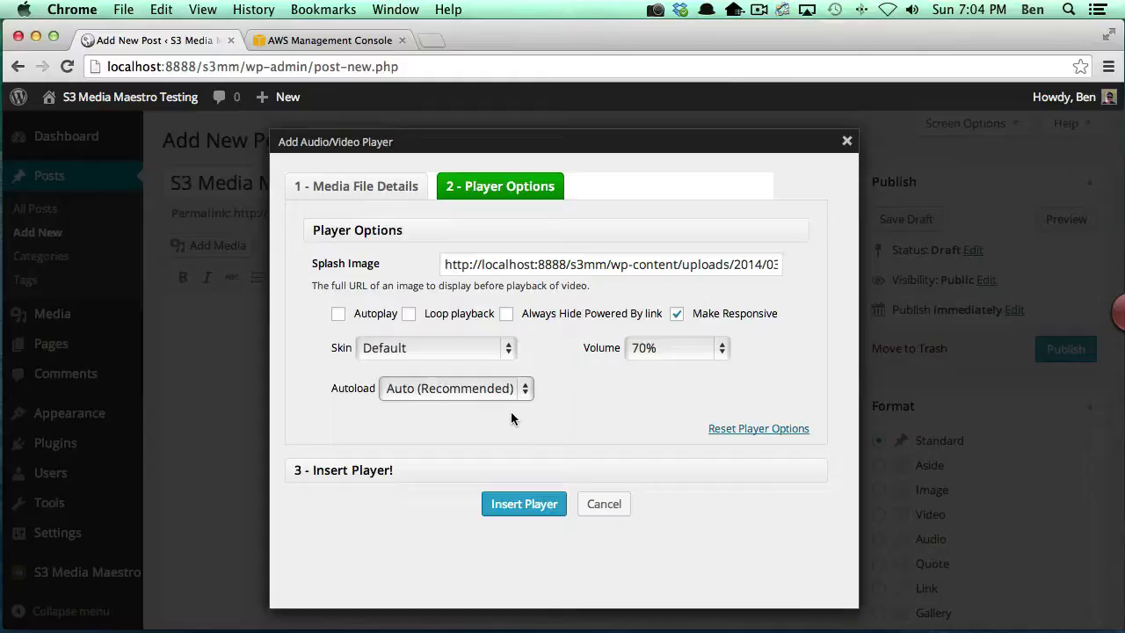
mouse_move(569, 405)
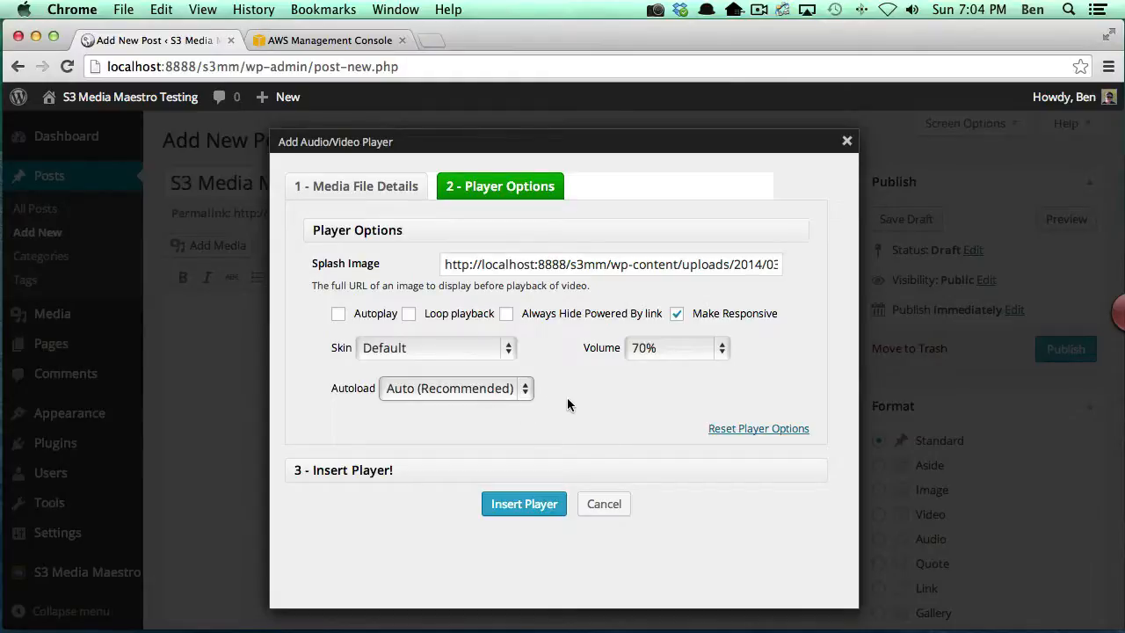
mouse_move(524, 503)
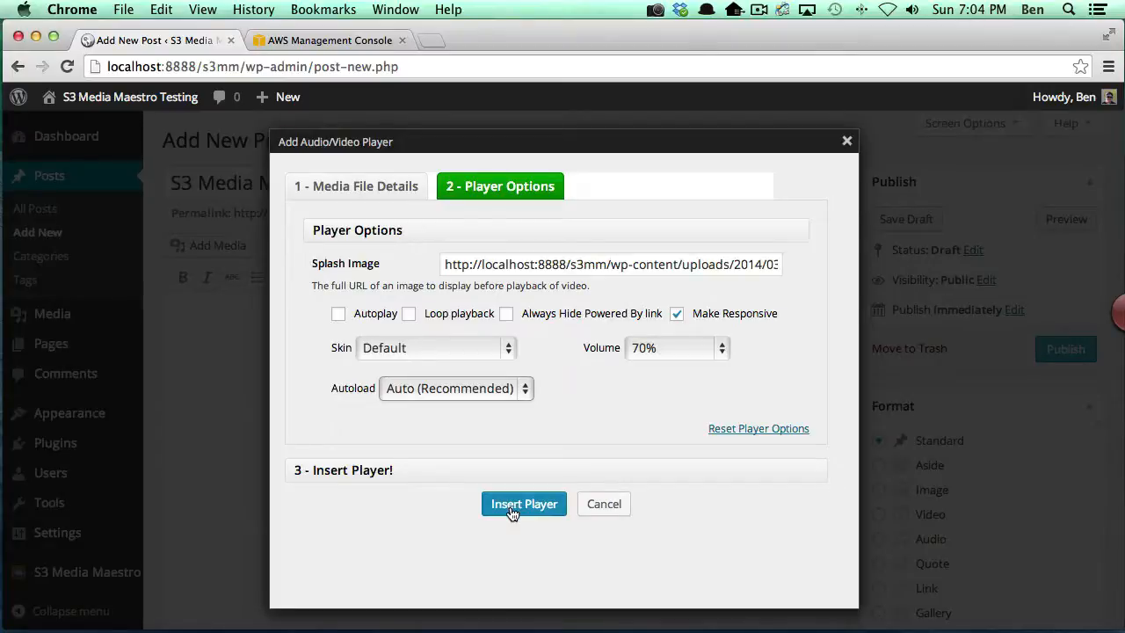
Insert the configured S3 video player into the post and publish it
left_click(524, 503)
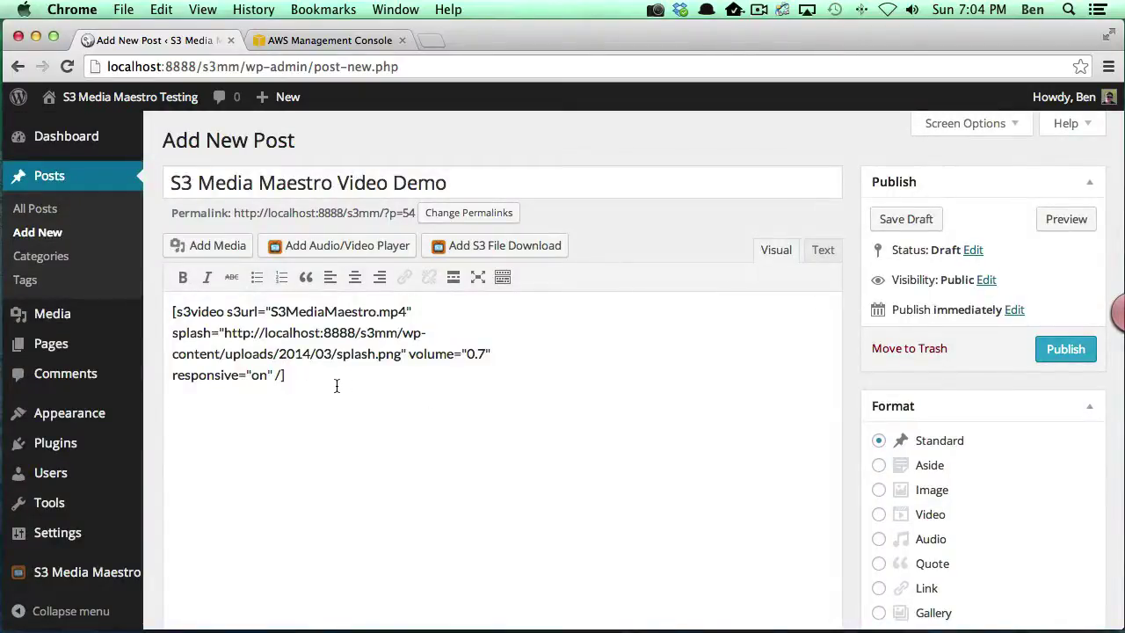
mouse_move(1065, 348)
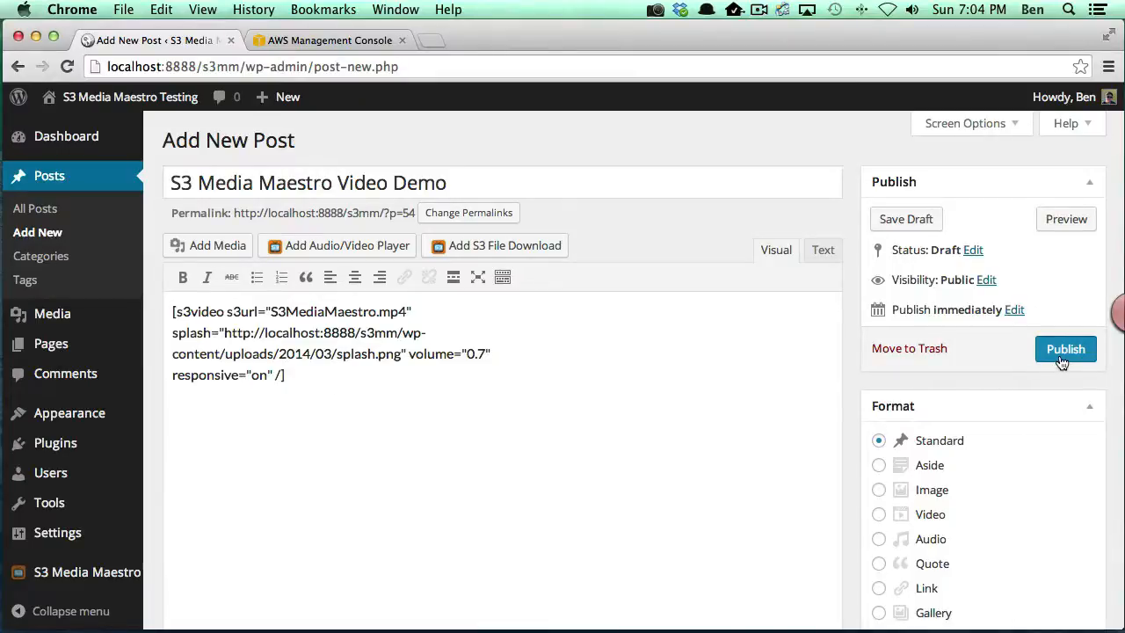
left_click(1065, 348)
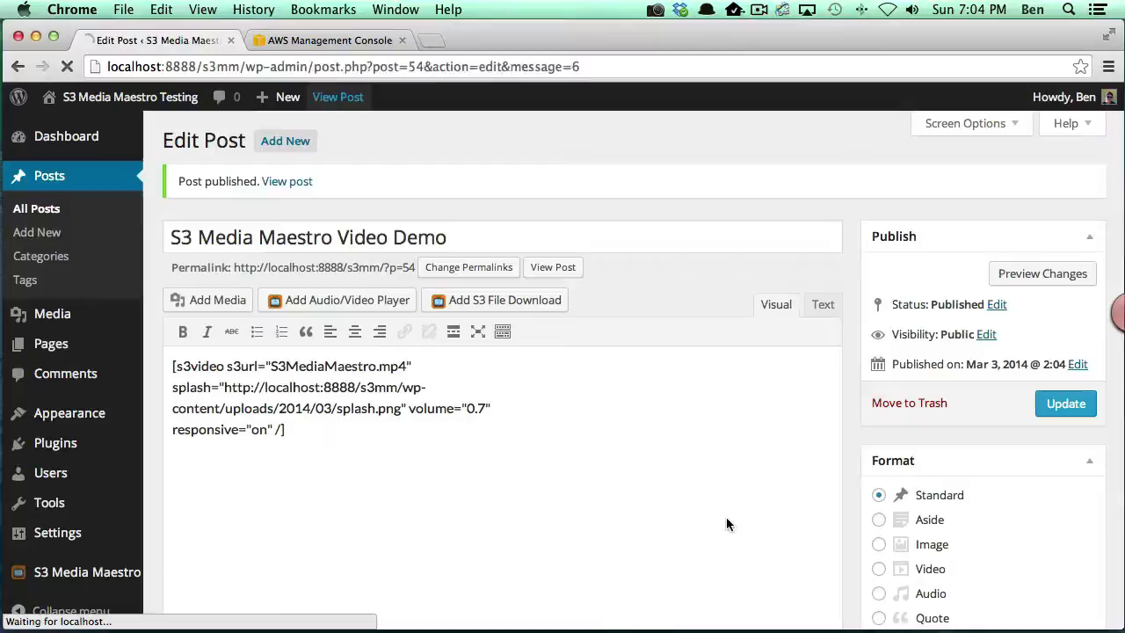
View the live post, resize the window to check responsiveness, play and pause the video, then return to the editor
left_click(287, 181)
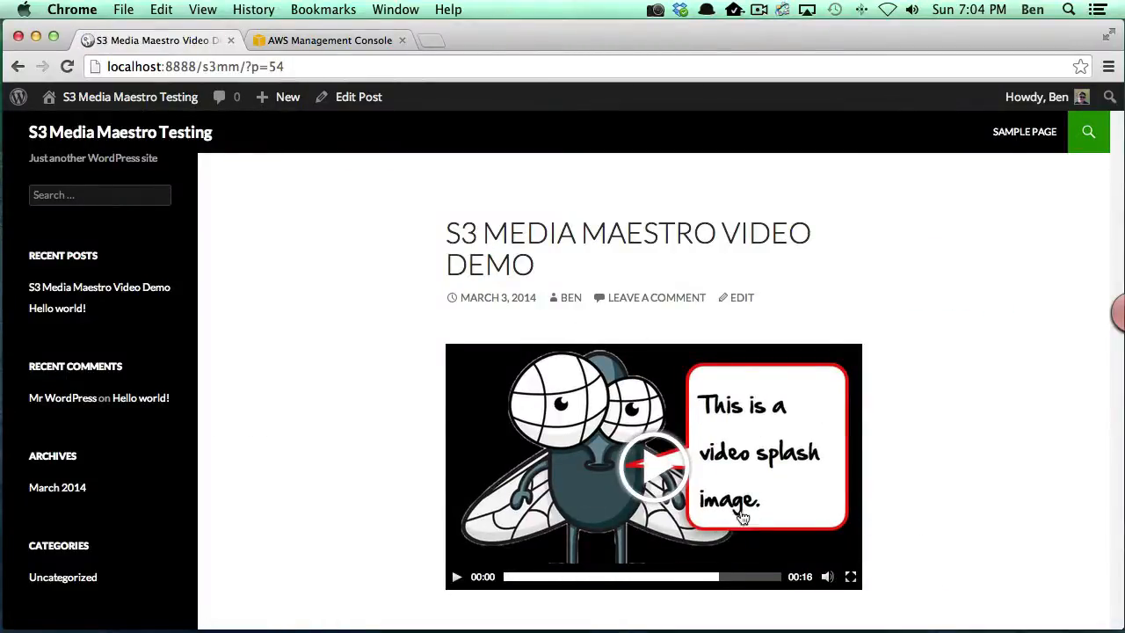
mouse_move(959, 497)
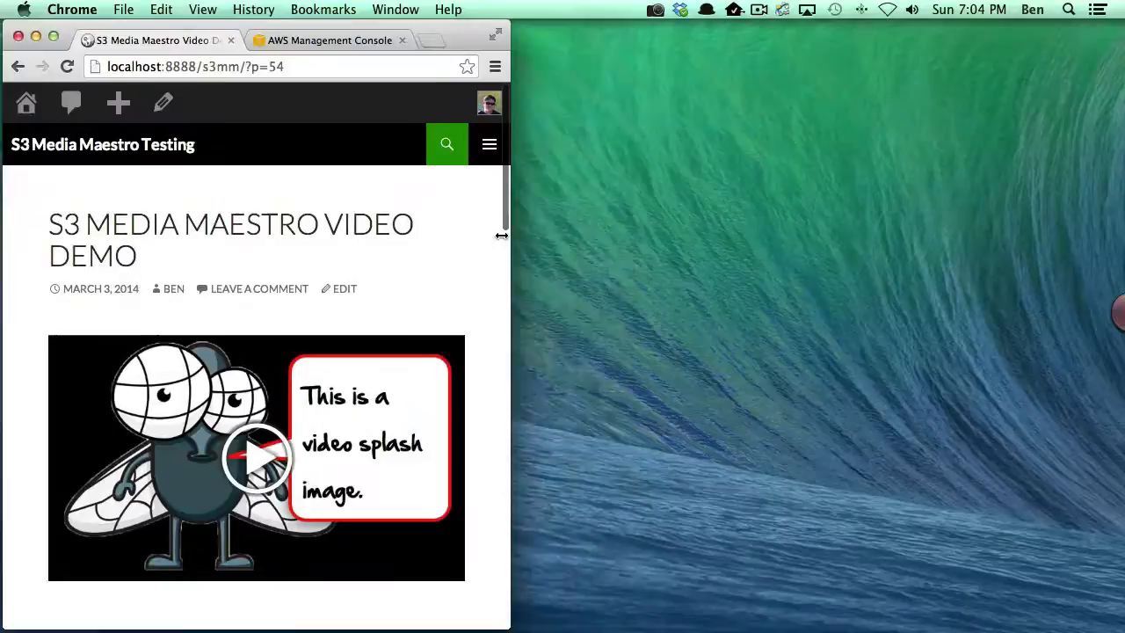
left_click_drag(501, 236, 355, 236)
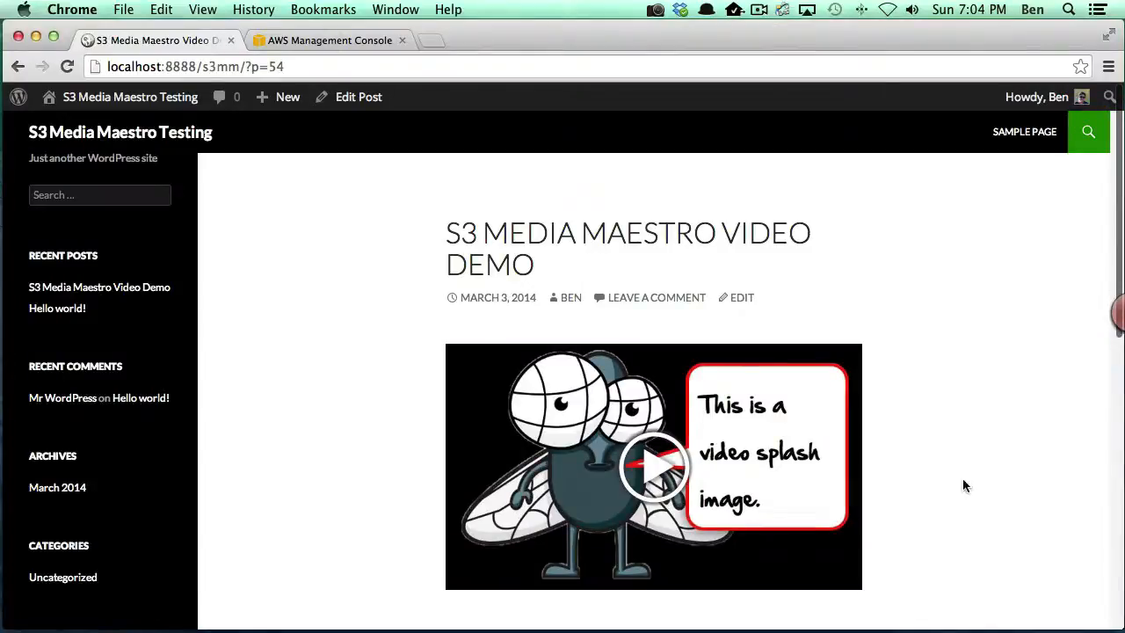
left_click(654, 466)
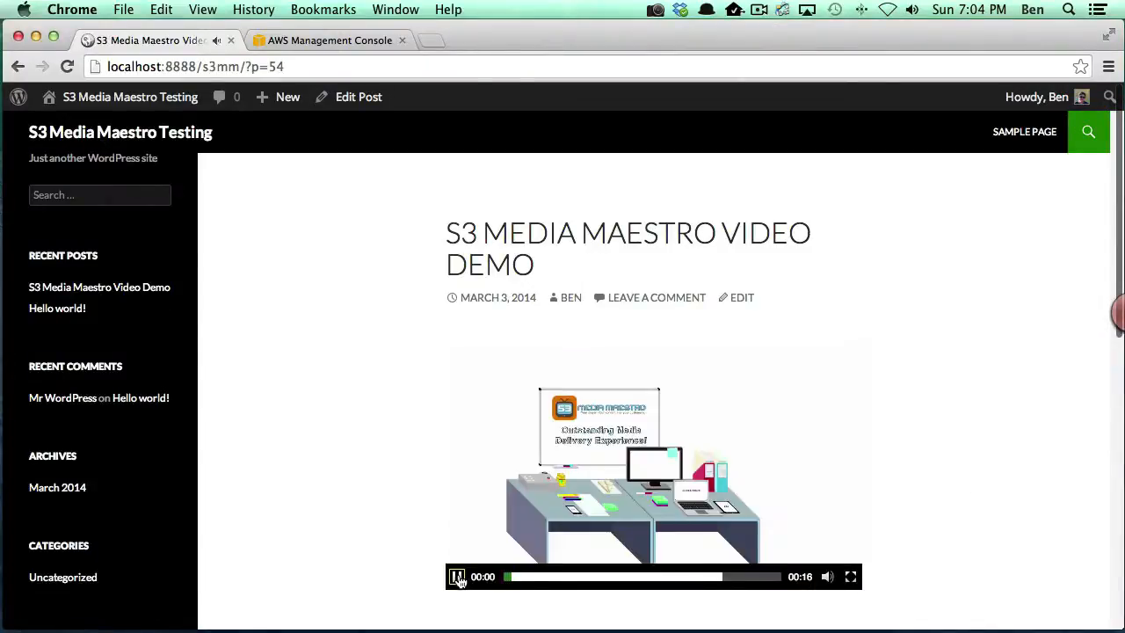
left_click(457, 576)
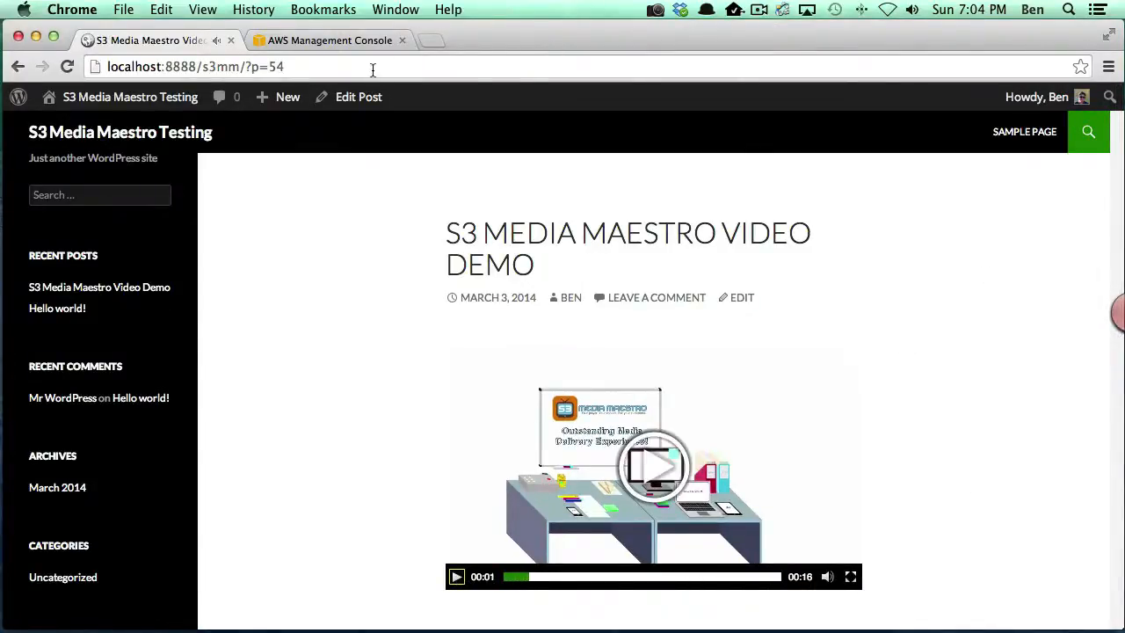
left_click(359, 97)
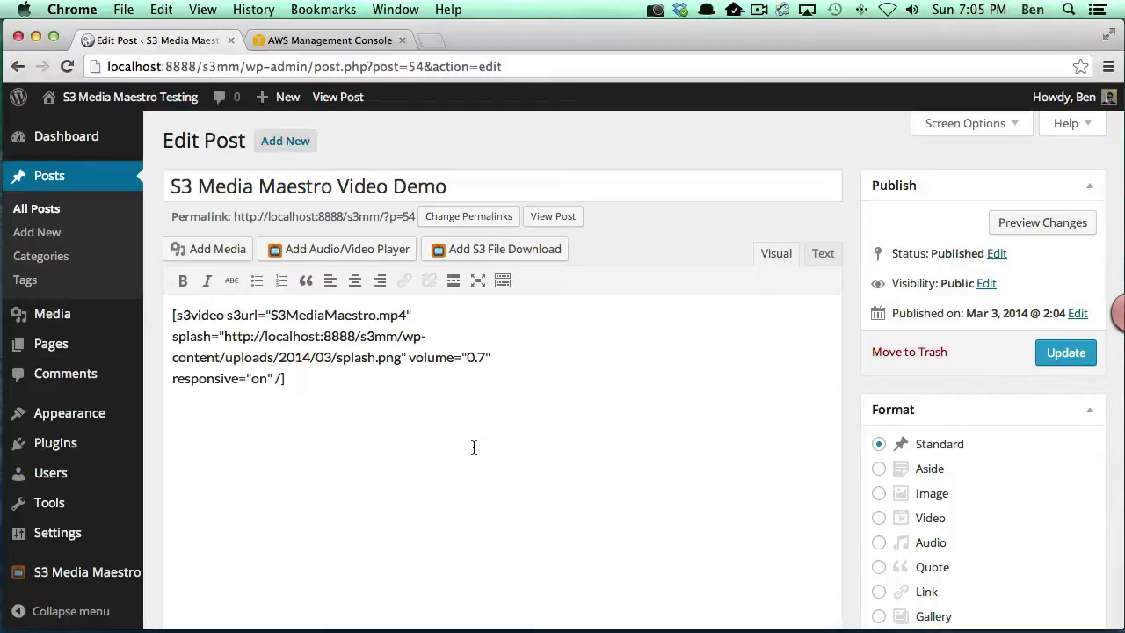
left_click(175, 419)
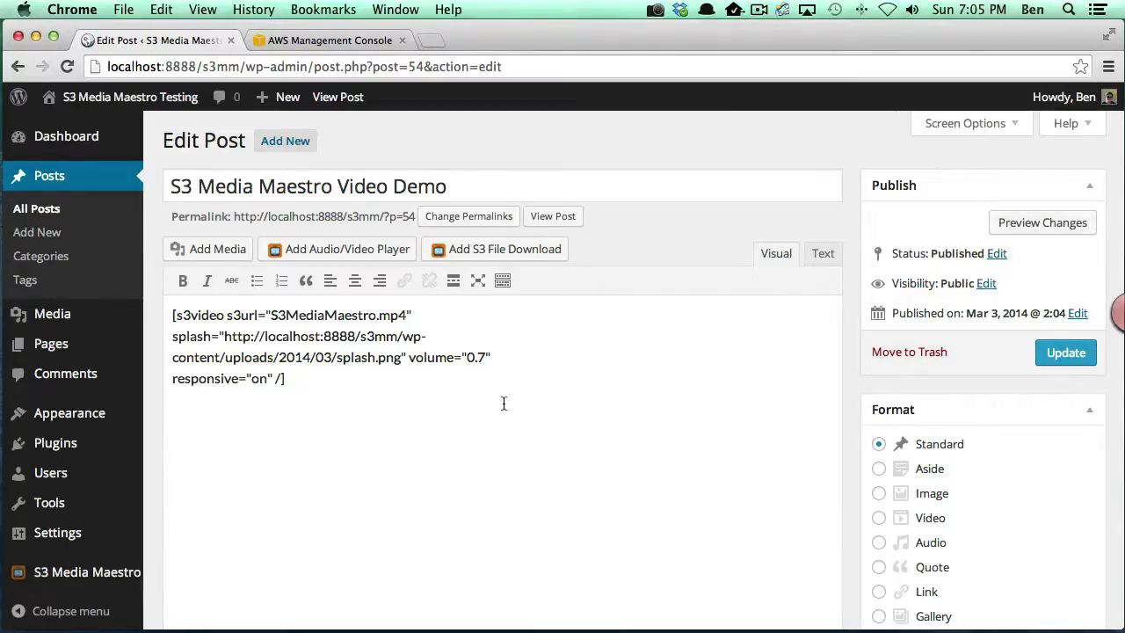
mouse_move(659, 412)
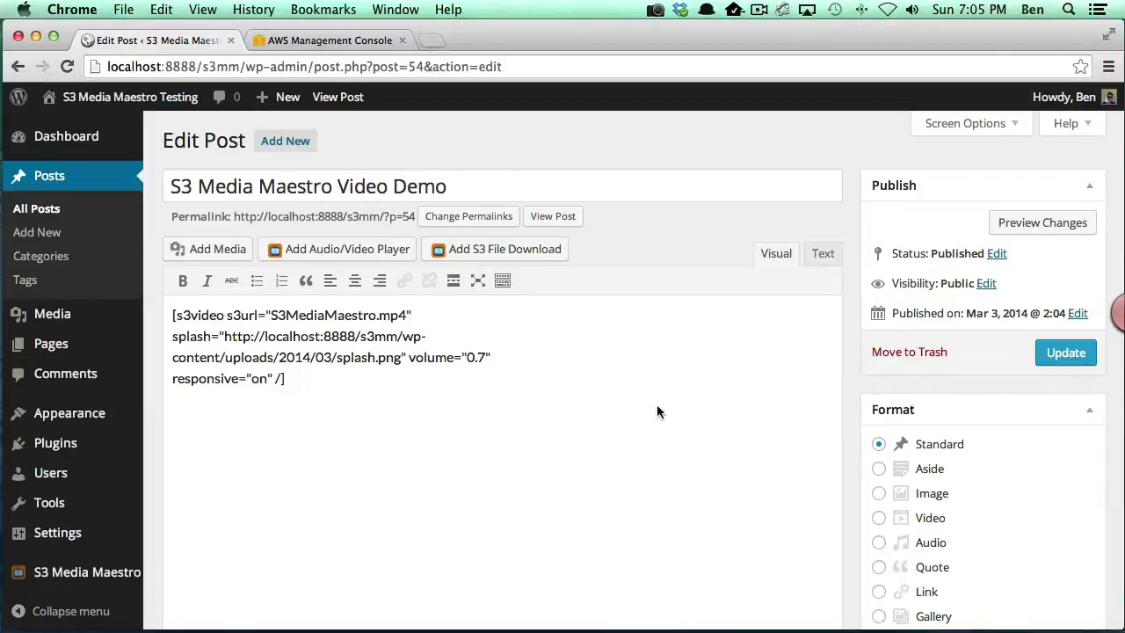
mouse_move(686, 427)
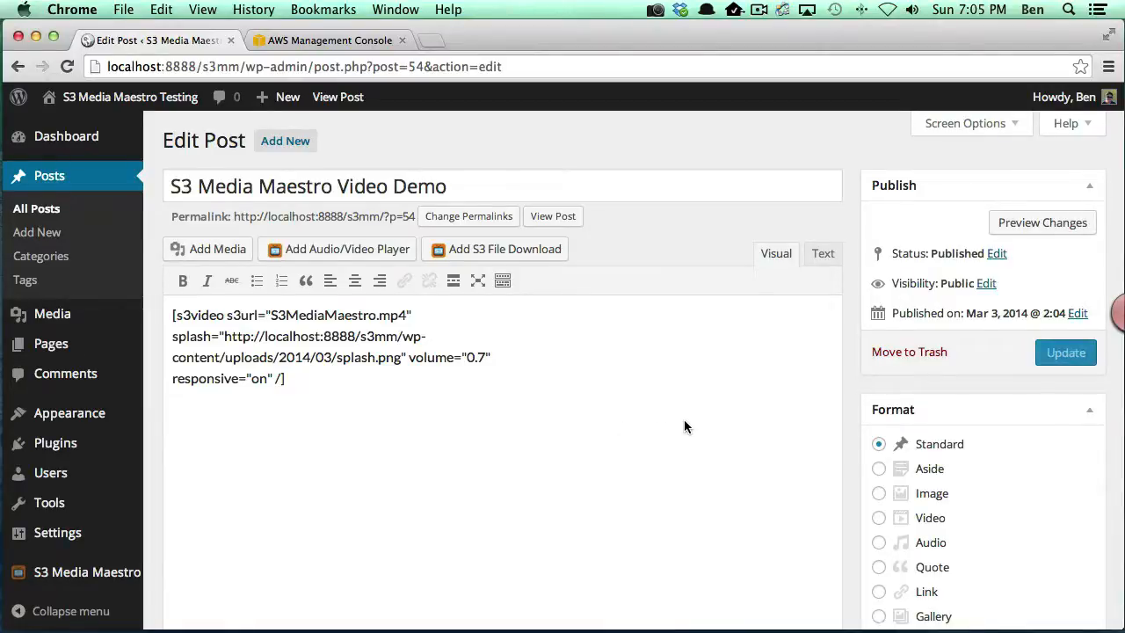
mouse_move(208, 253)
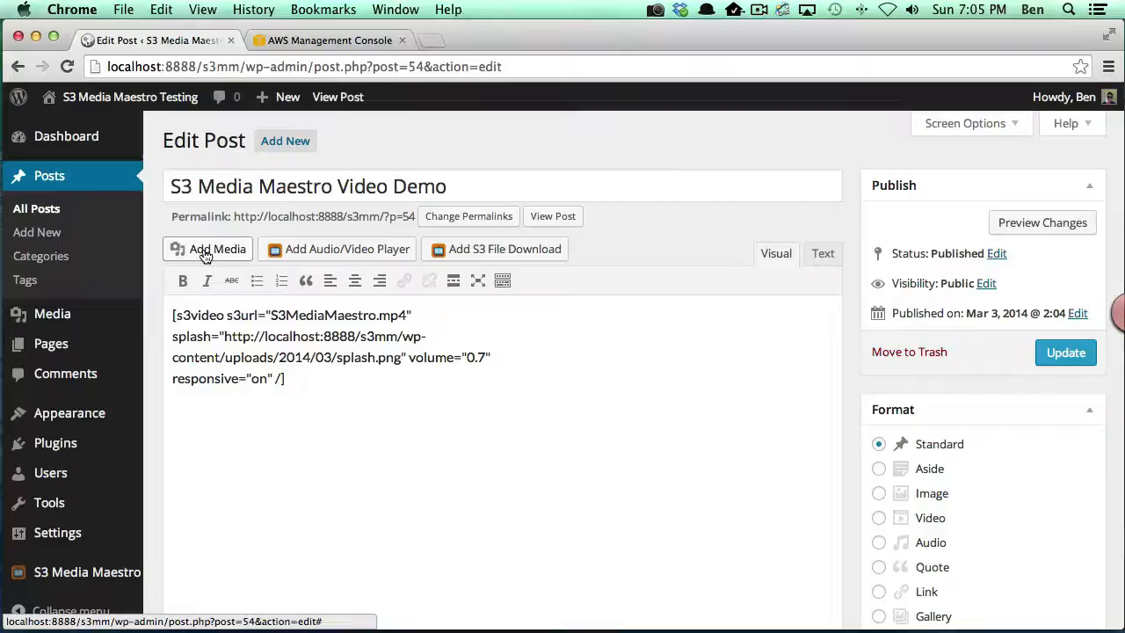
left_click(218, 249)
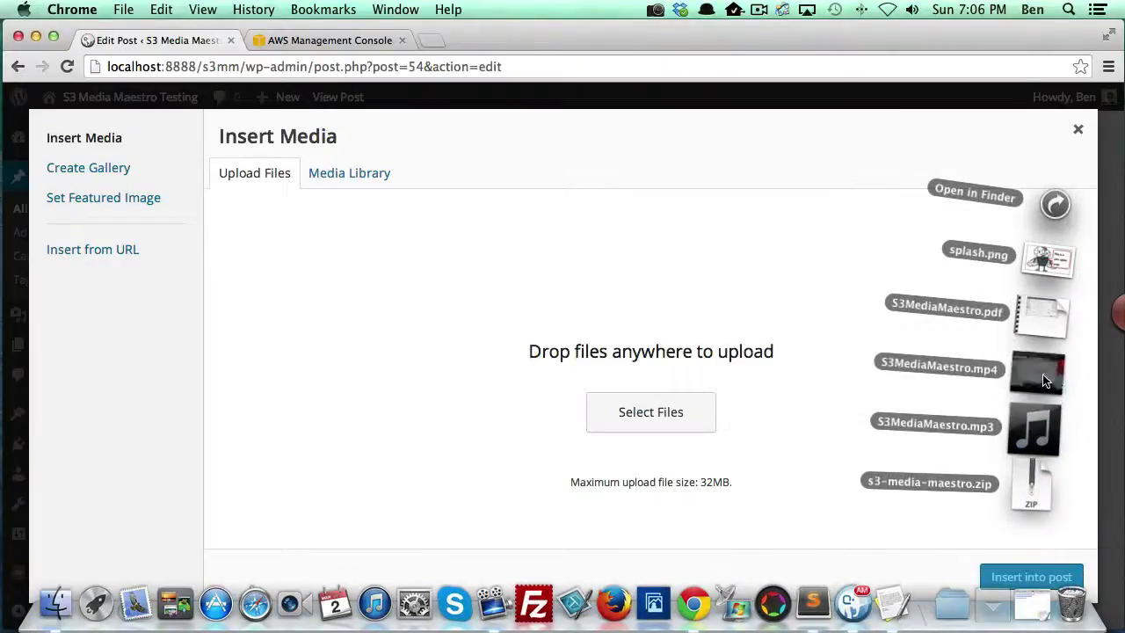
left_click(348, 172)
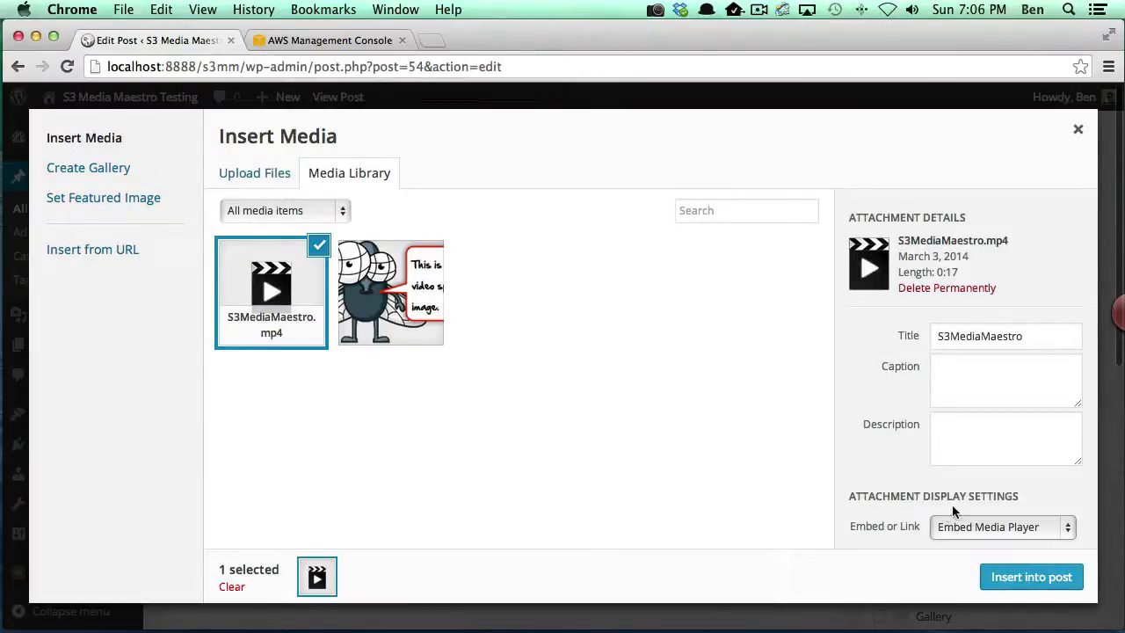
left_click(1000, 527)
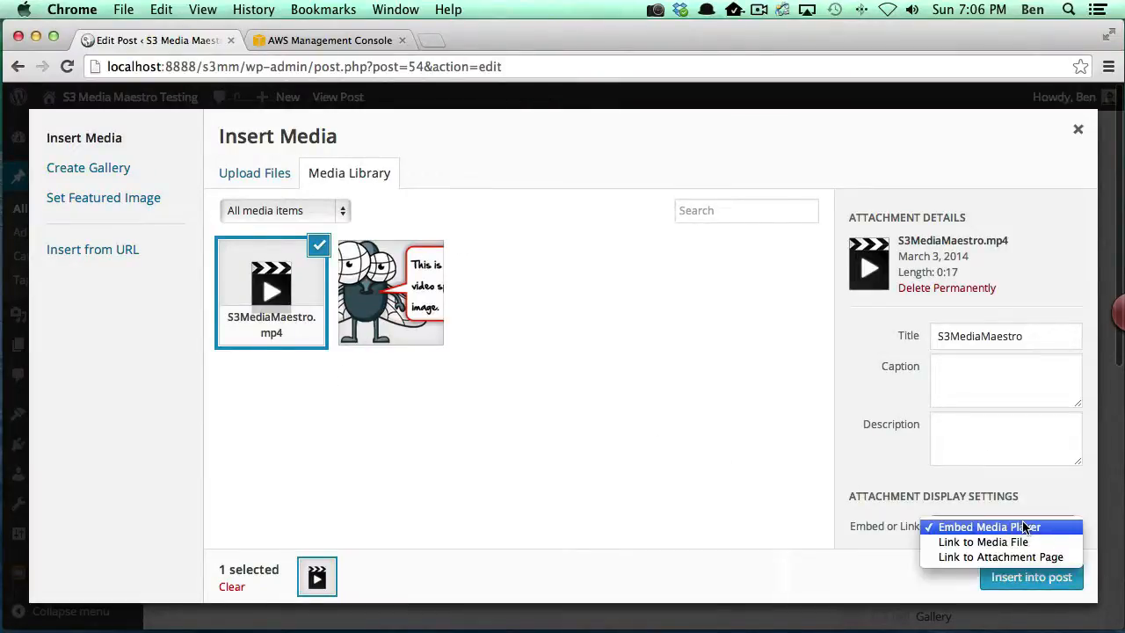
left_click(983, 541)
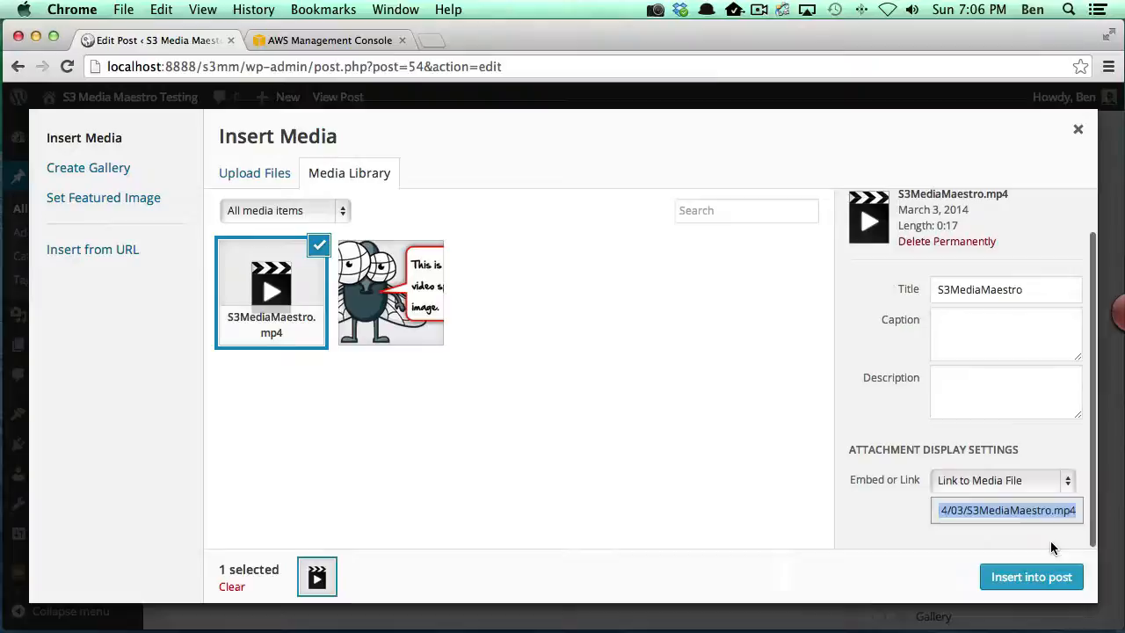
right_click(1007, 510)
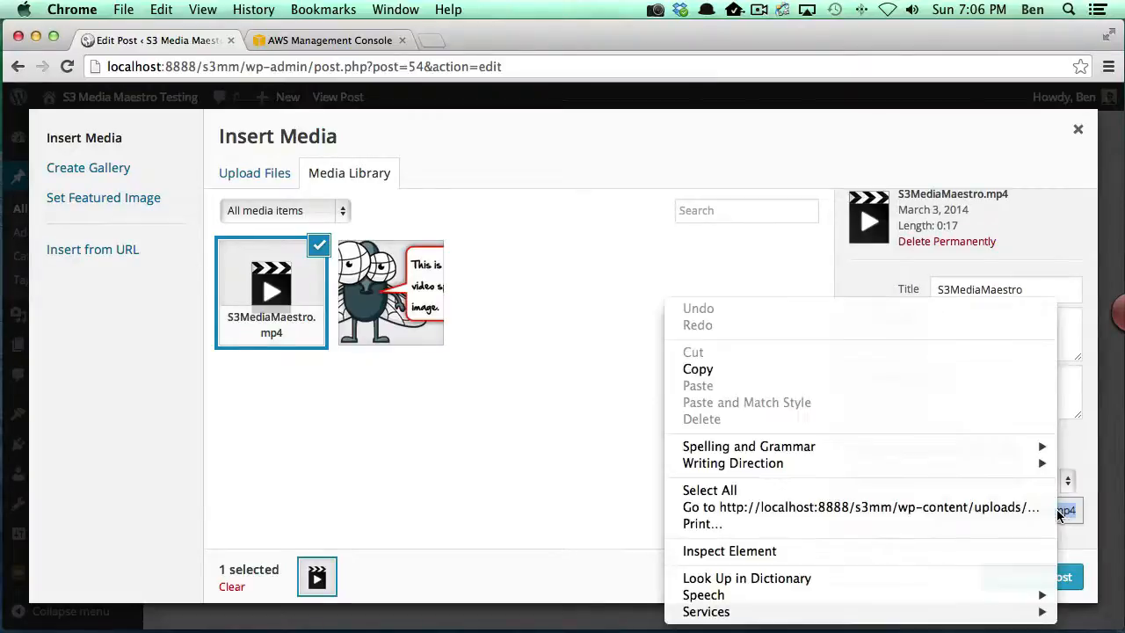
left_click(606, 373)
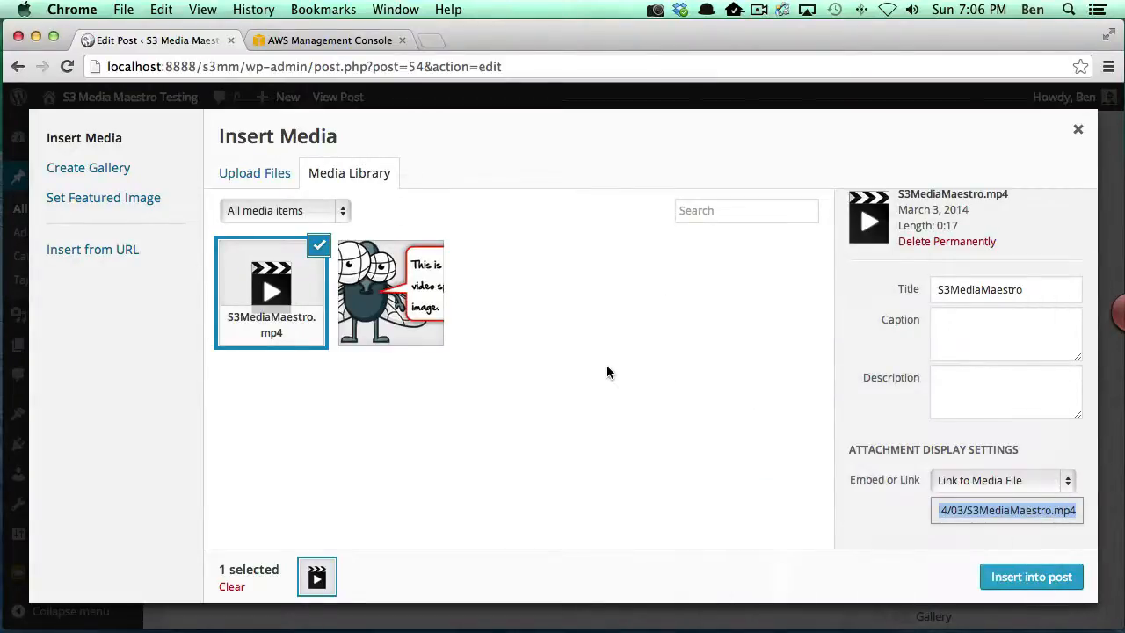
left_click(1030, 576)
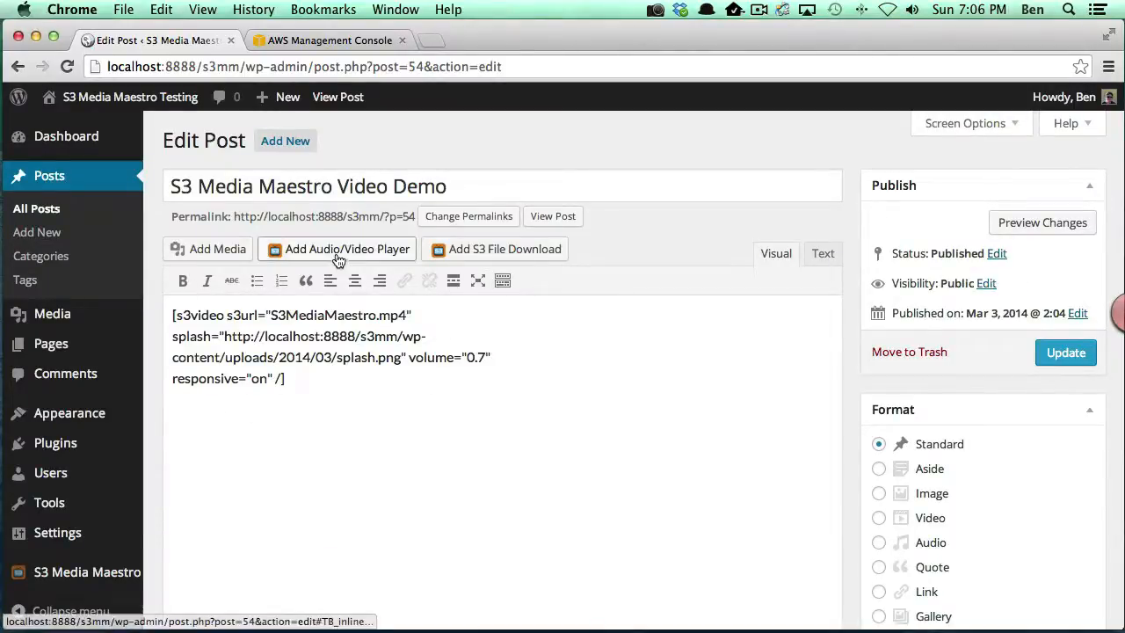
mouse_move(346, 249)
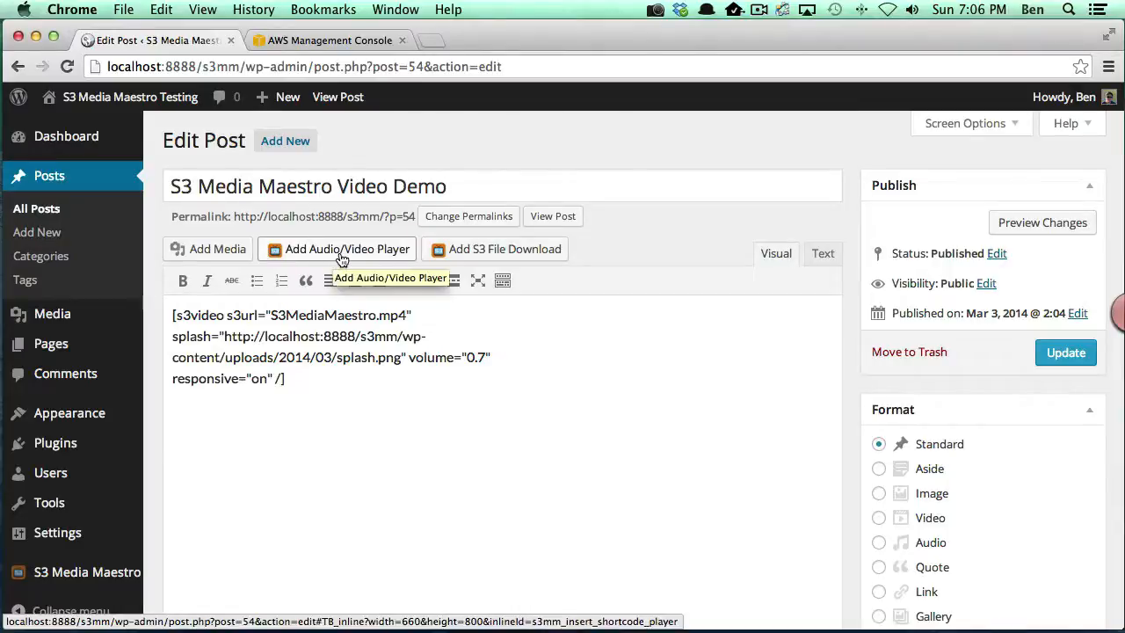
Start a Non-S3 Video player with File URL /wp-content/uploads/2014/03/S3MediaMaestro.mp4 and move to Player Options
left_click(348, 249)
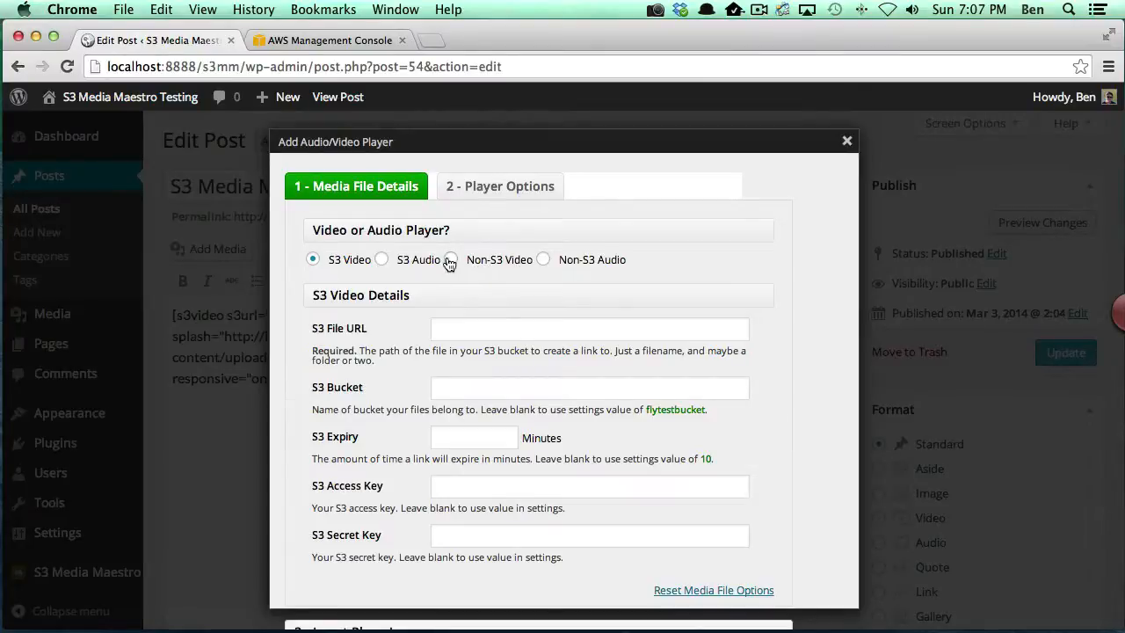
left_click(450, 259)
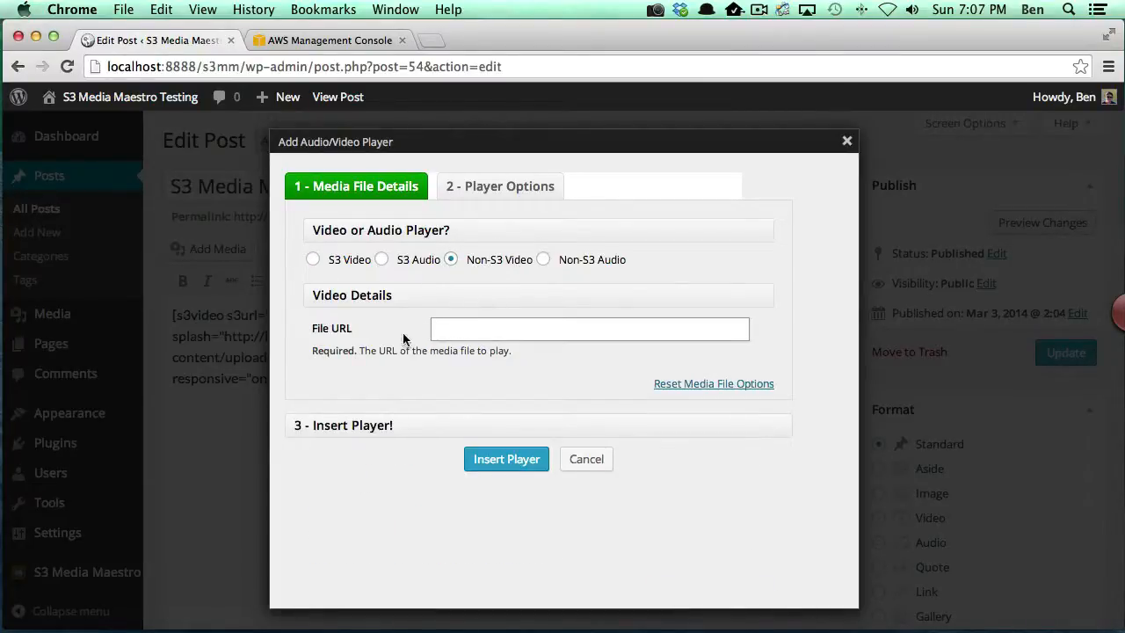
type("/wp-content/uploads/2014/03/S3MediaMaestro.mp4")
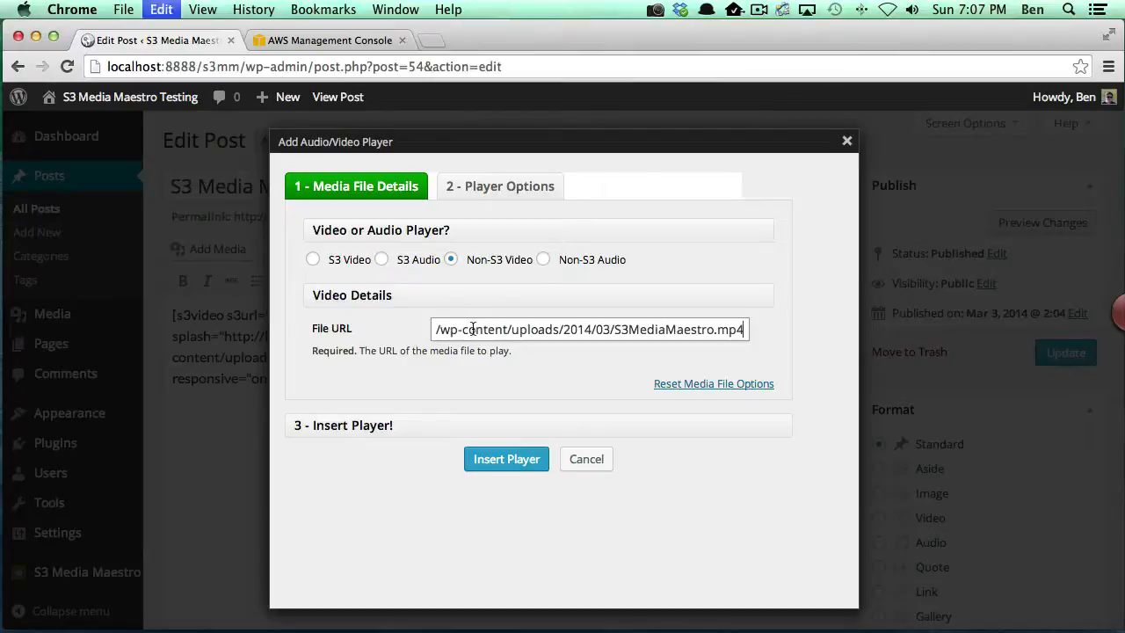
mouse_move(724, 364)
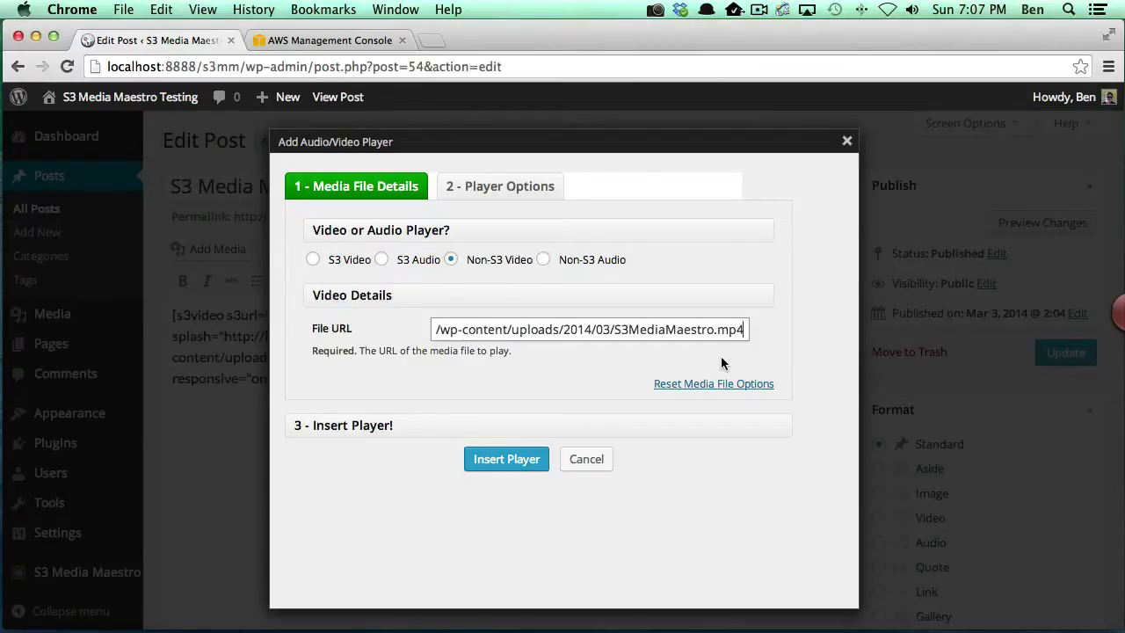
mouse_move(519, 228)
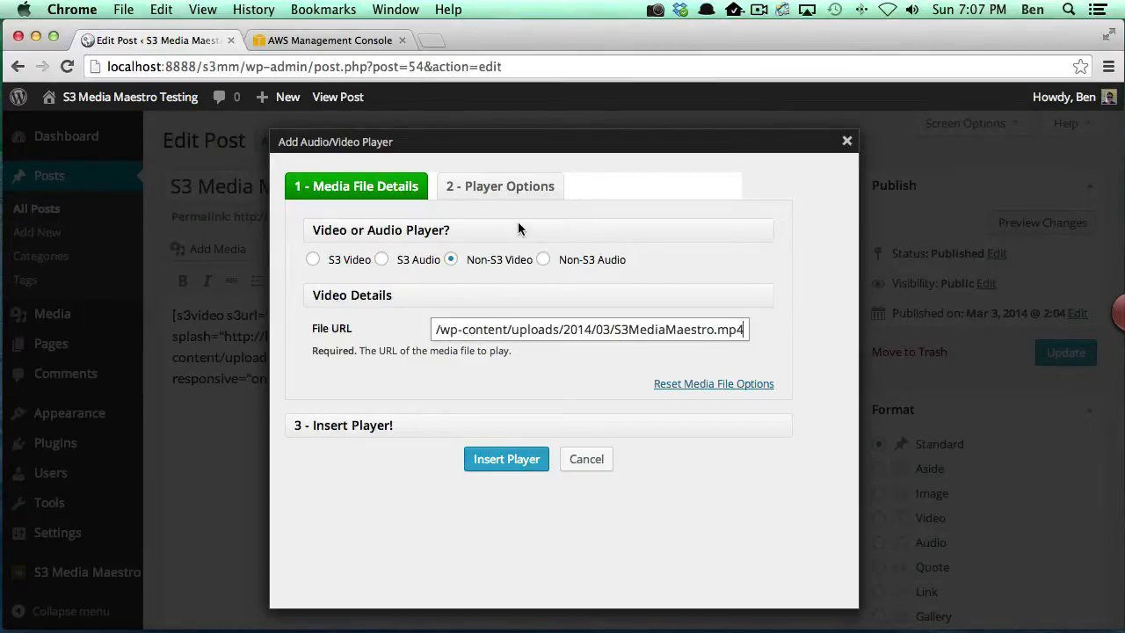
left_click(500, 187)
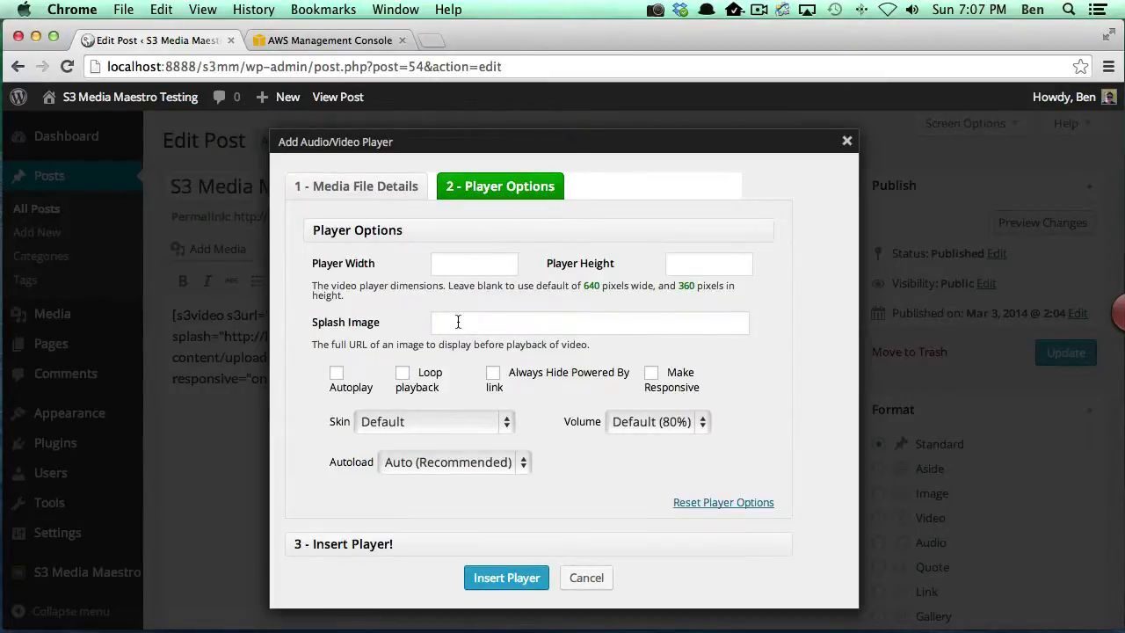
Set width 300, enable Autoplay and choose the TED-talks skin
left_click(475, 264)
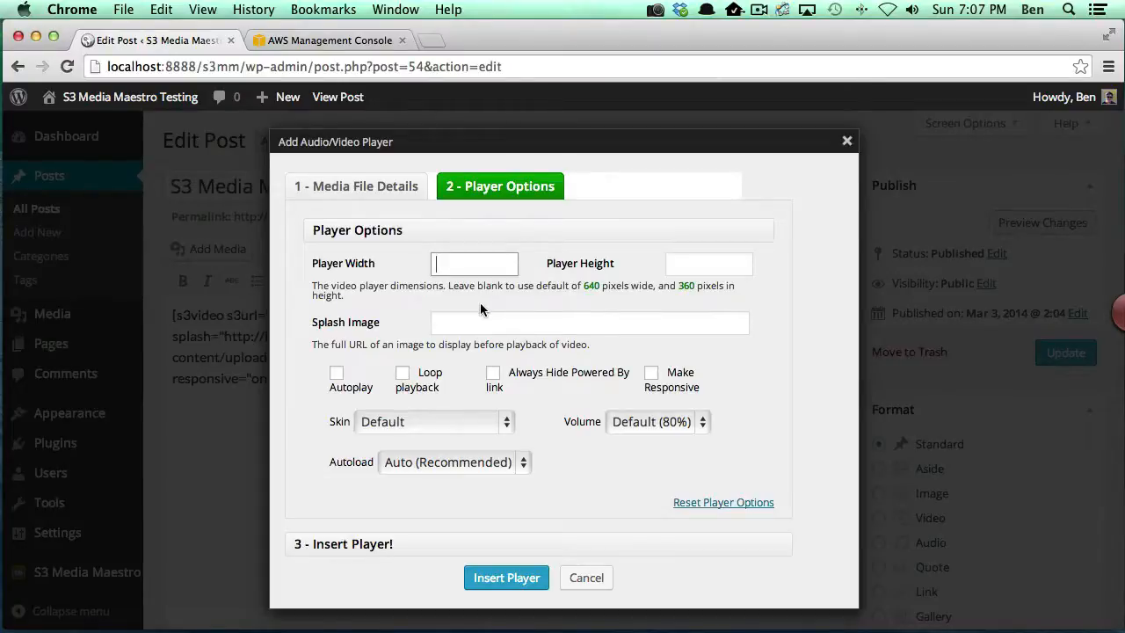
type("300")
left_click(709, 264)
type("200")
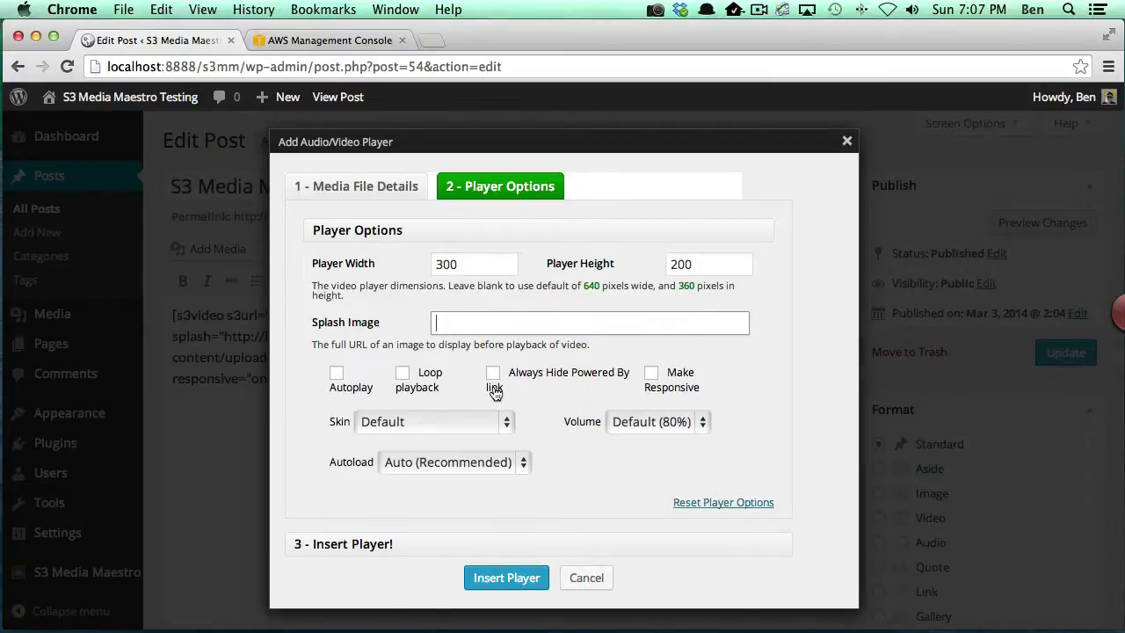
mouse_move(480, 405)
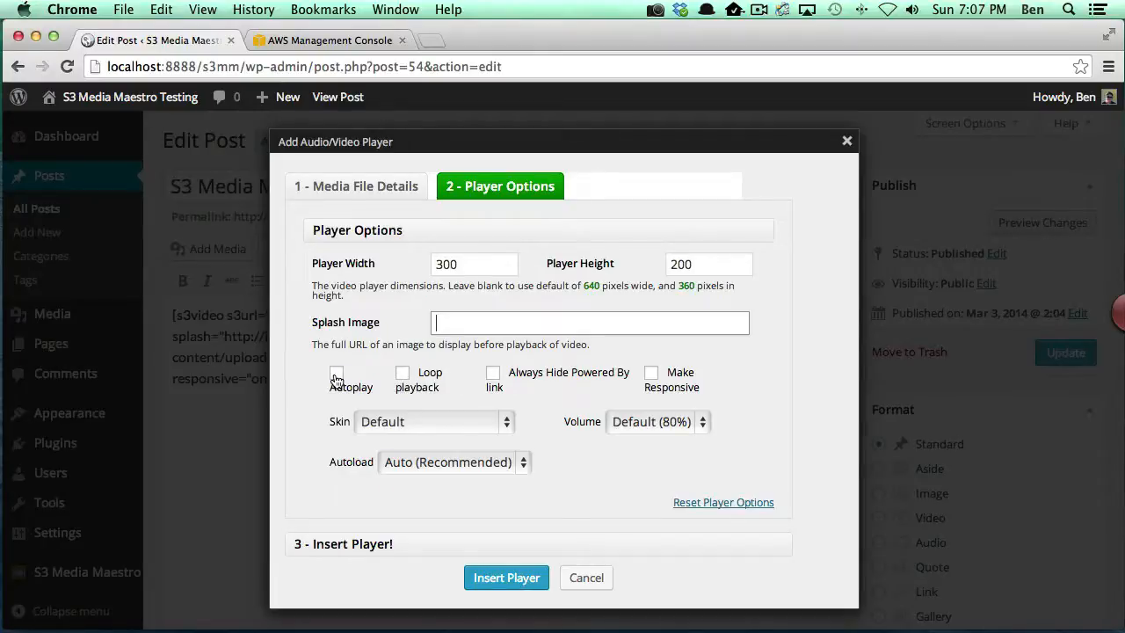
left_click(337, 373)
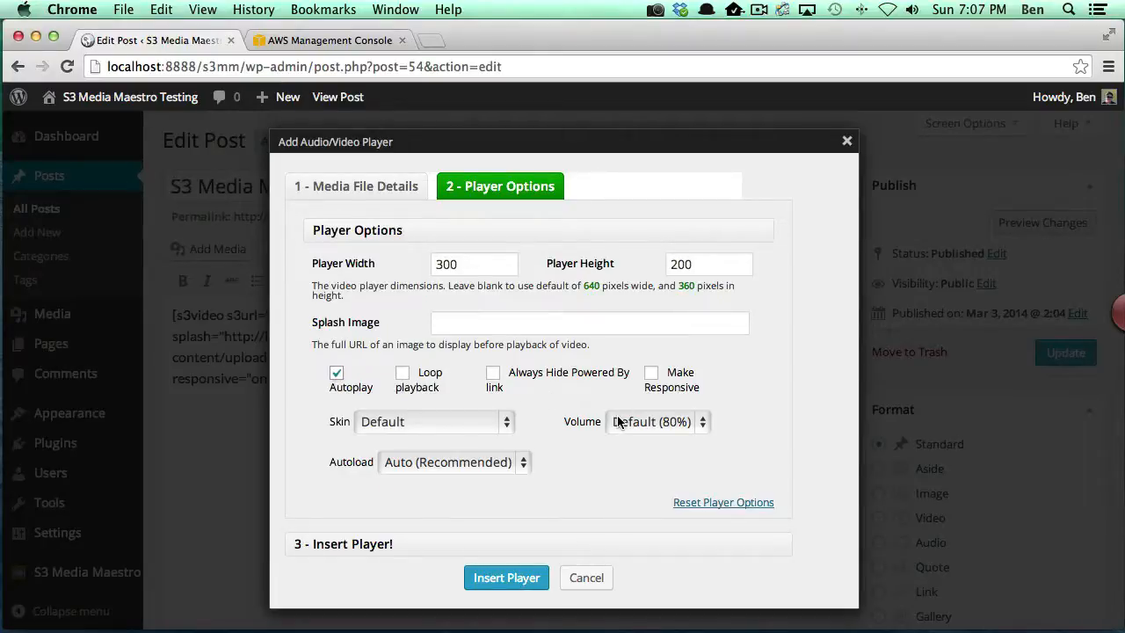
left_click(430, 422)
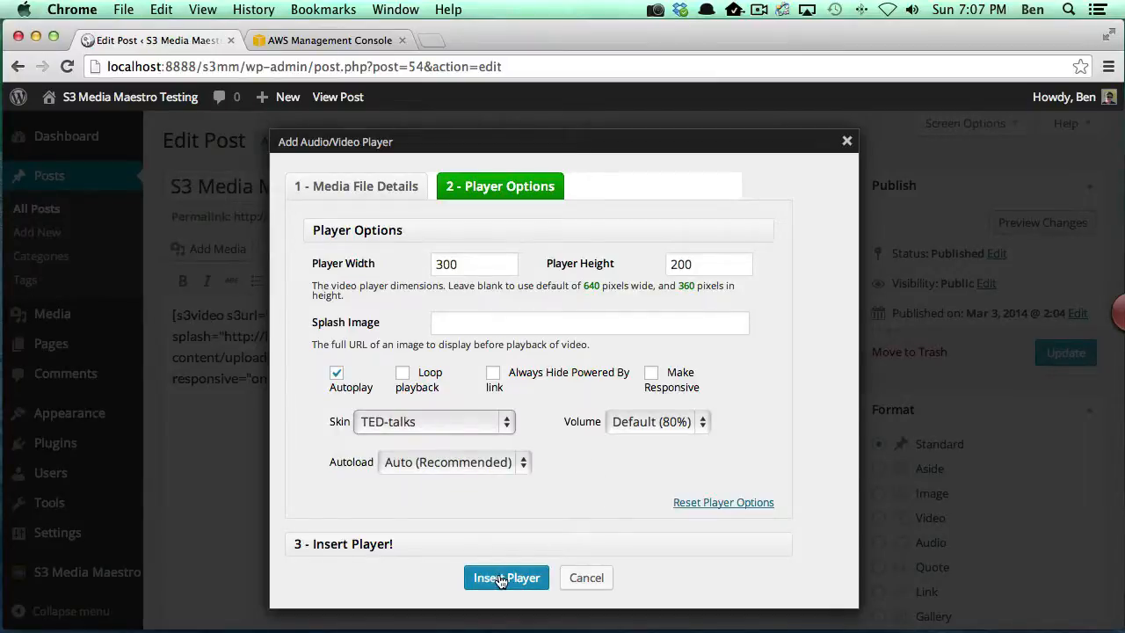
Insert the second player below the S3 video and update the post
left_click(506, 576)
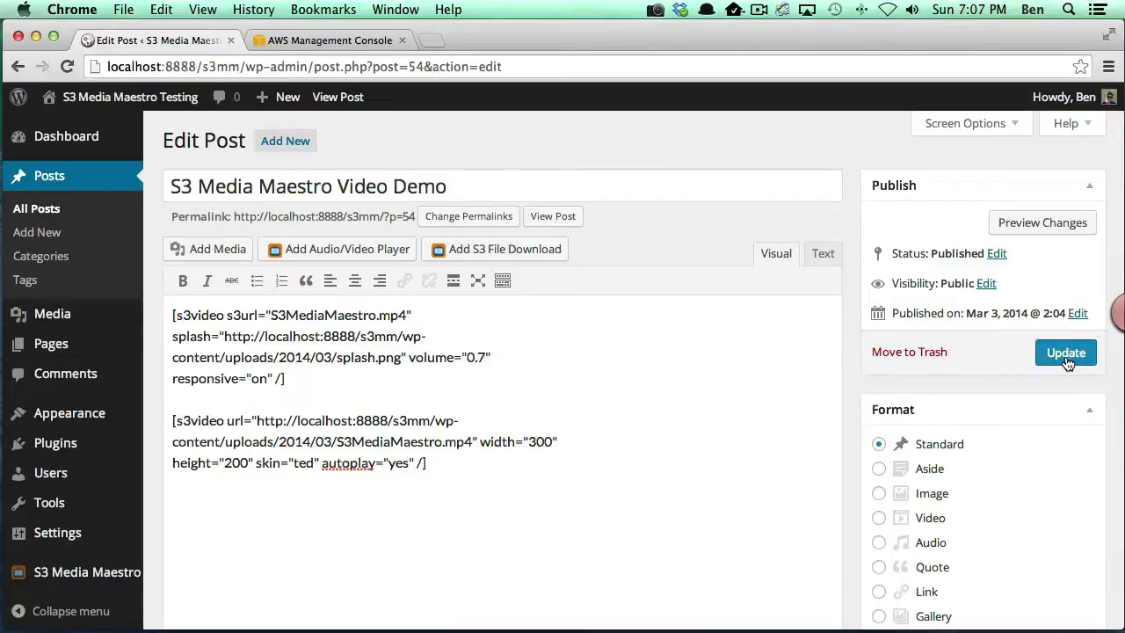
left_click(1065, 352)
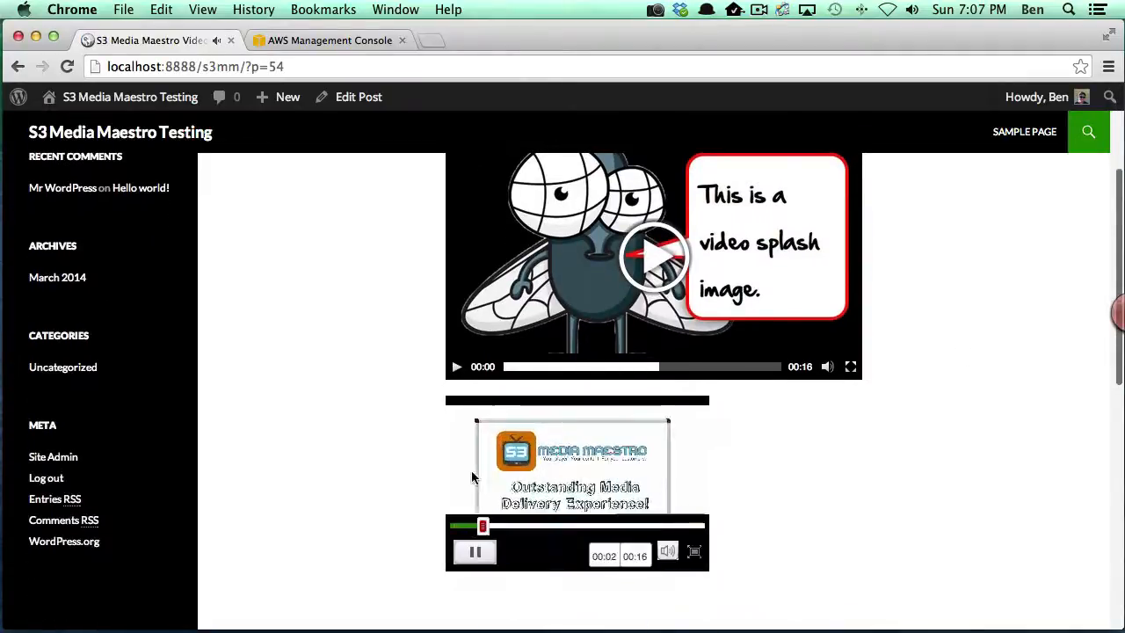
Review the published post page, then return to the post editor via Edit Post
scroll("down", 3)
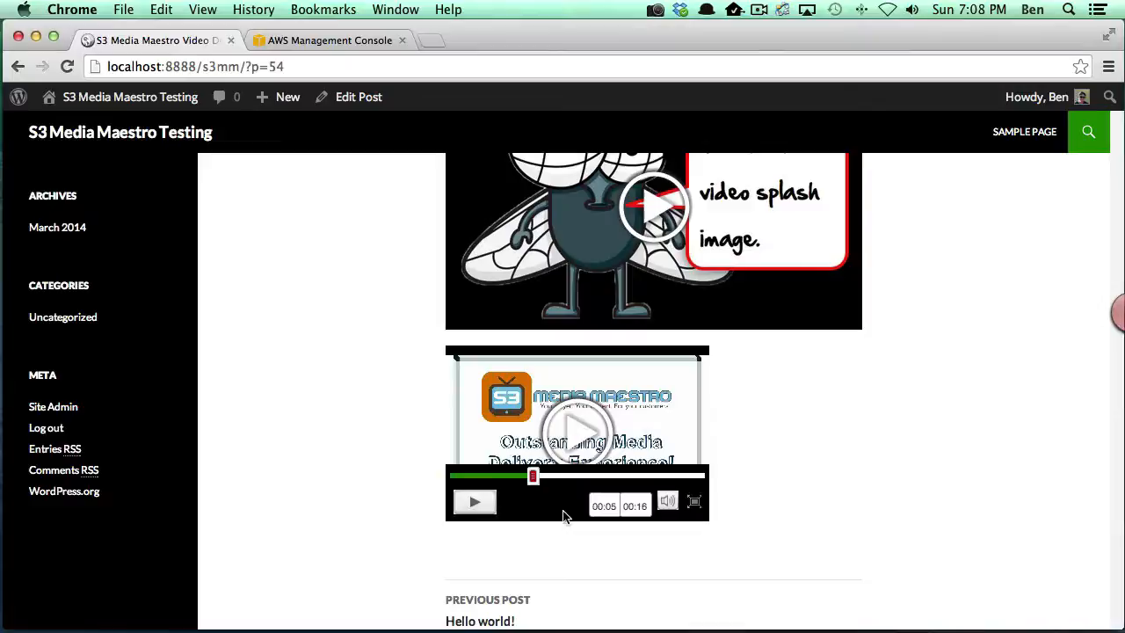
mouse_move(636, 490)
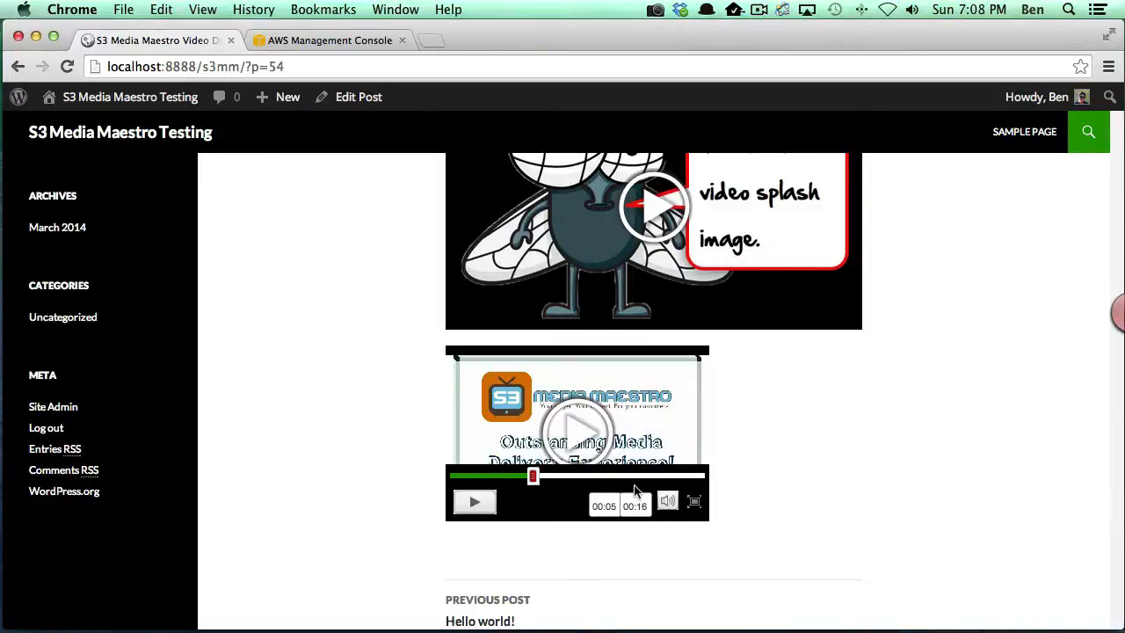
mouse_move(624, 476)
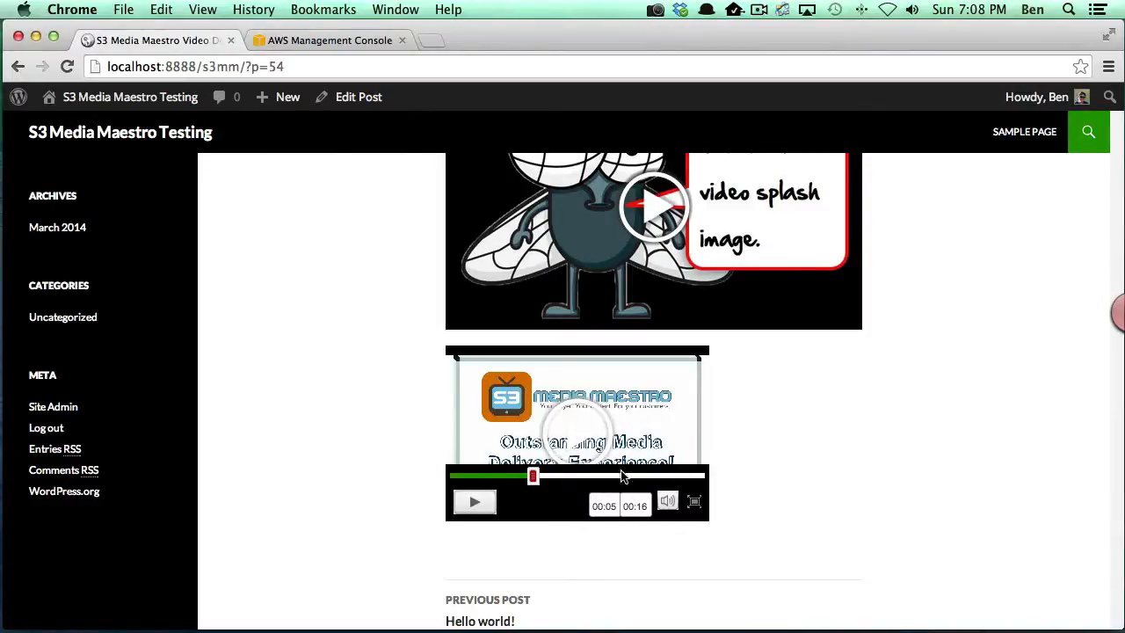
scroll("up", 3)
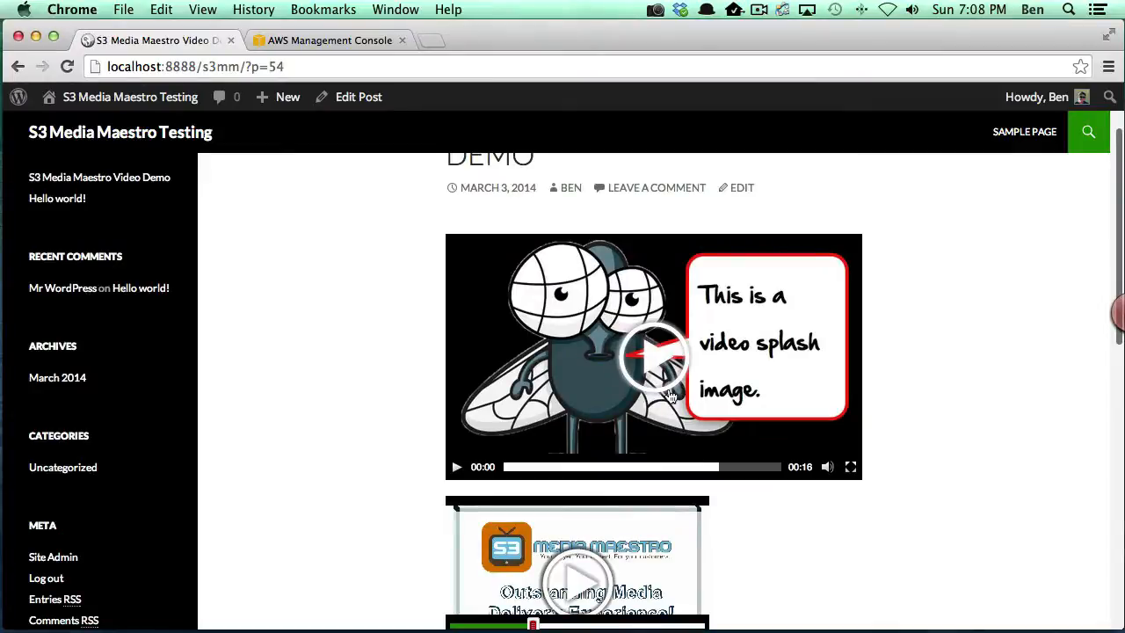
scroll("down", 3)
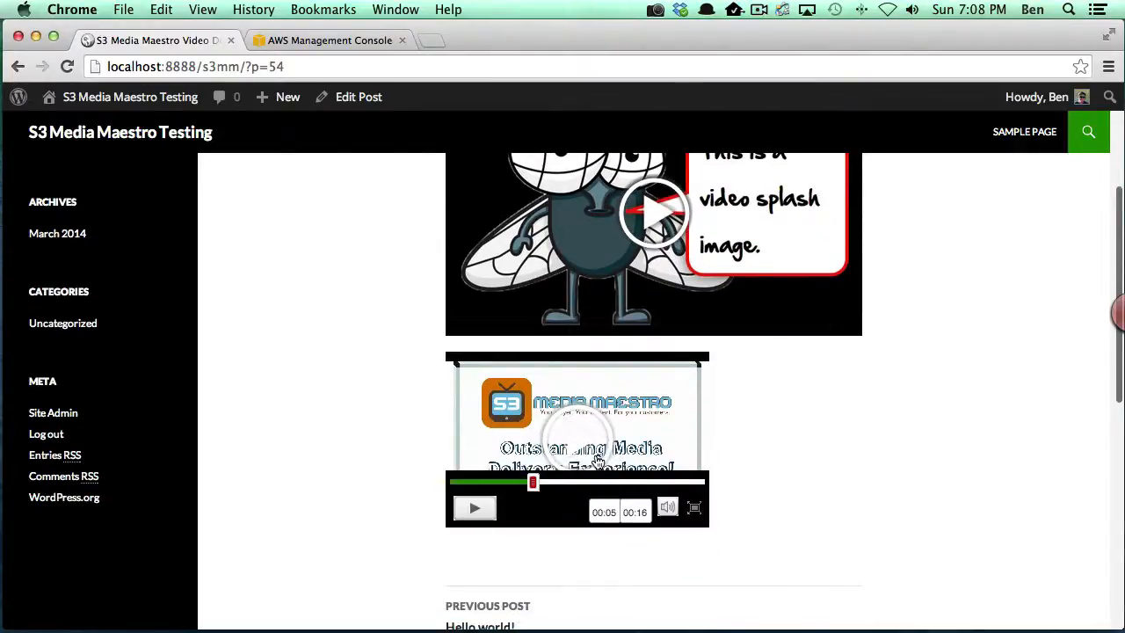
scroll("up", 3)
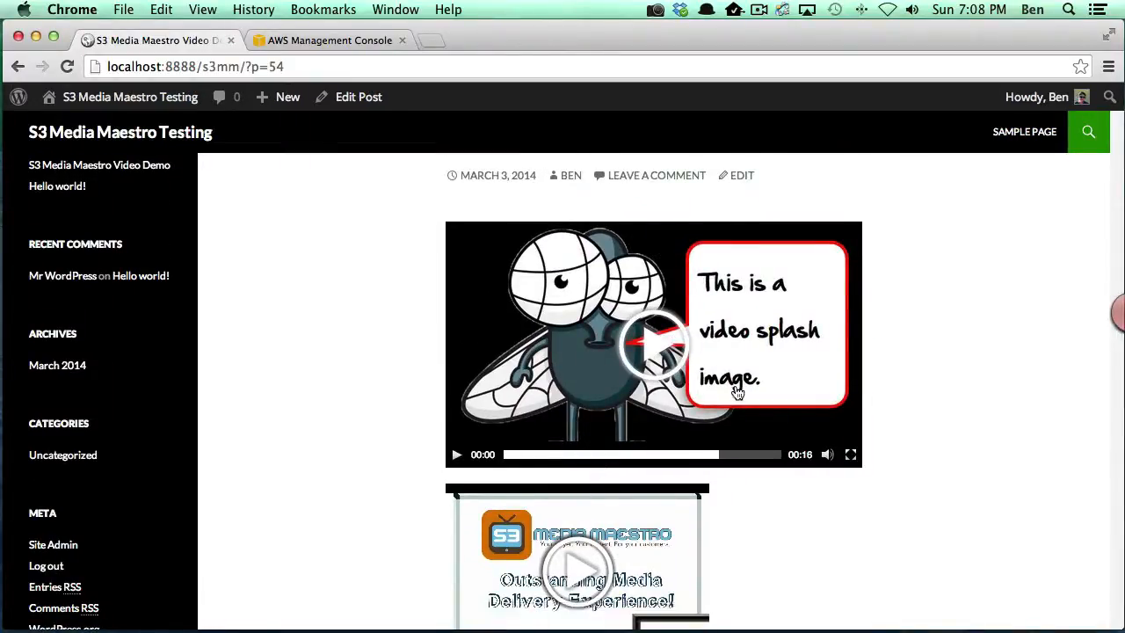
scroll("up", 3)
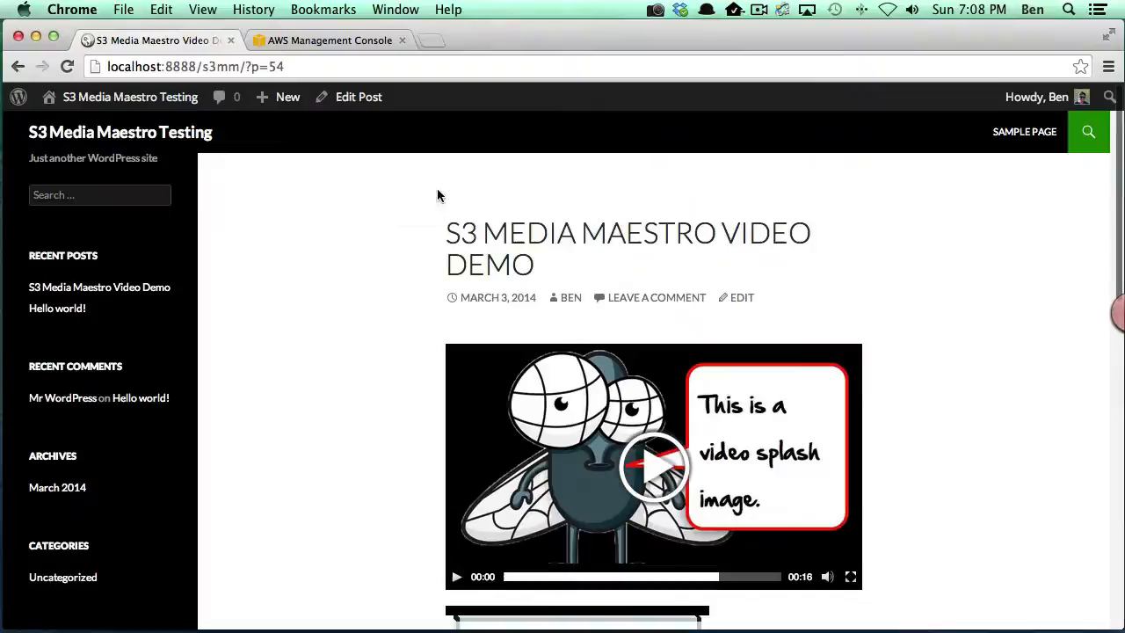
mouse_move(359, 96)
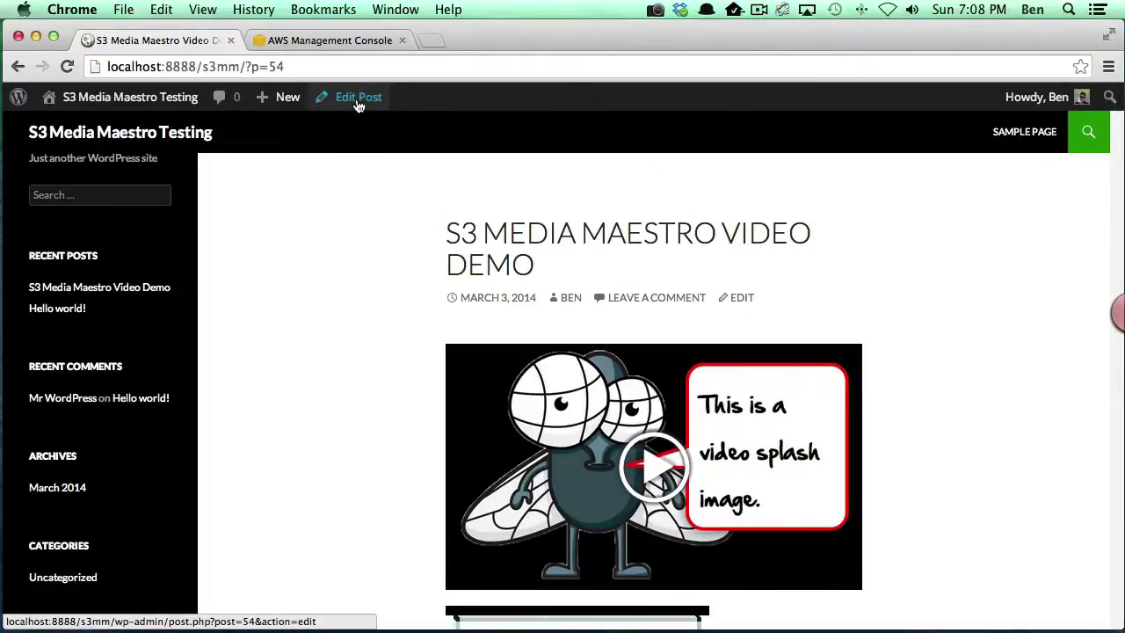
left_click(359, 97)
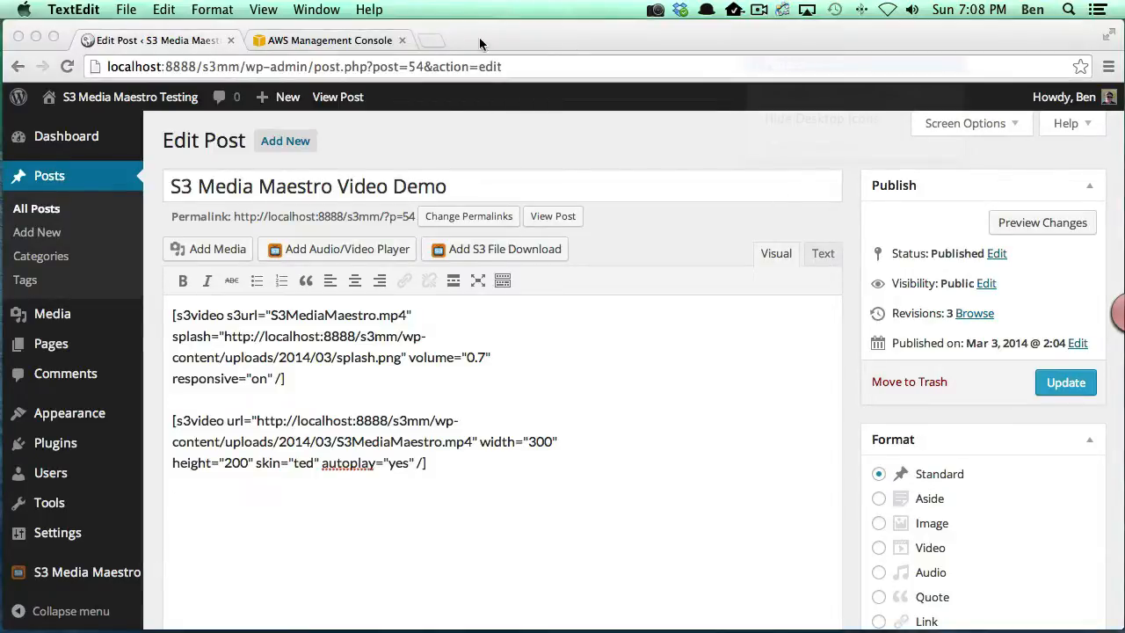
Copy the WP Courseware YouTube video's URL from a new tab and return to the editor
left_click(429, 41)
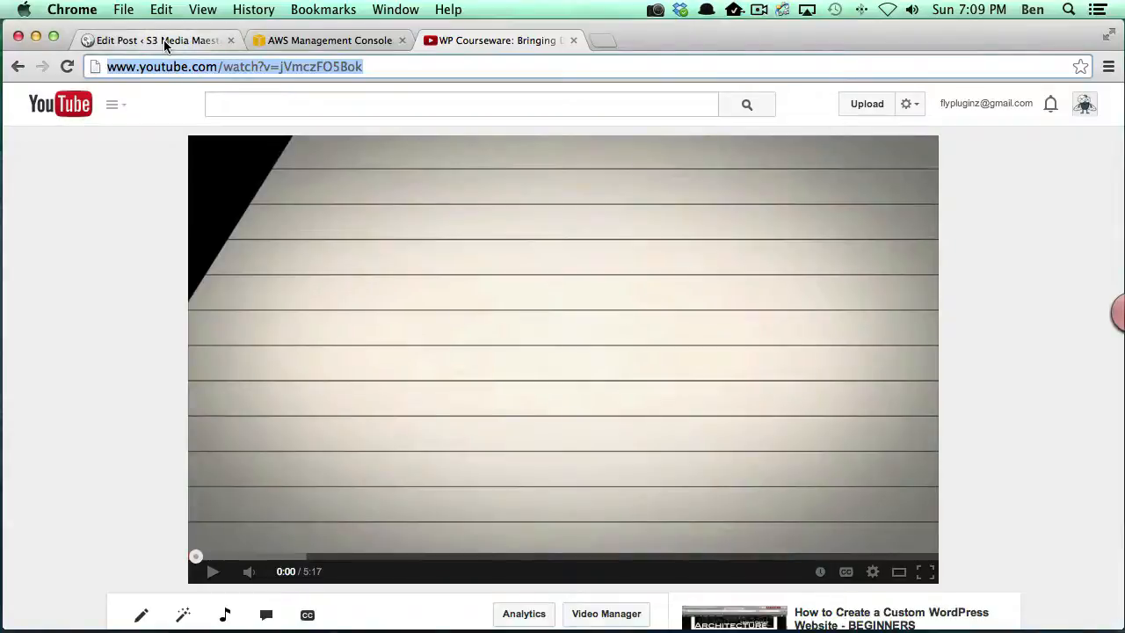
left_click(158, 40)
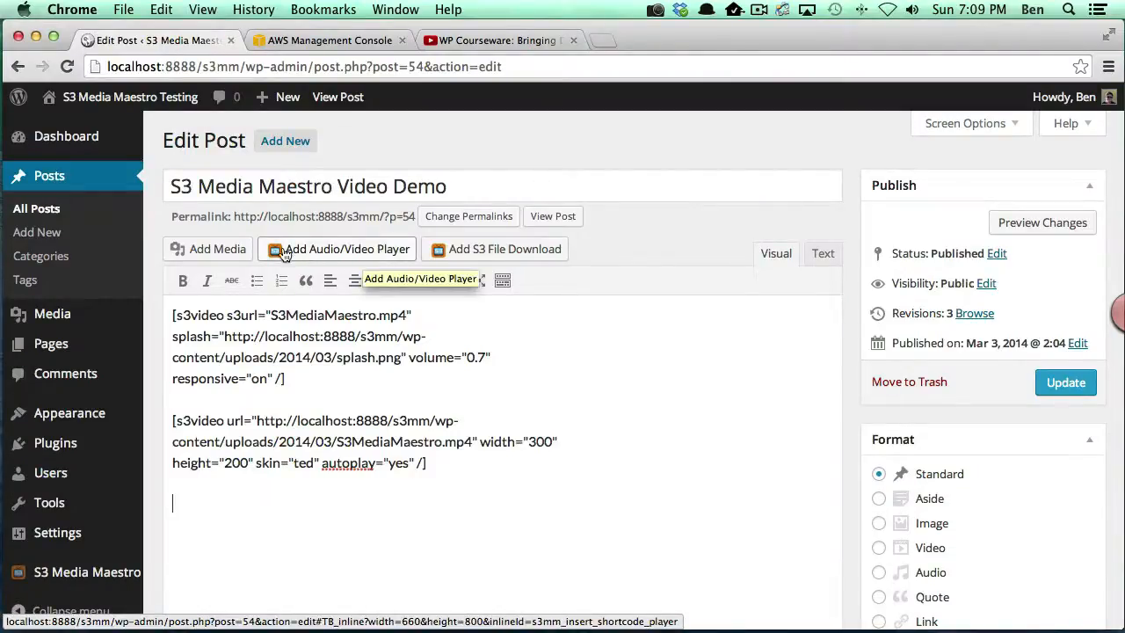
left_click(338, 250)
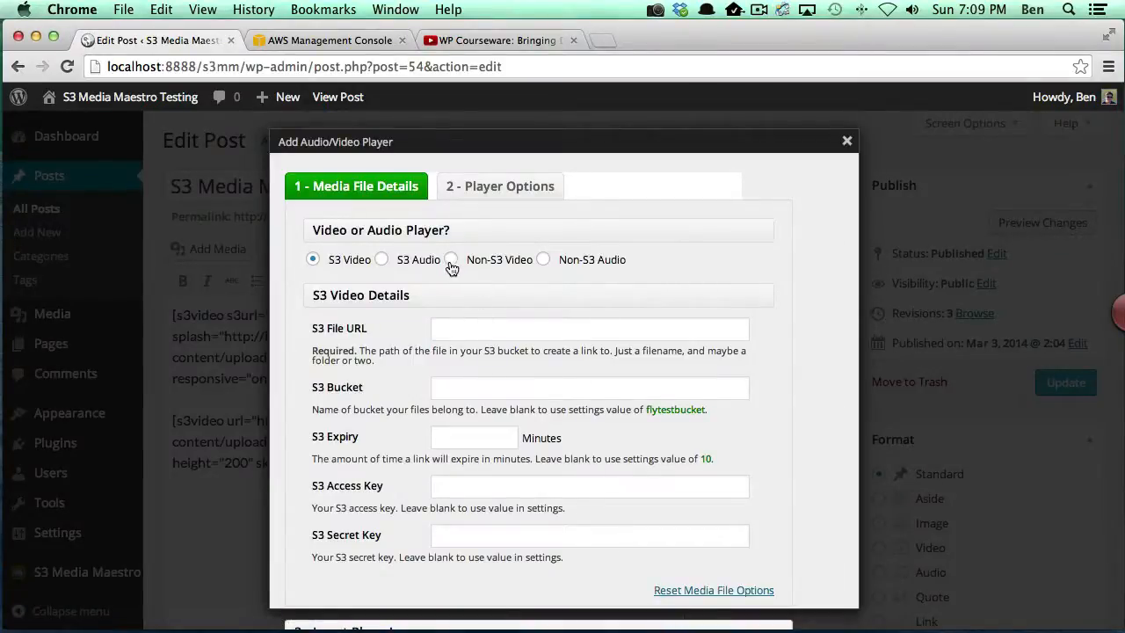
left_click(450, 259)
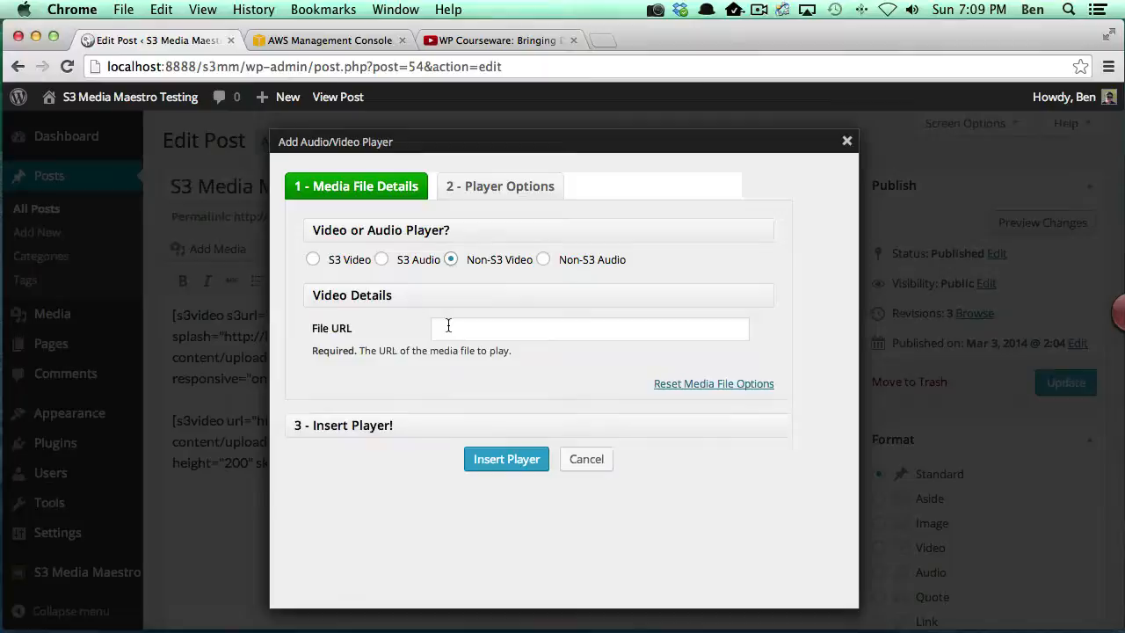
mouse_move(552, 397)
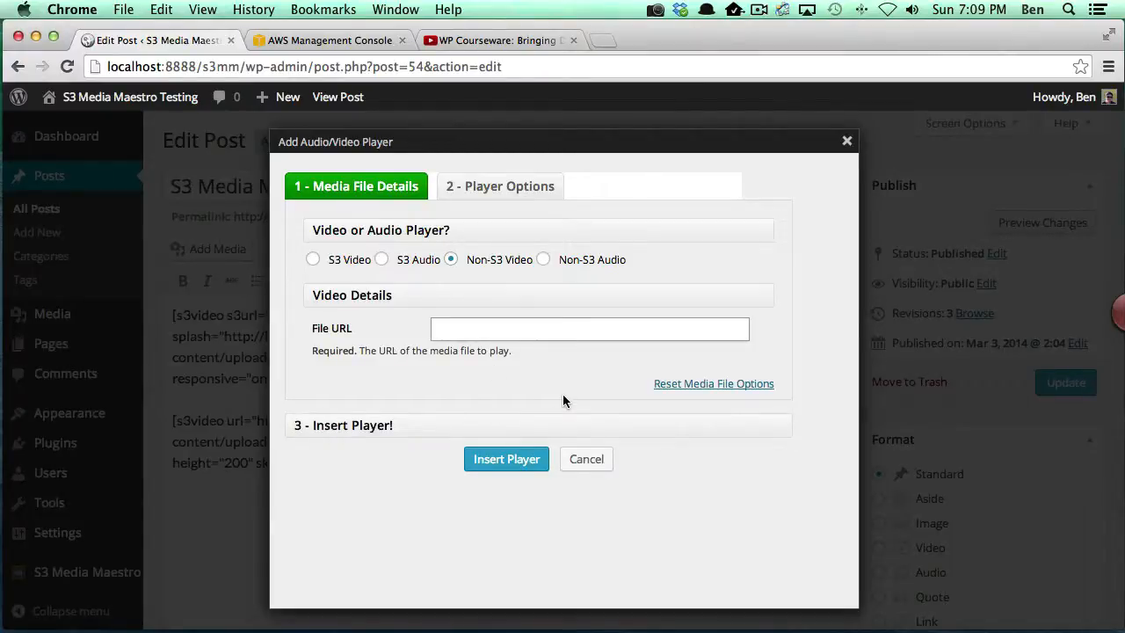
type("http://www.youtube.com/watch?v=jVmczFO5Bok")
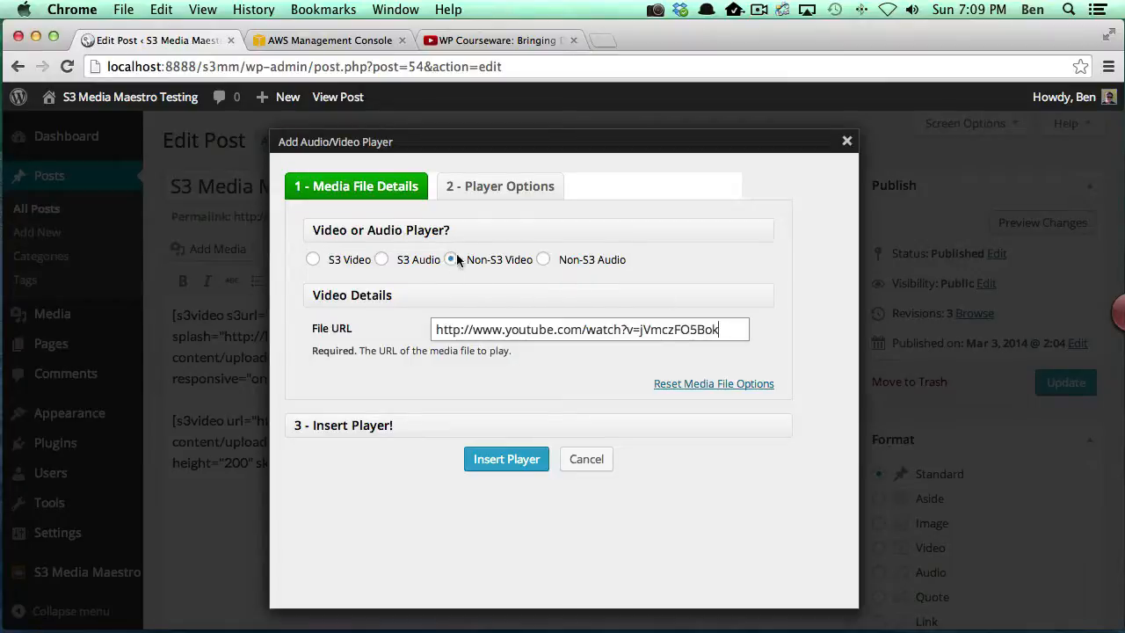
left_click(499, 186)
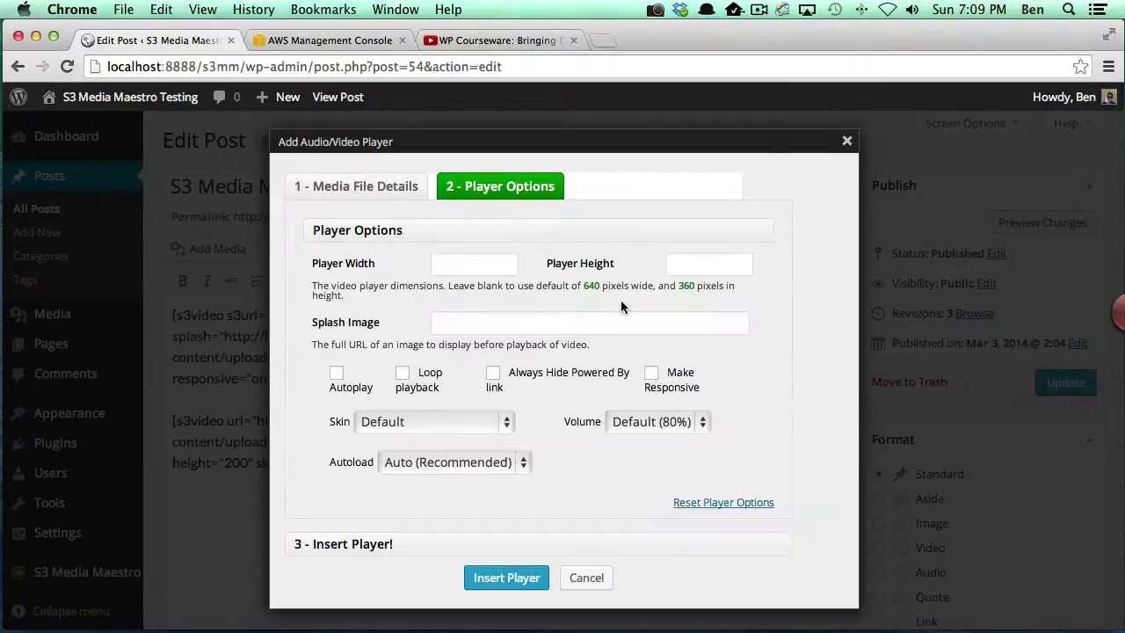
mouse_move(384, 271)
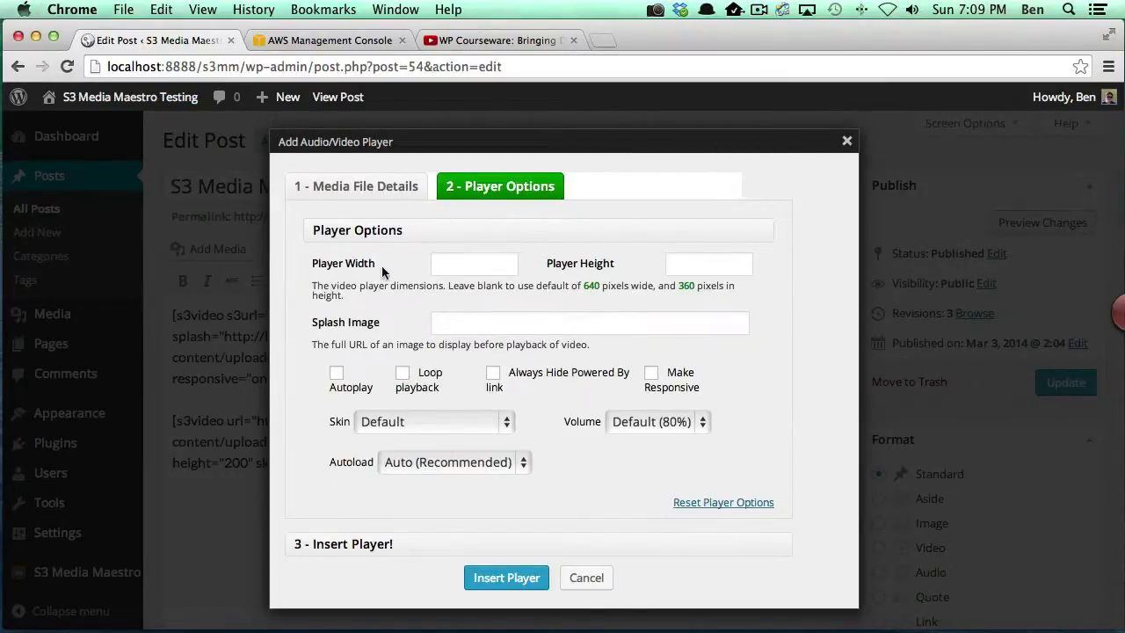
mouse_move(388, 315)
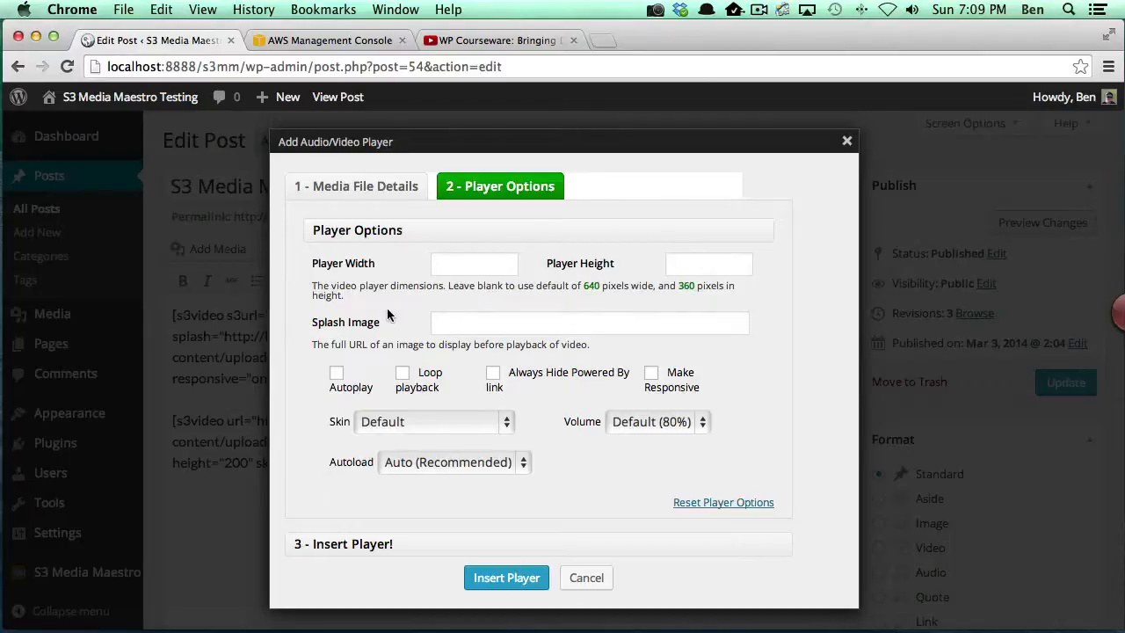
mouse_move(631, 283)
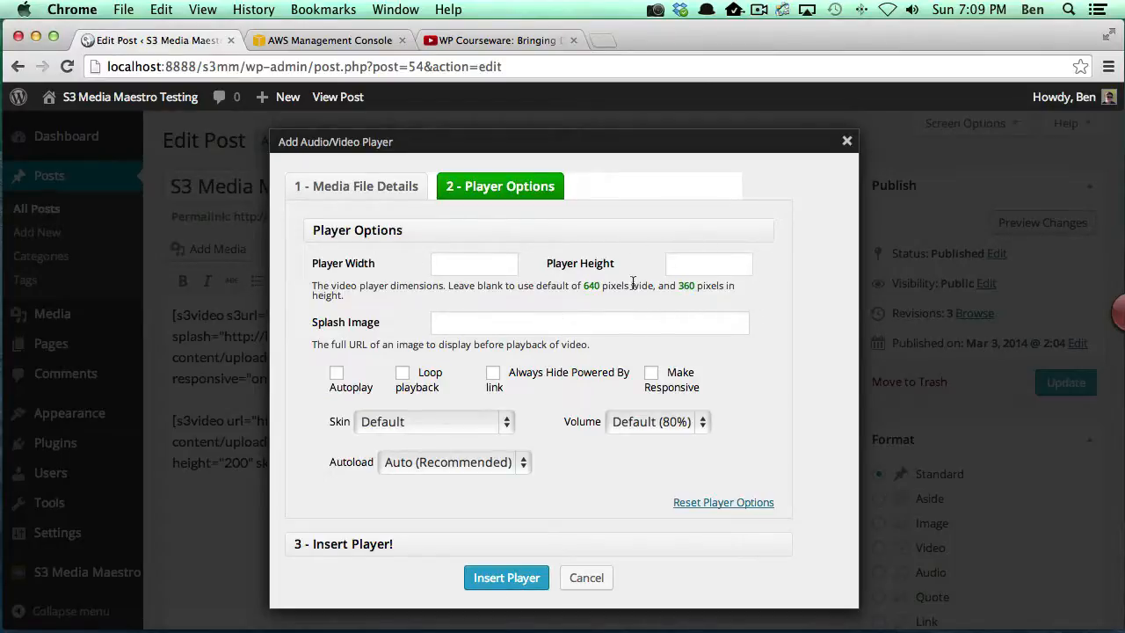
mouse_move(622, 361)
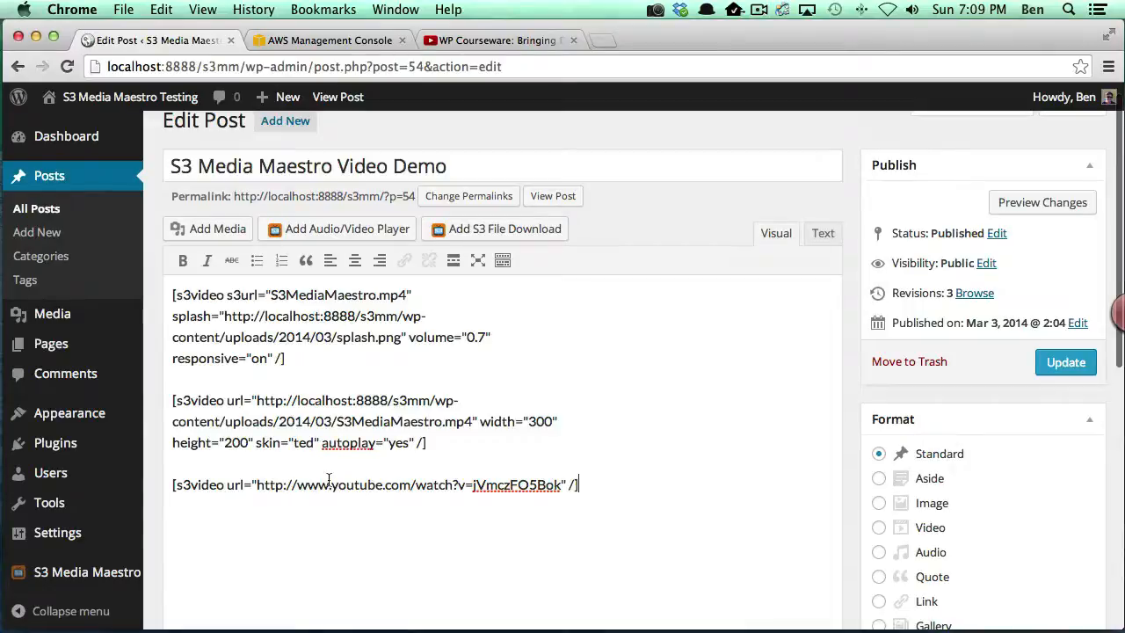
mouse_move(365, 450)
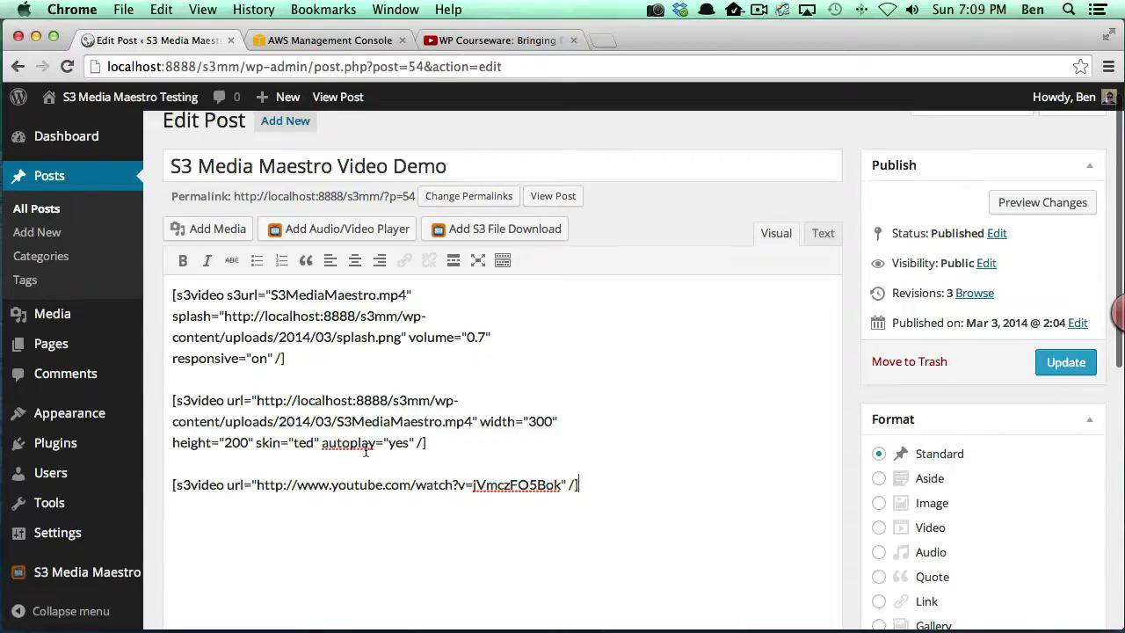
mouse_move(1066, 363)
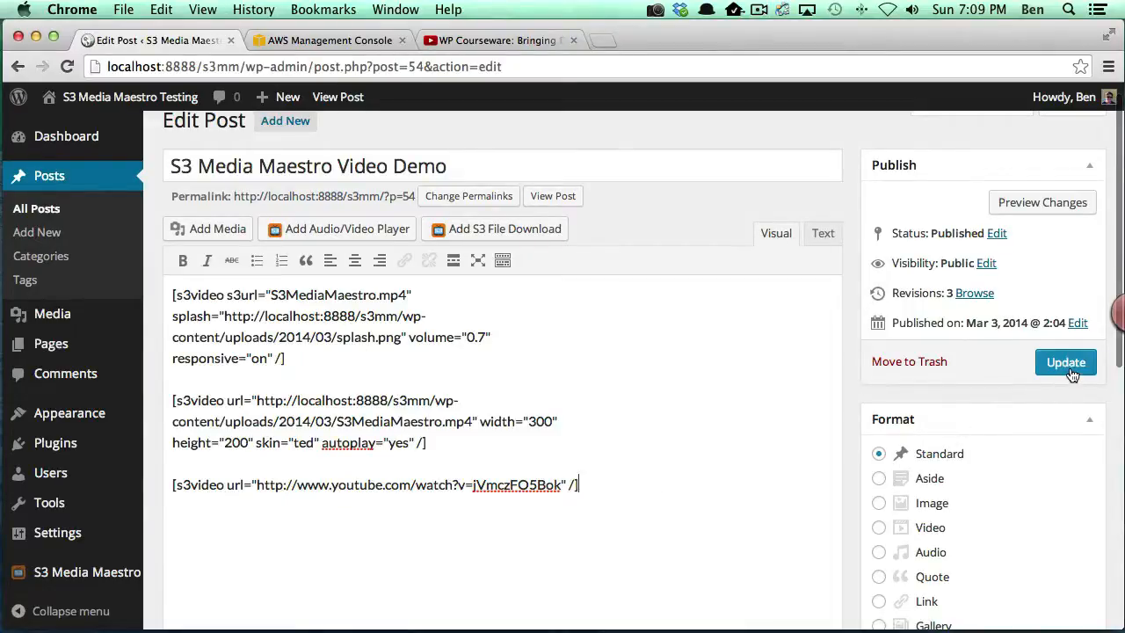
Update the post with the YouTube s3video shortcode and view the live post
left_click(1065, 362)
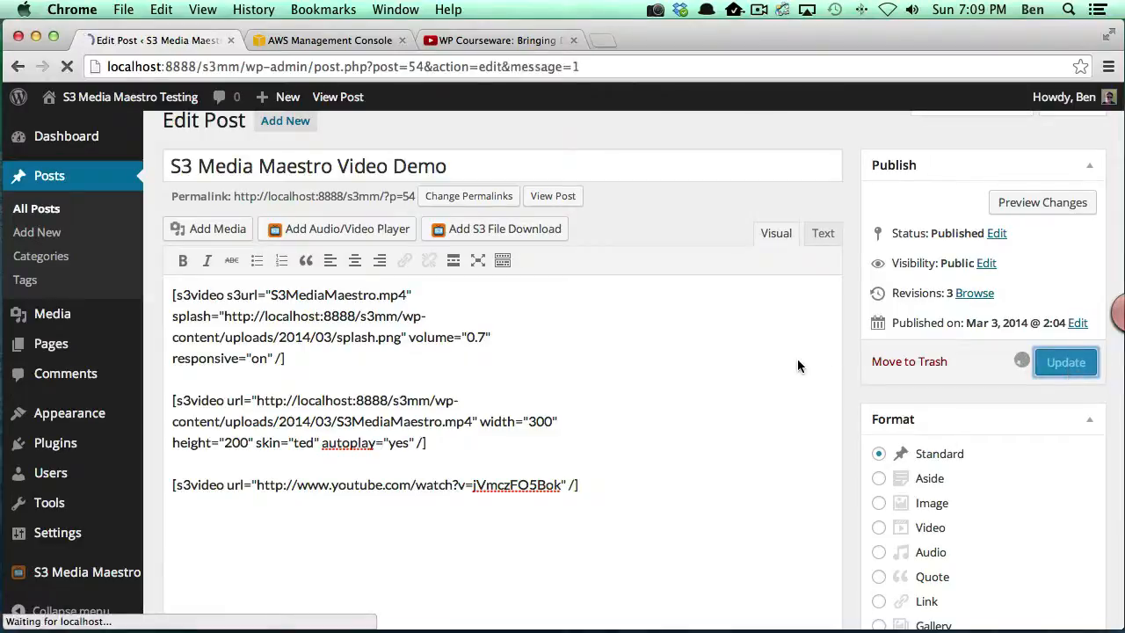
left_click(1065, 362)
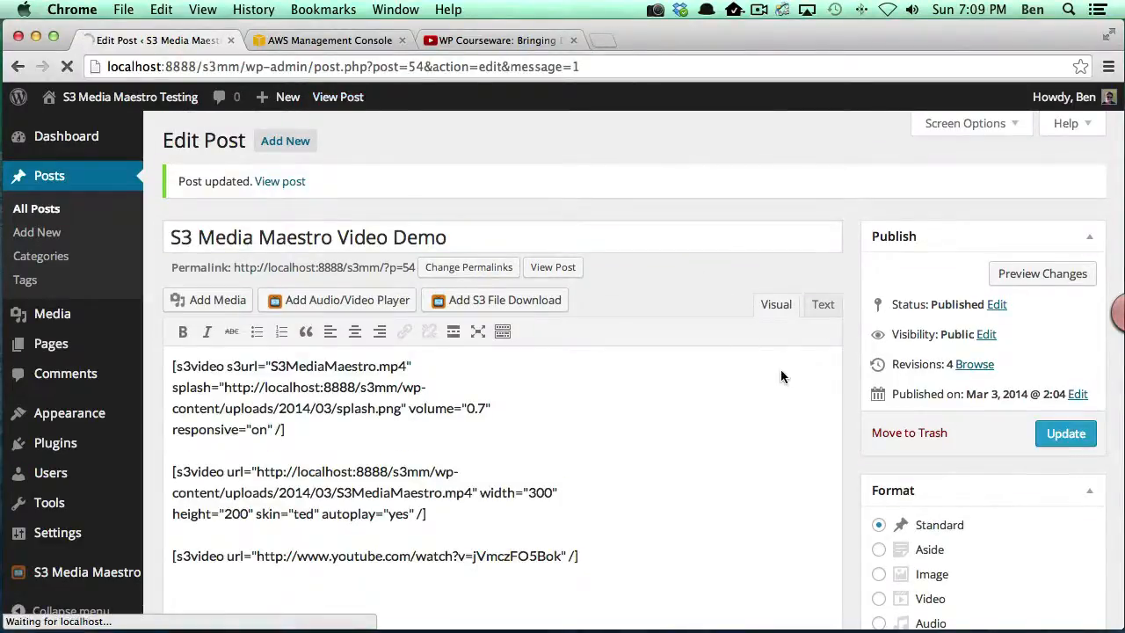
left_click(281, 181)
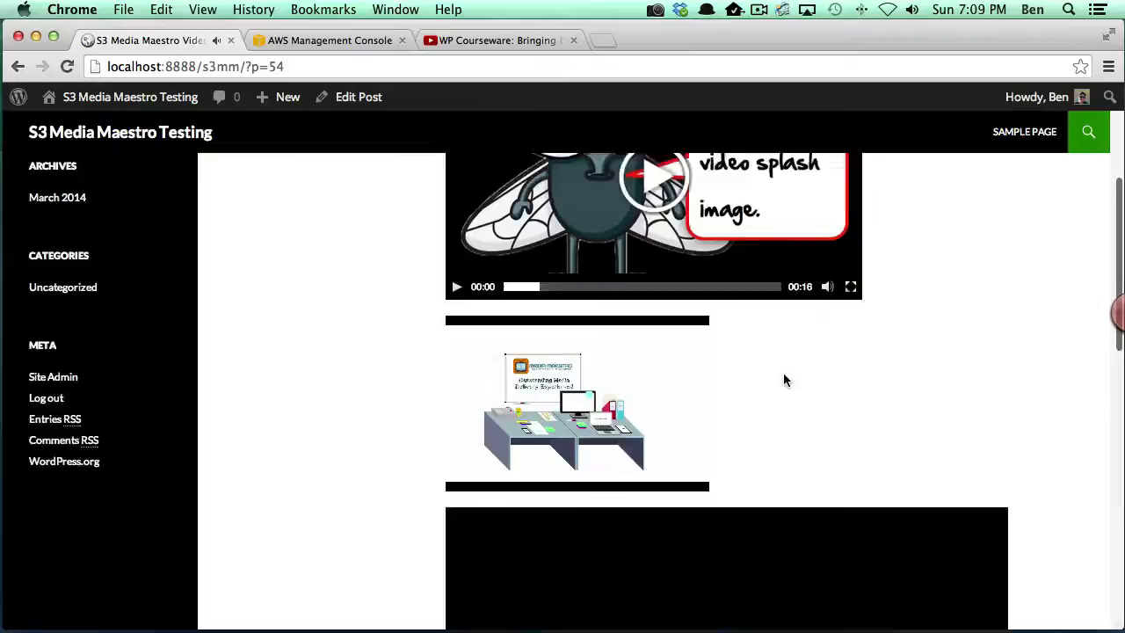
Play and pause the YouTube video at the bottom of the live post to confirm it works
scroll("down", 3)
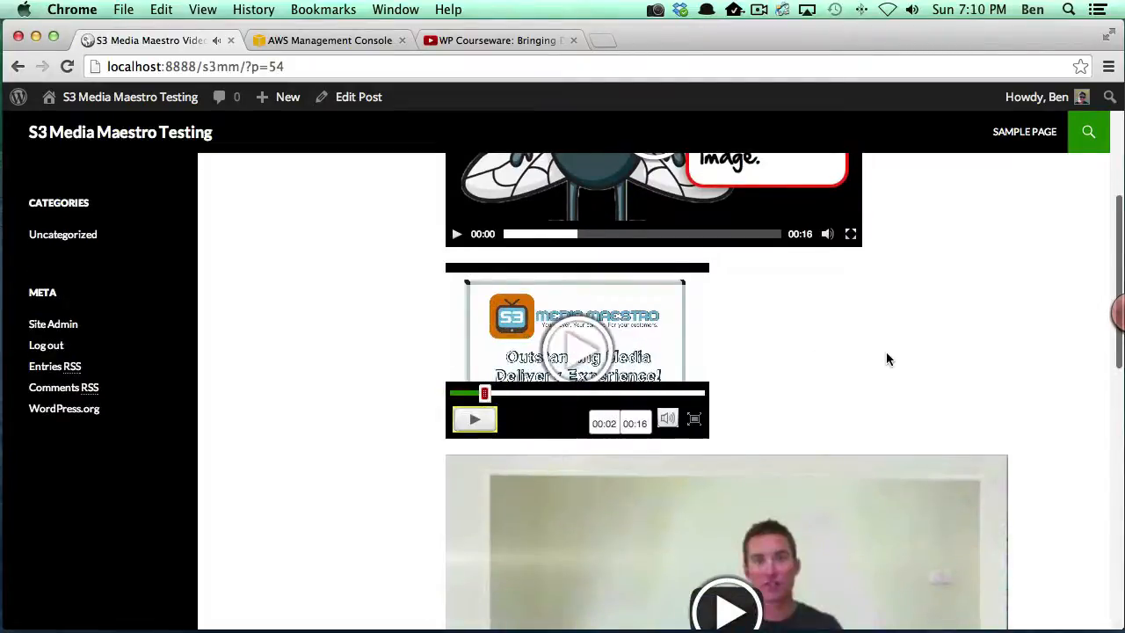
scroll("down", 3)
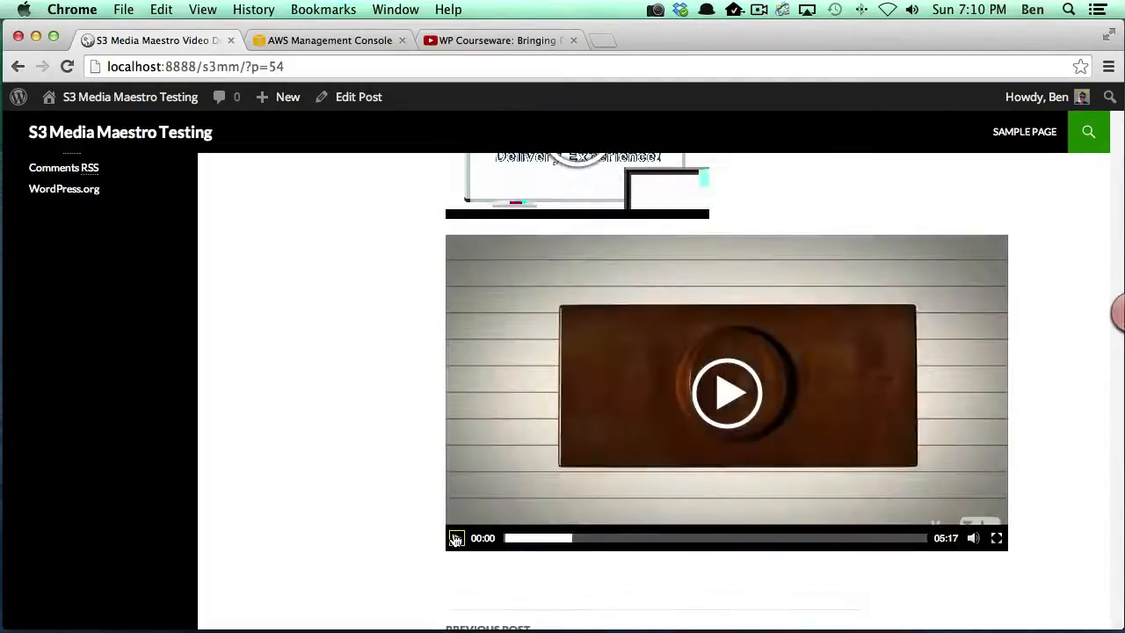
mouse_move(494, 497)
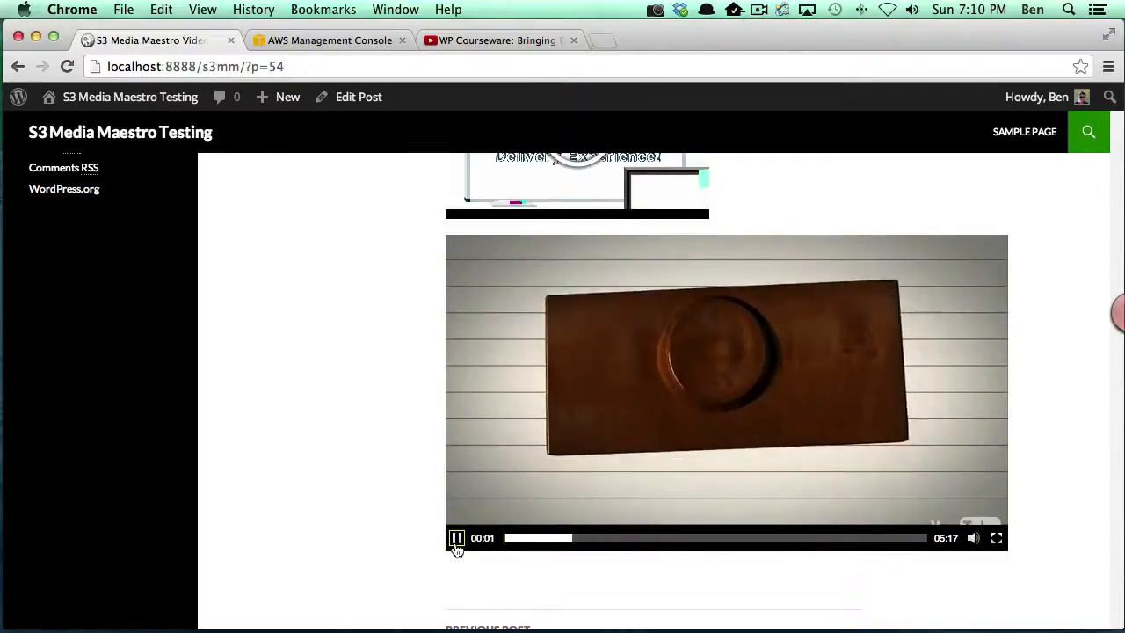
left_click(457, 538)
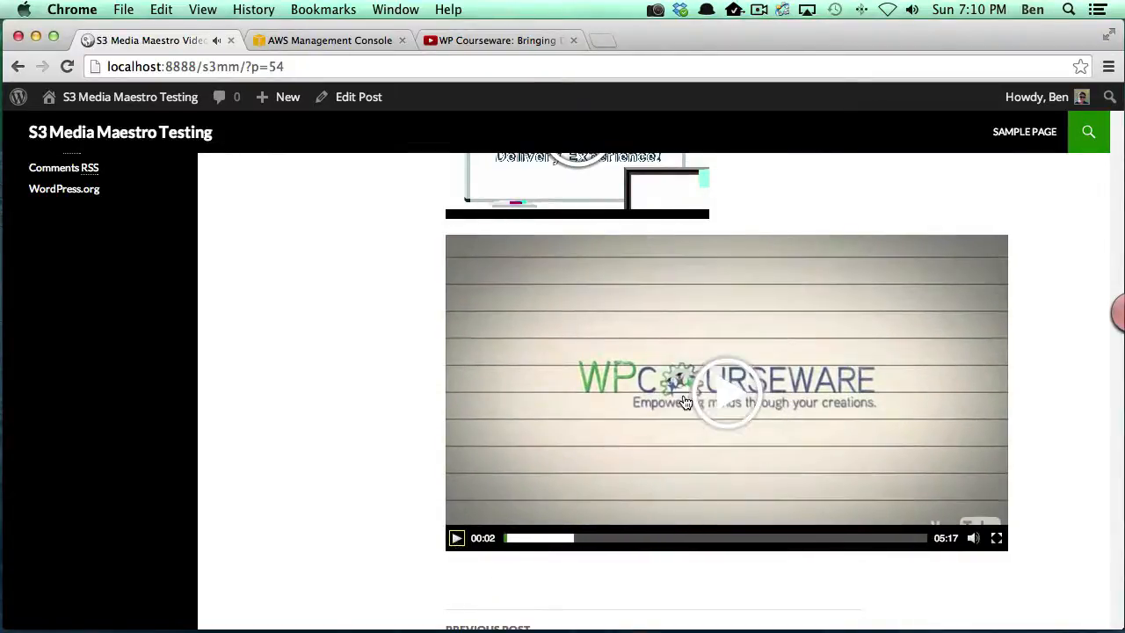
scroll("up", 3)
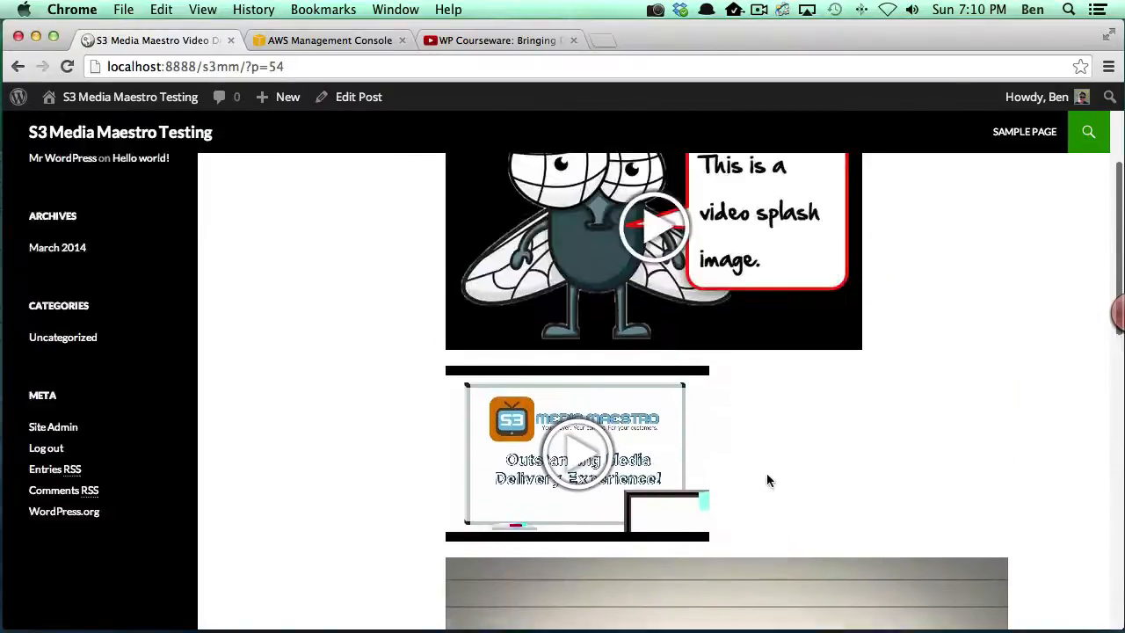
scroll("up", 3)
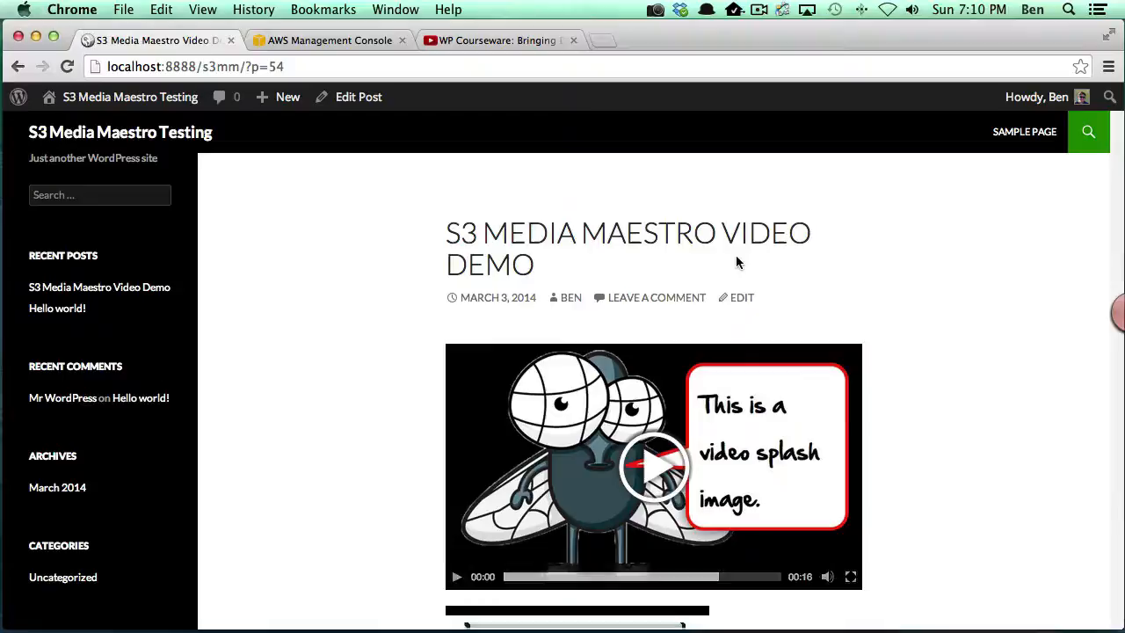
scroll("down", 3)
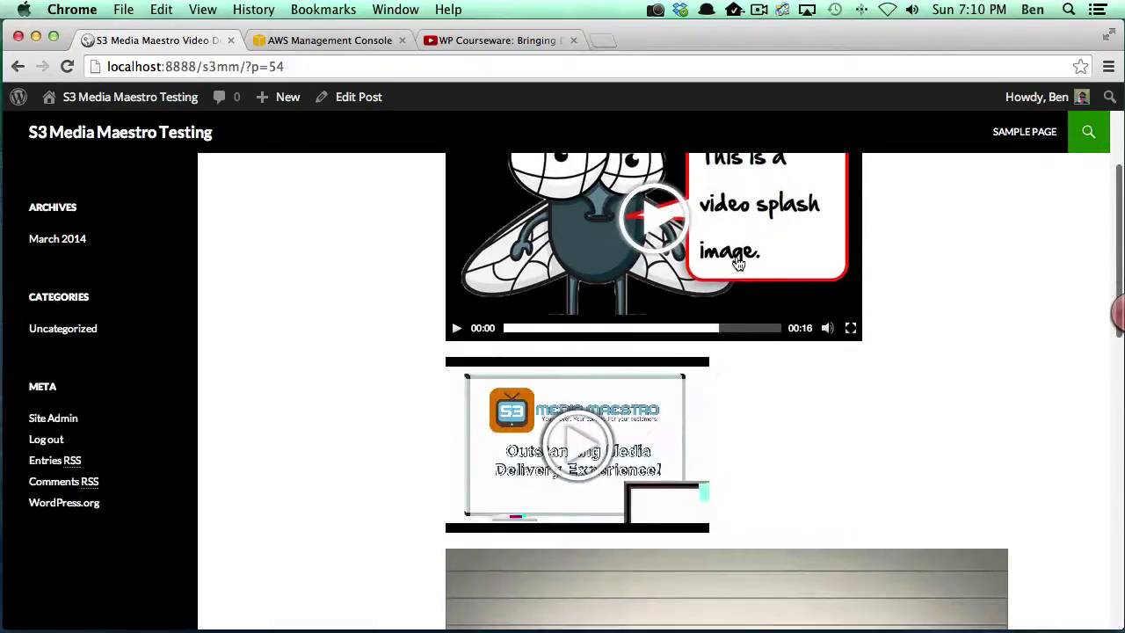
scroll("down", 3)
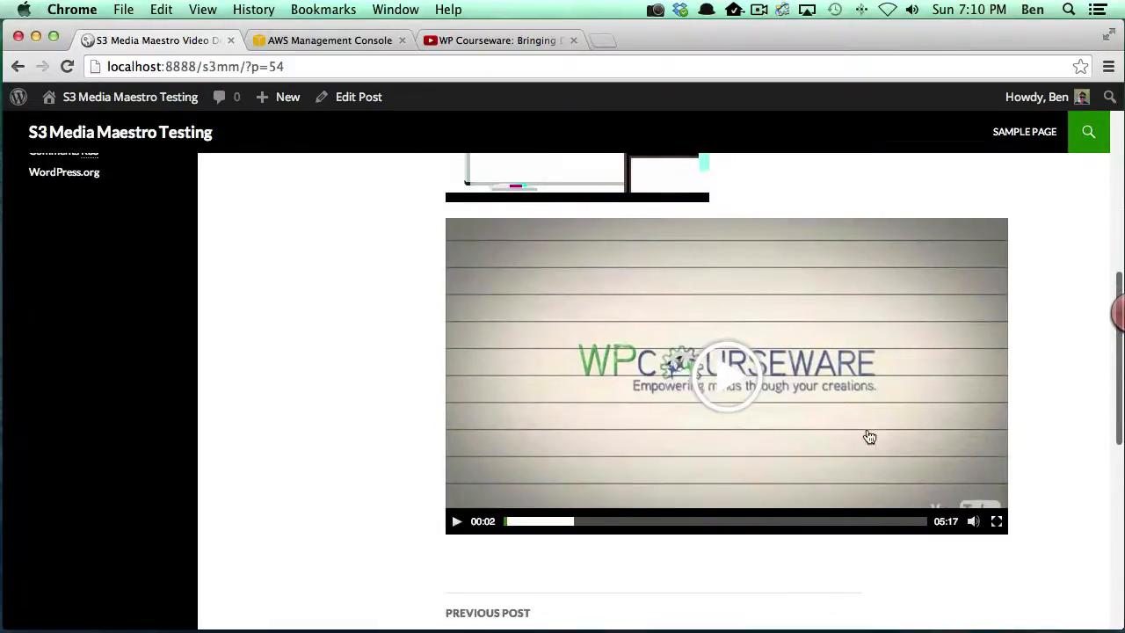
mouse_move(667, 334)
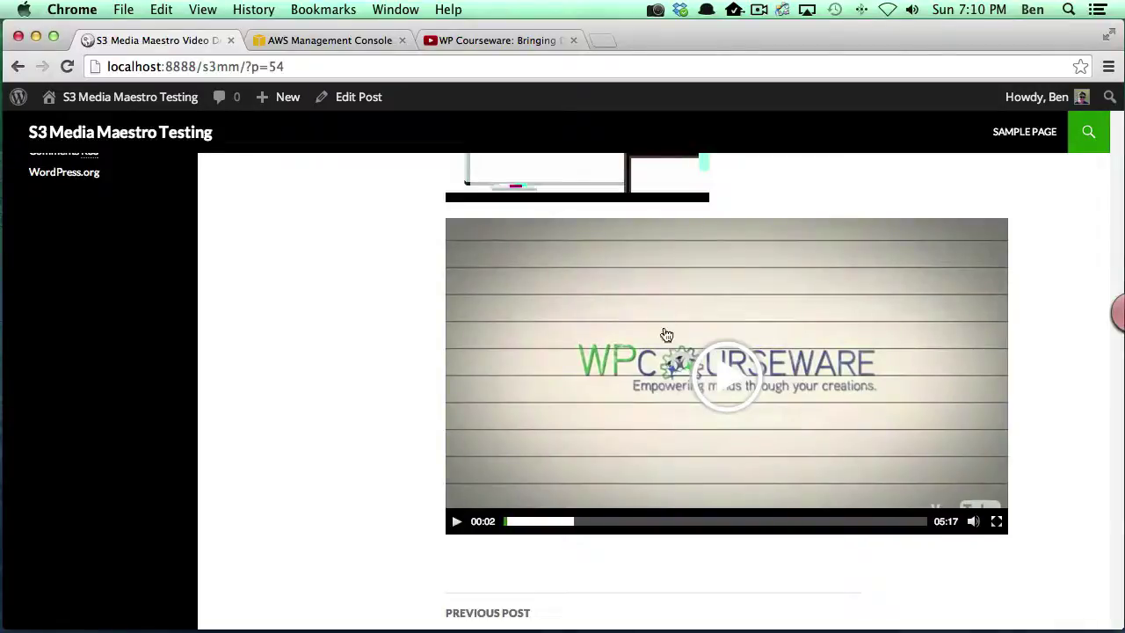
mouse_move(728, 464)
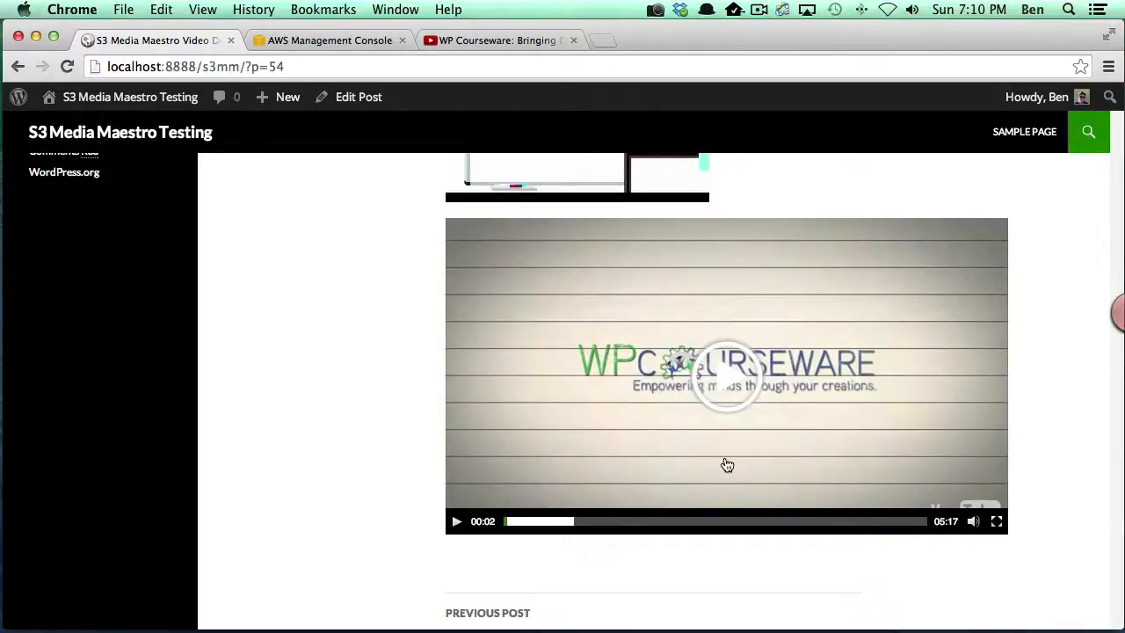